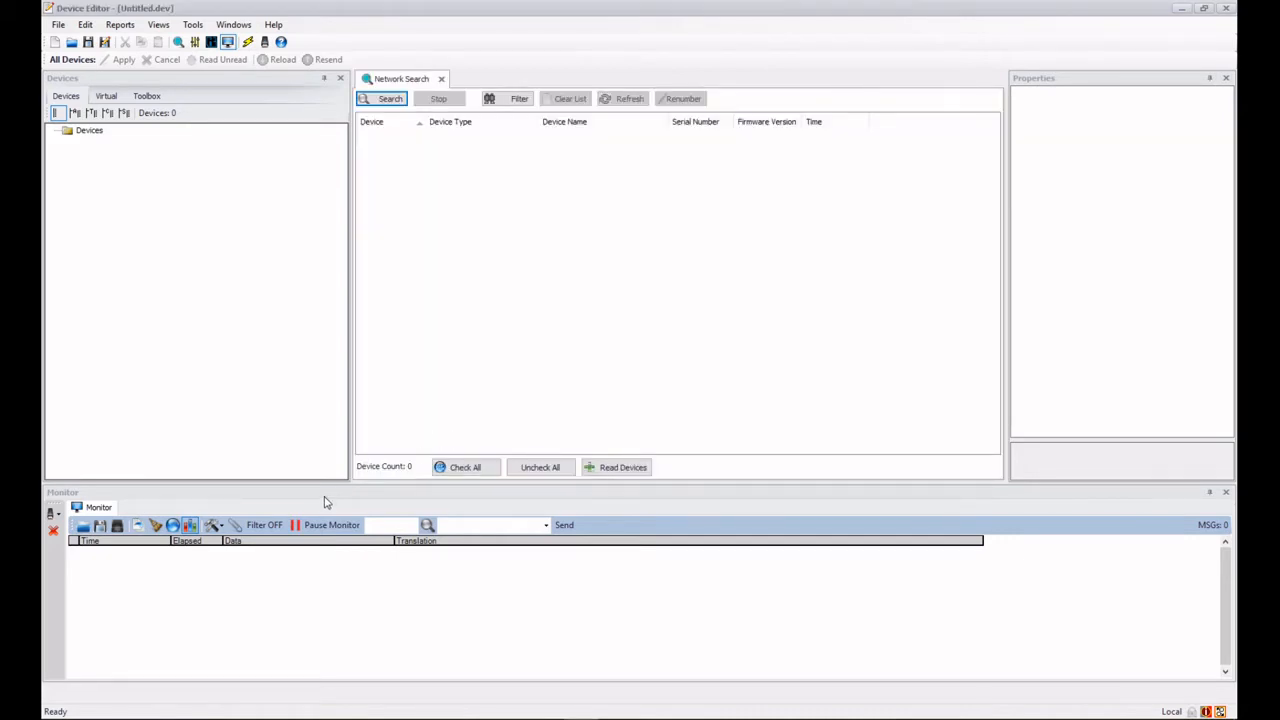
mouse_move(213, 267)
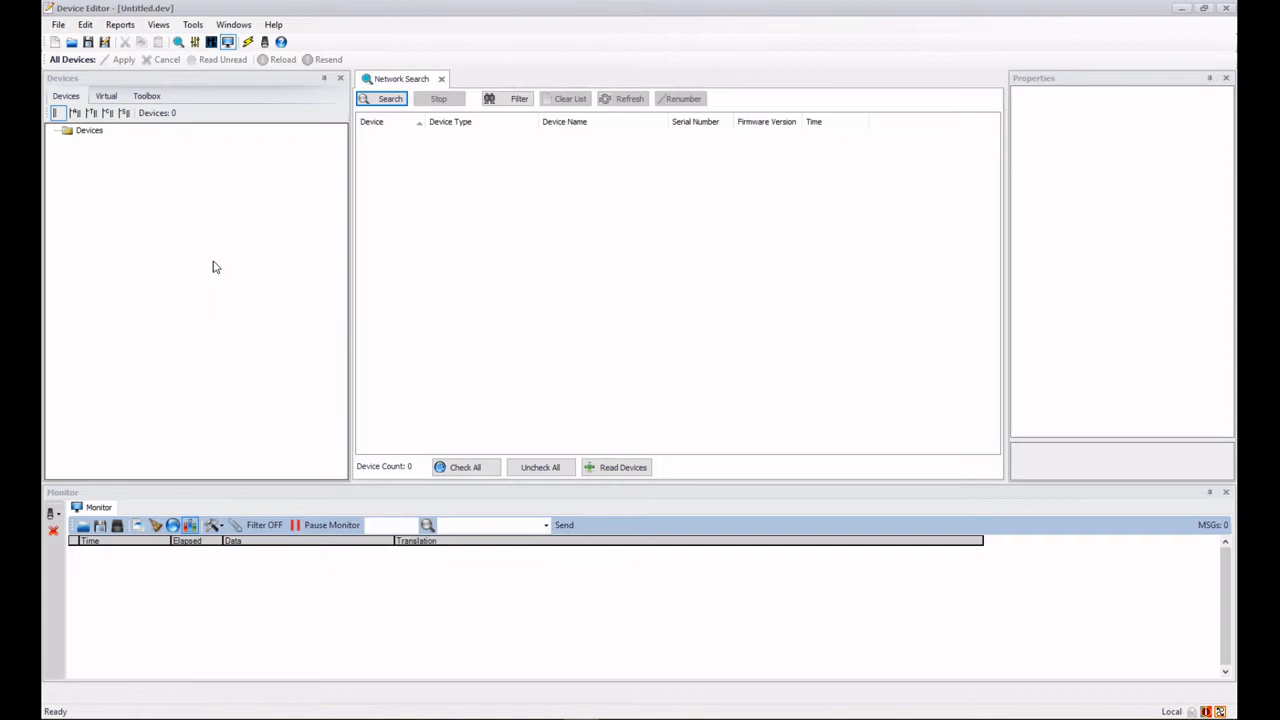
mouse_move(229, 251)
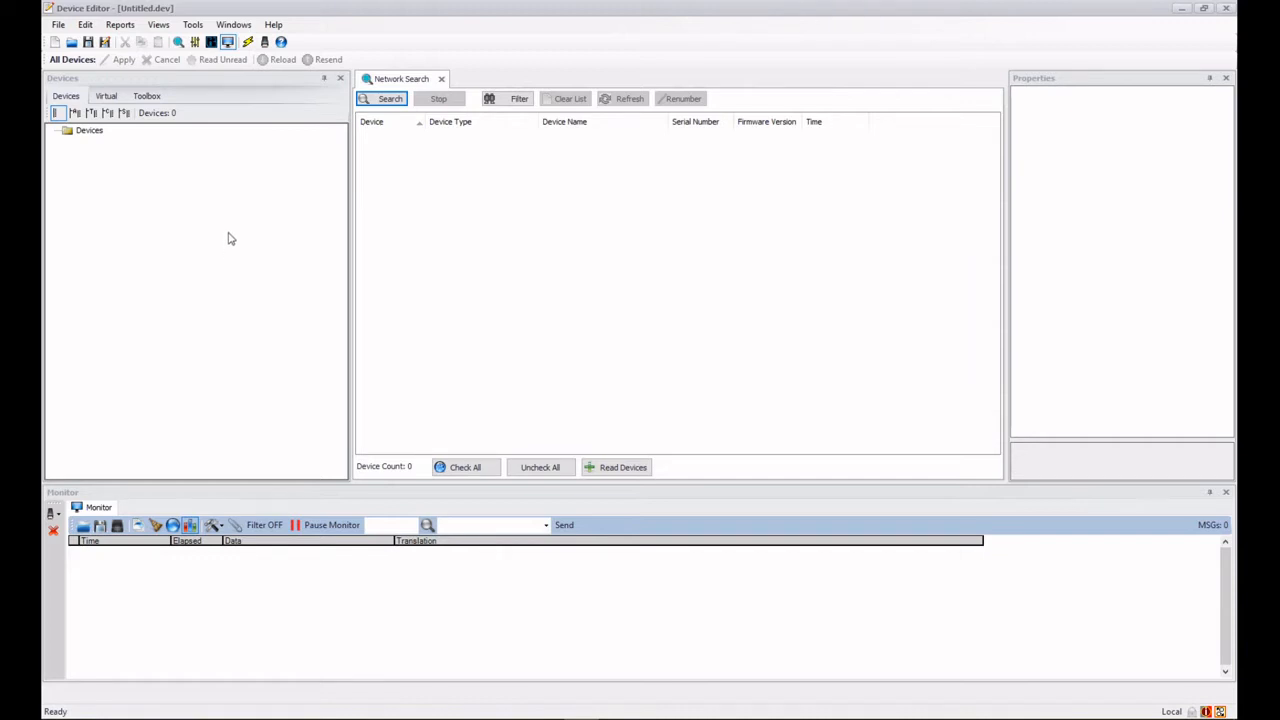
Run a Network Search that lists ten devices with types, names, serials and firmware
left_click(192, 24)
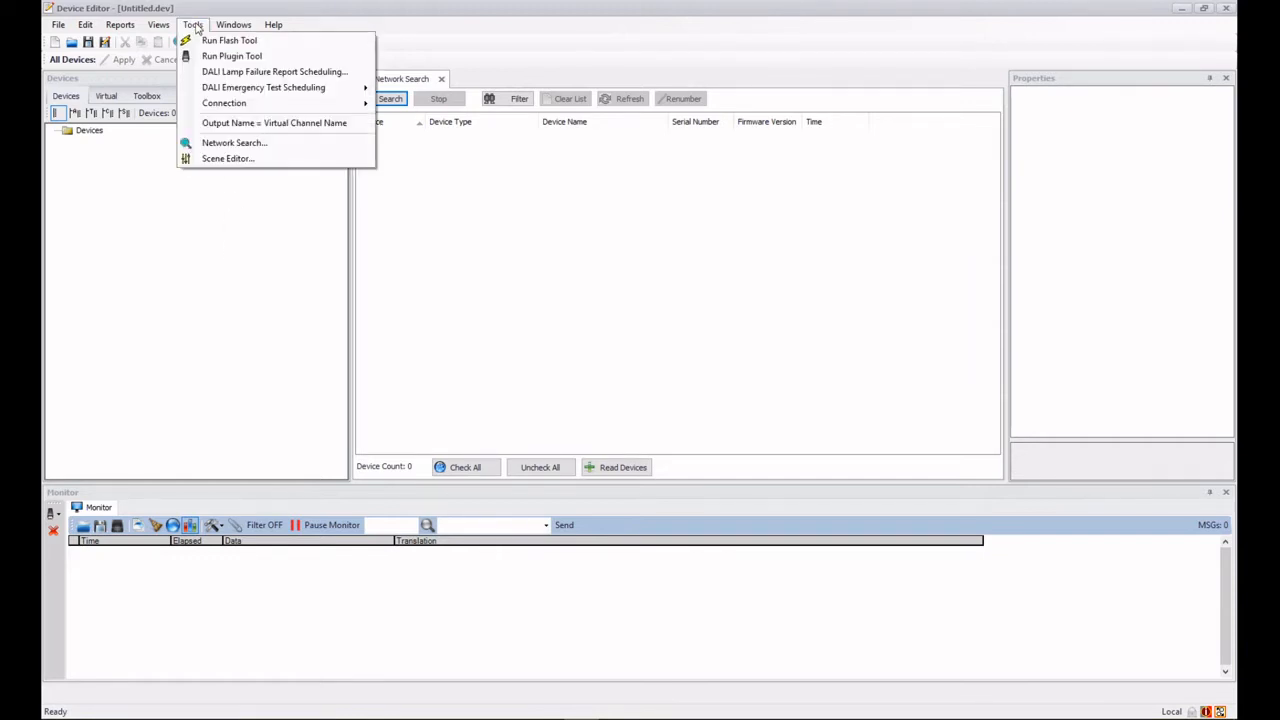
mouse_move(226, 238)
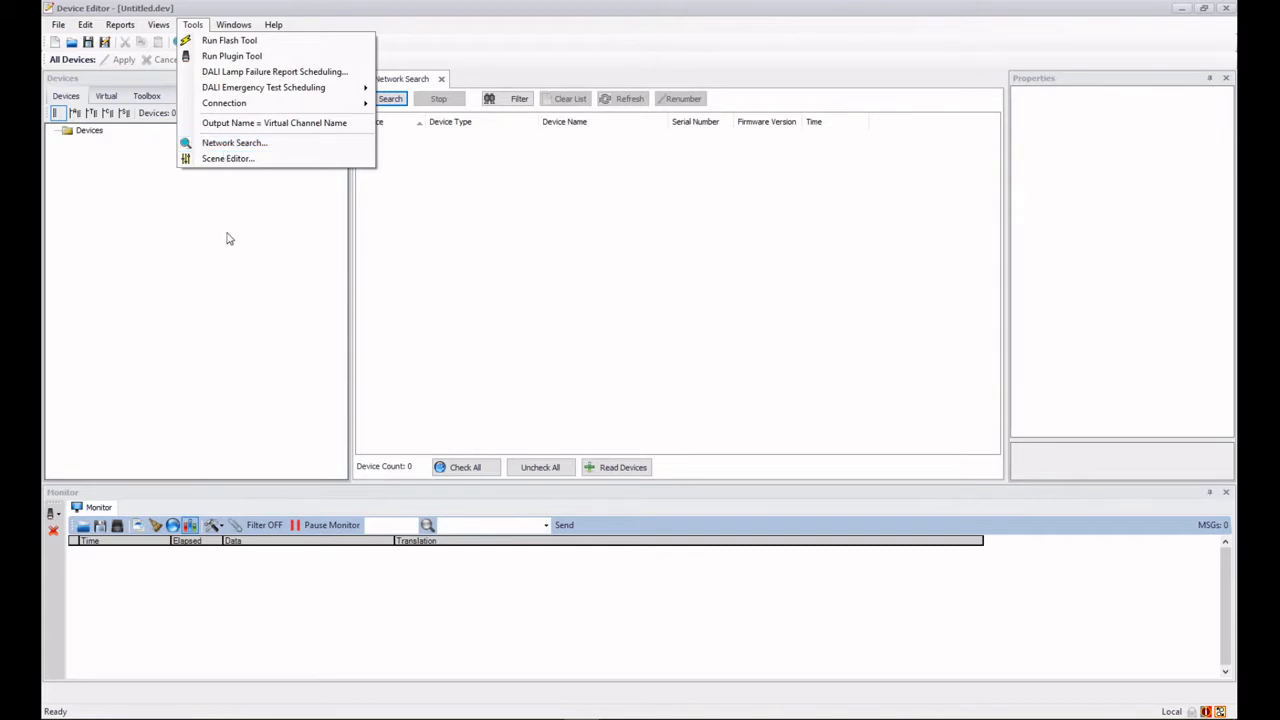
left_click(178, 42)
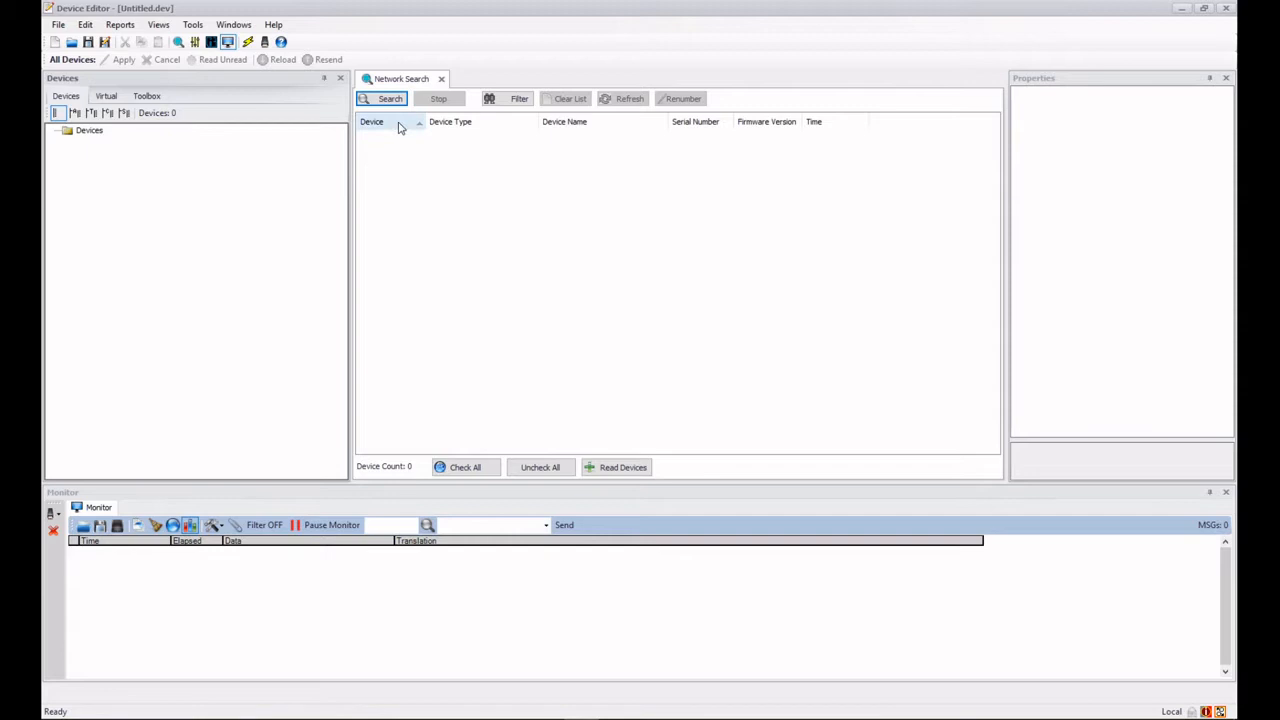
left_click(384, 98)
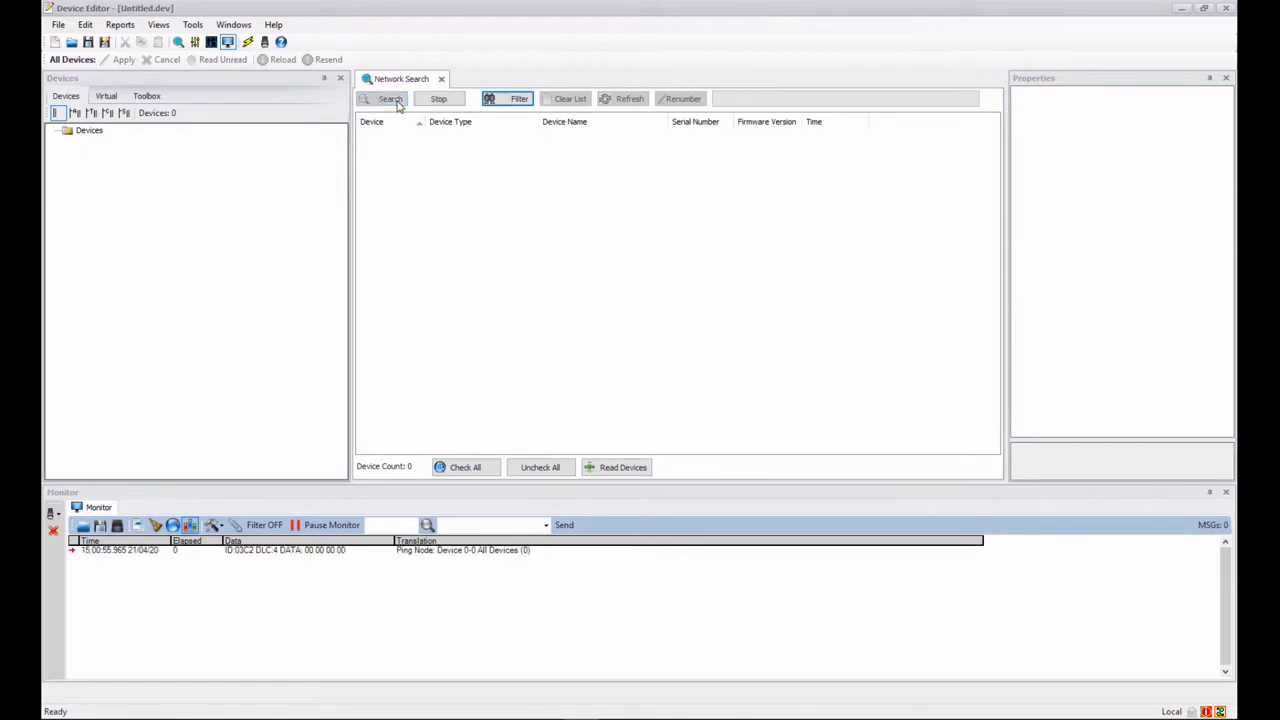
left_click(389, 98)
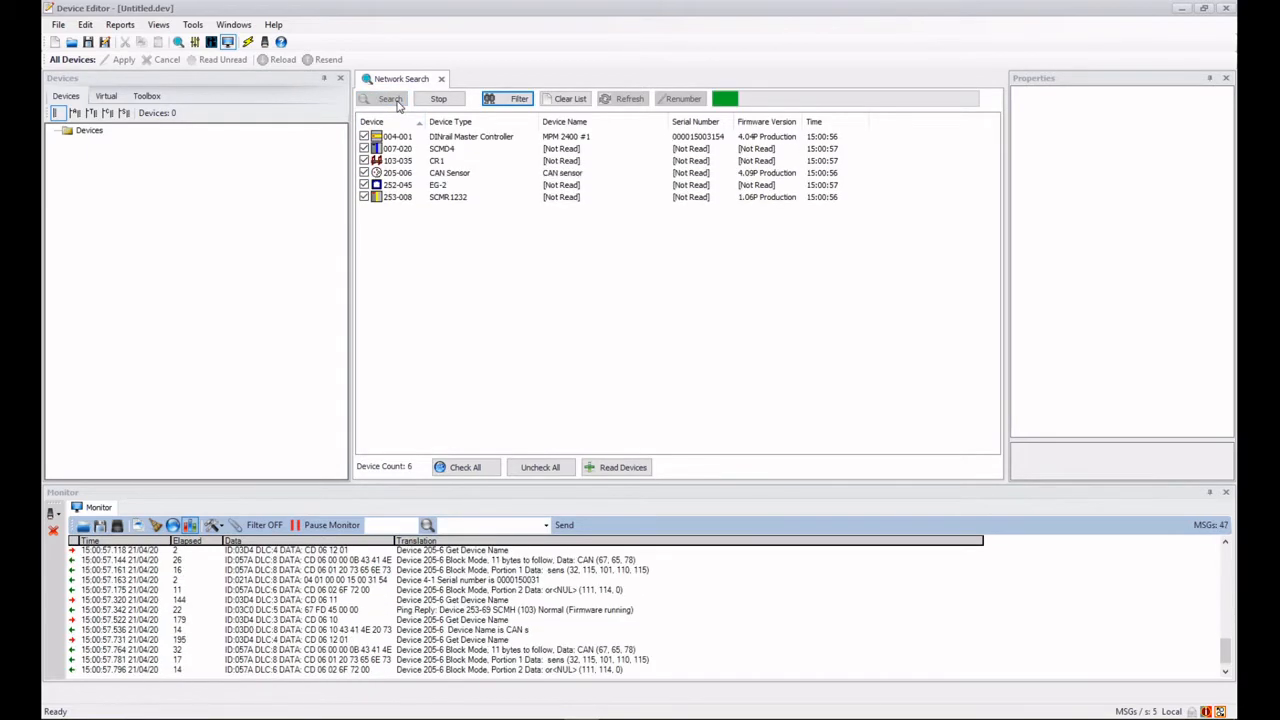
left_click(389, 98)
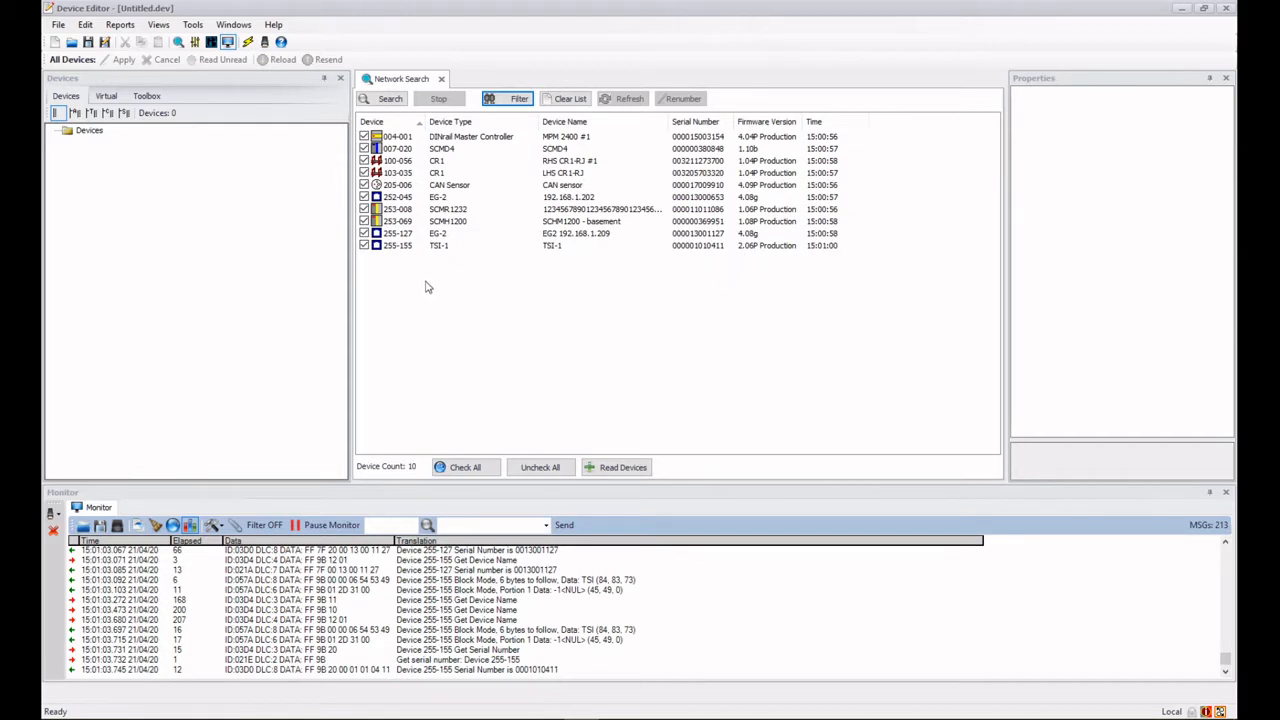
mouse_move(447, 289)
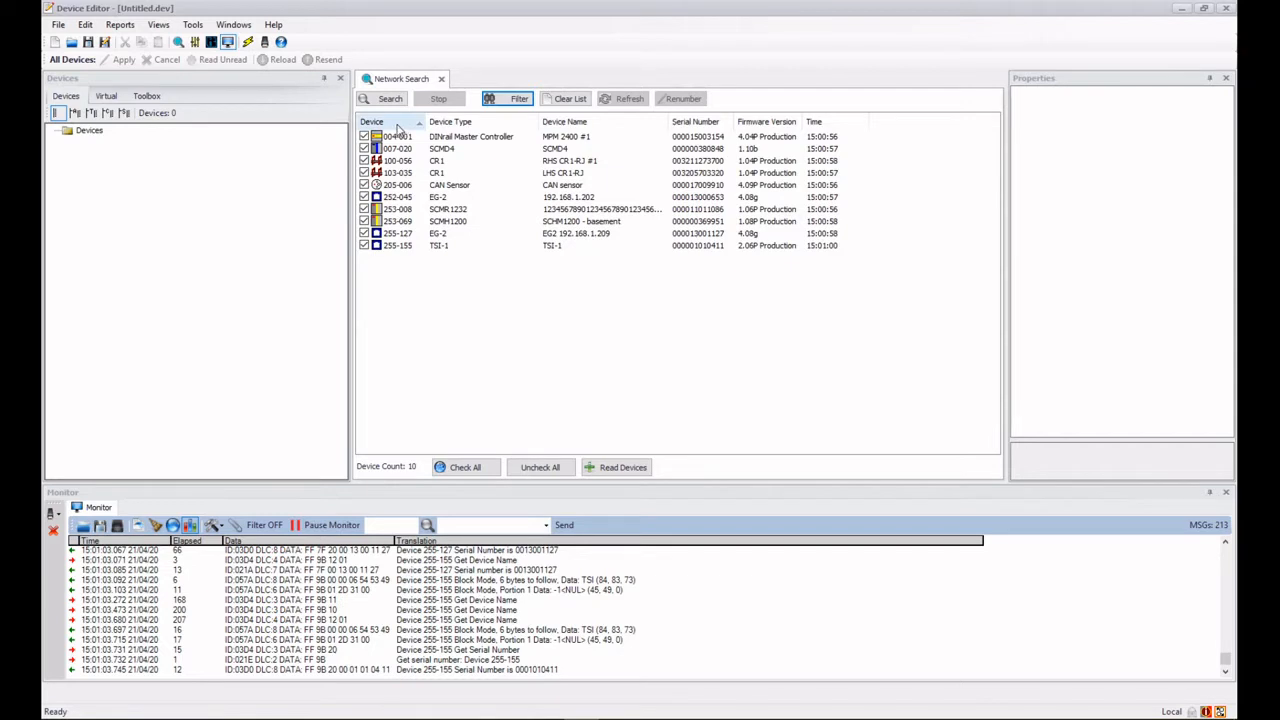
left_click(372, 121)
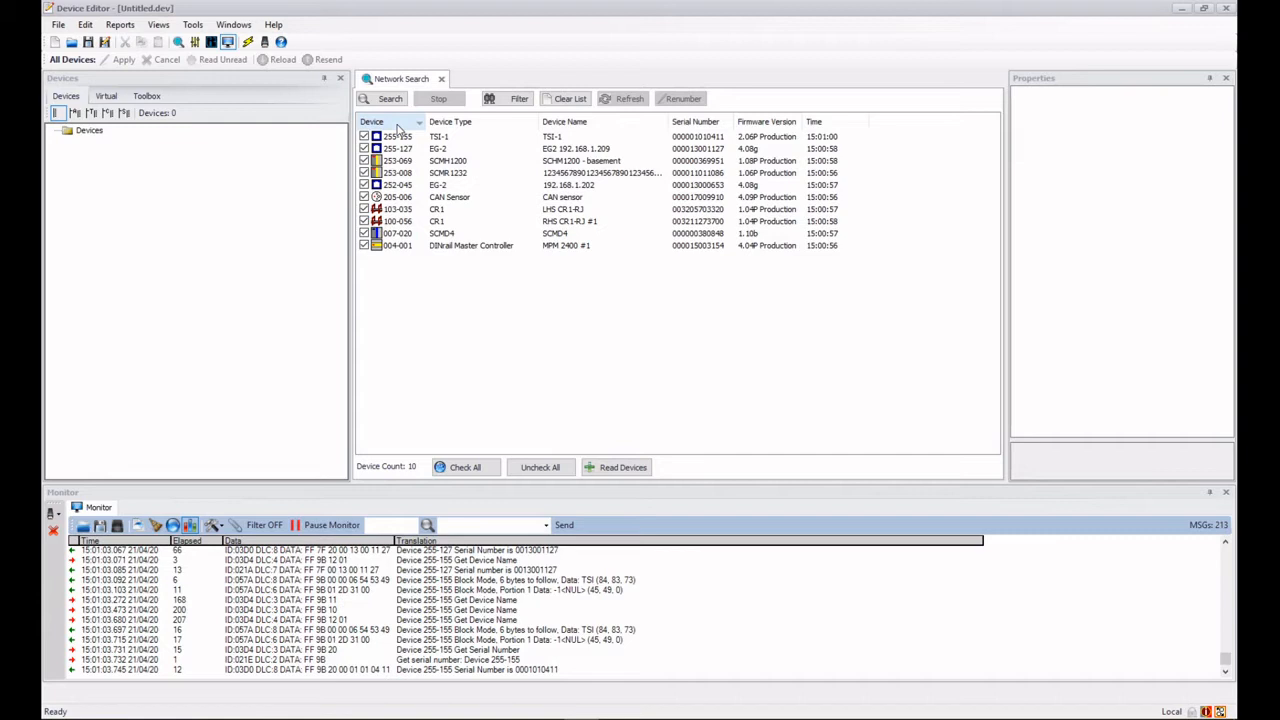
left_click(371, 121)
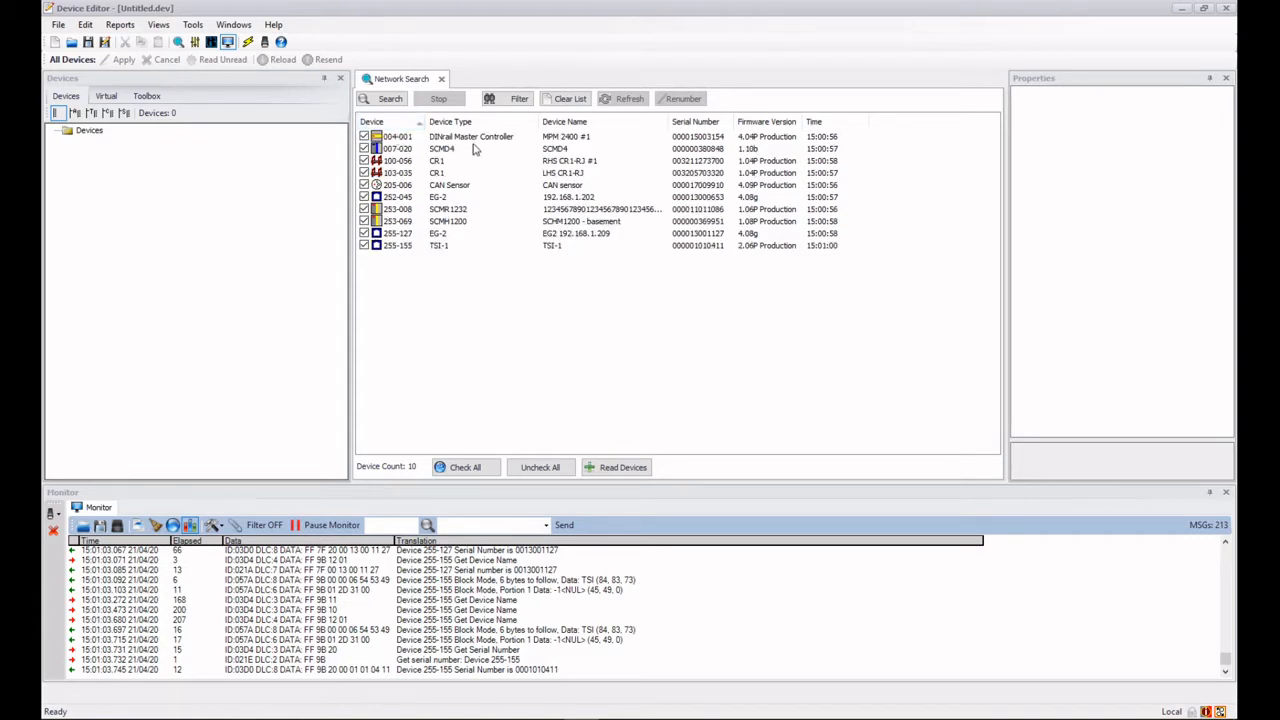
mouse_move(790, 148)
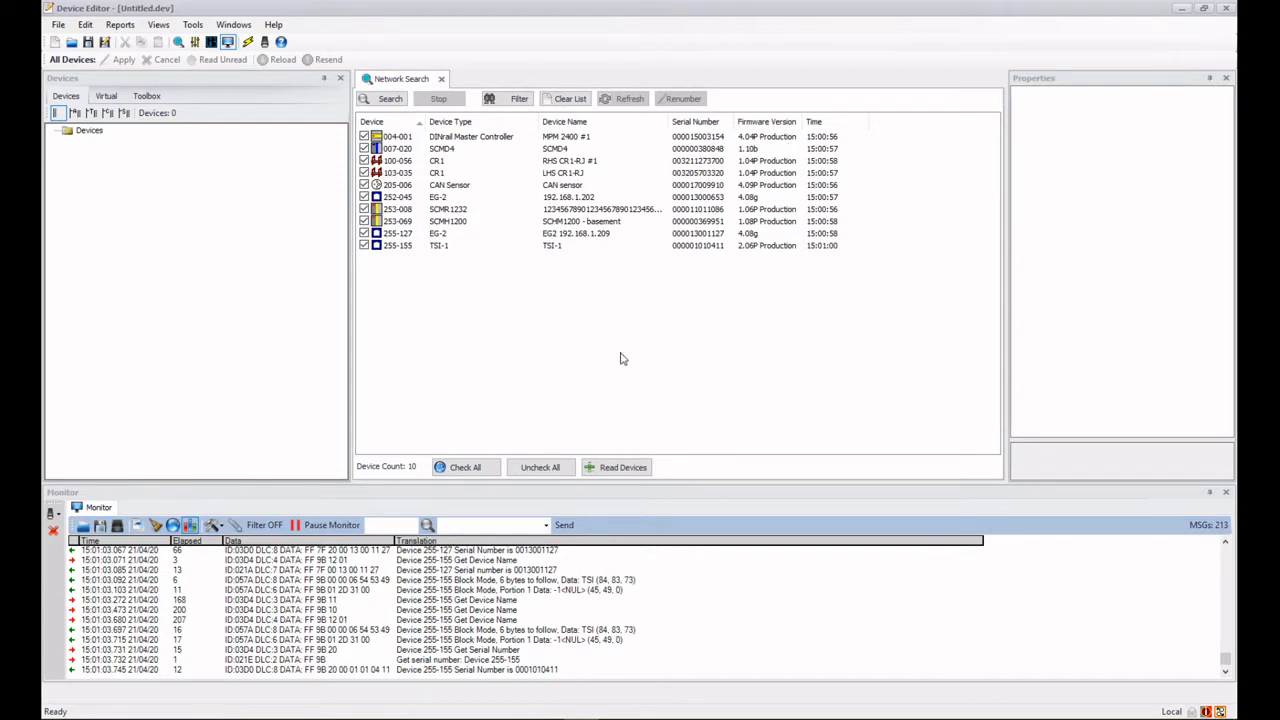
mouse_move(548, 269)
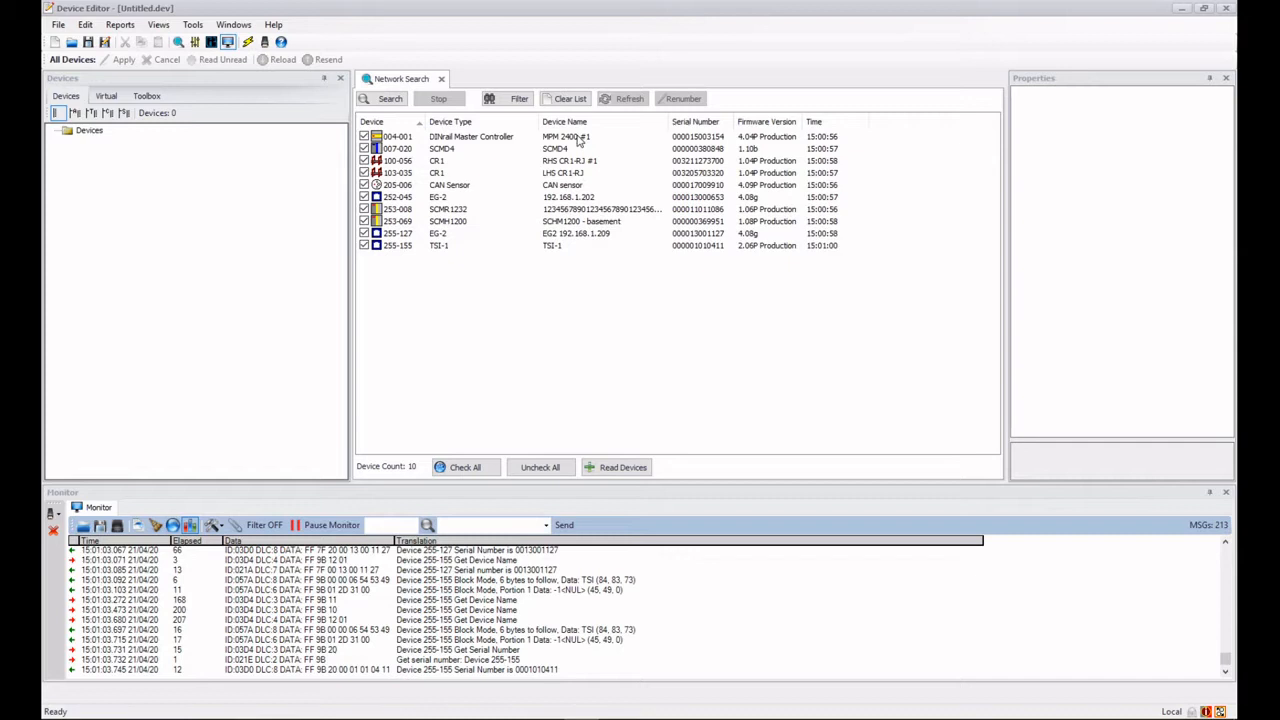
Clear the found-device list and show the Segment, Node and Type filter fields
left_click(569, 98)
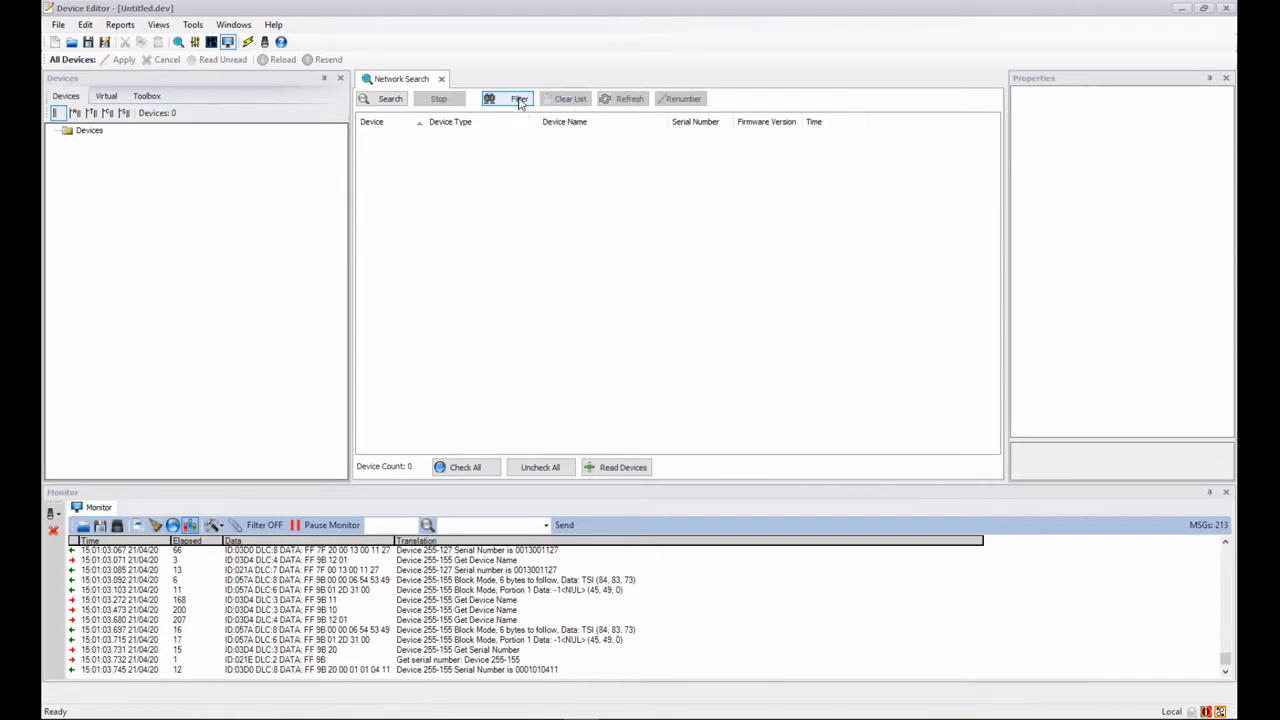
left_click(518, 98)
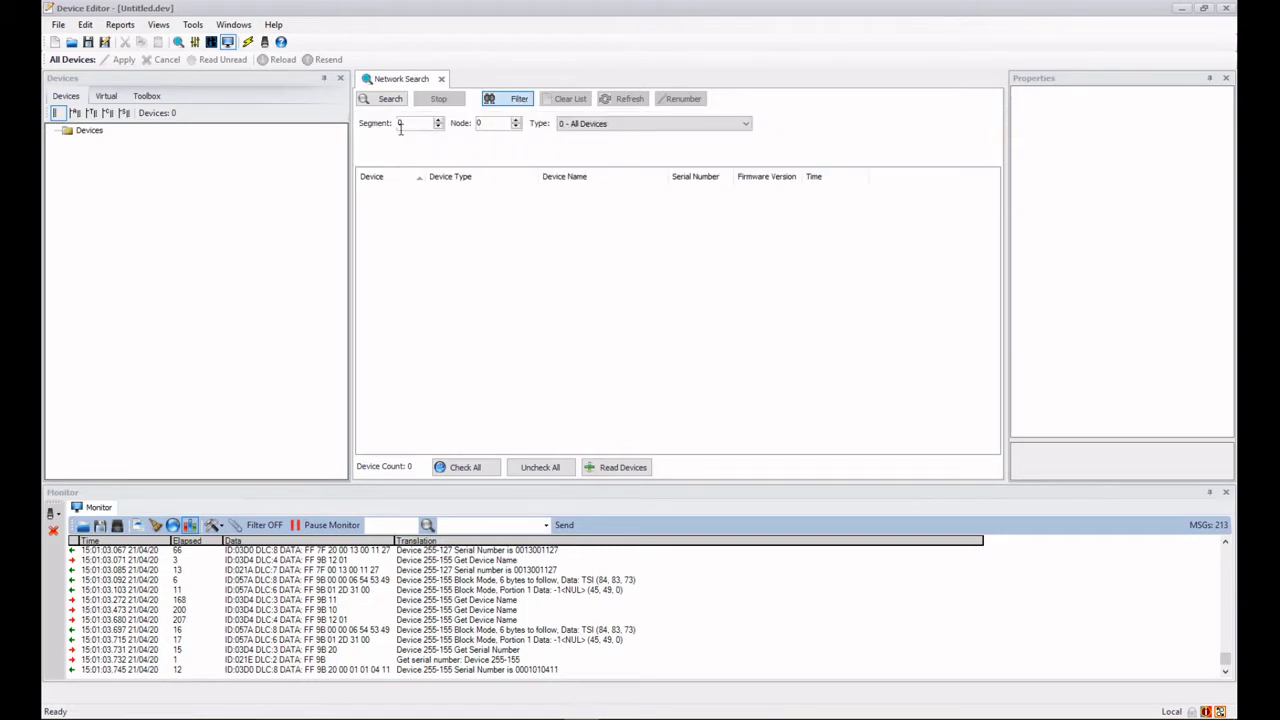
mouse_move(477, 152)
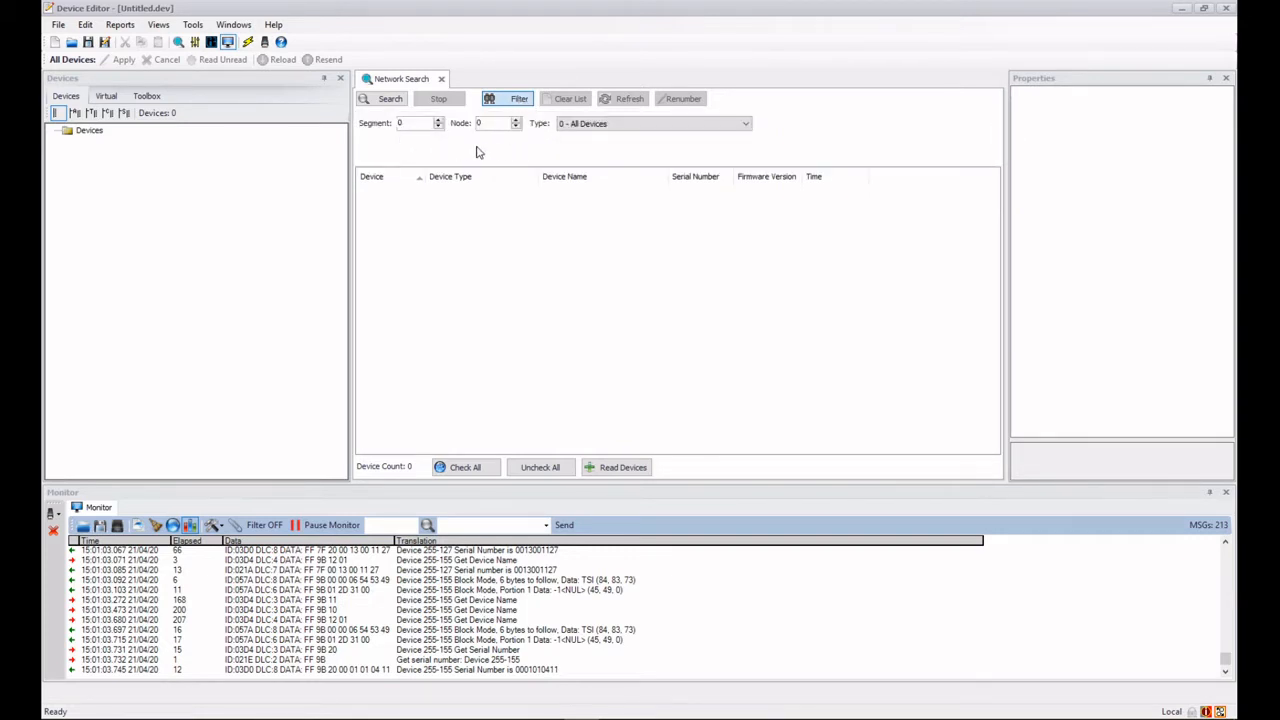
mouse_move(585, 142)
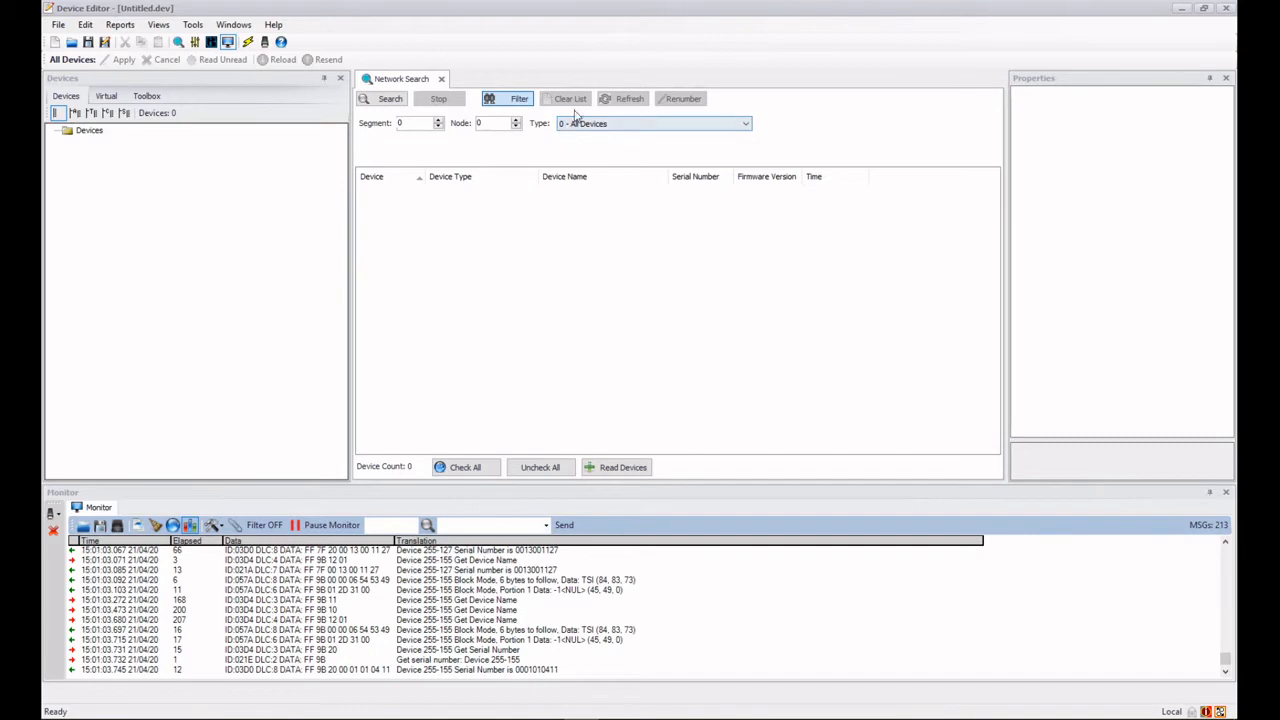
Search again with Type at 0 - All Devices, relisting ten devices
left_click(384, 98)
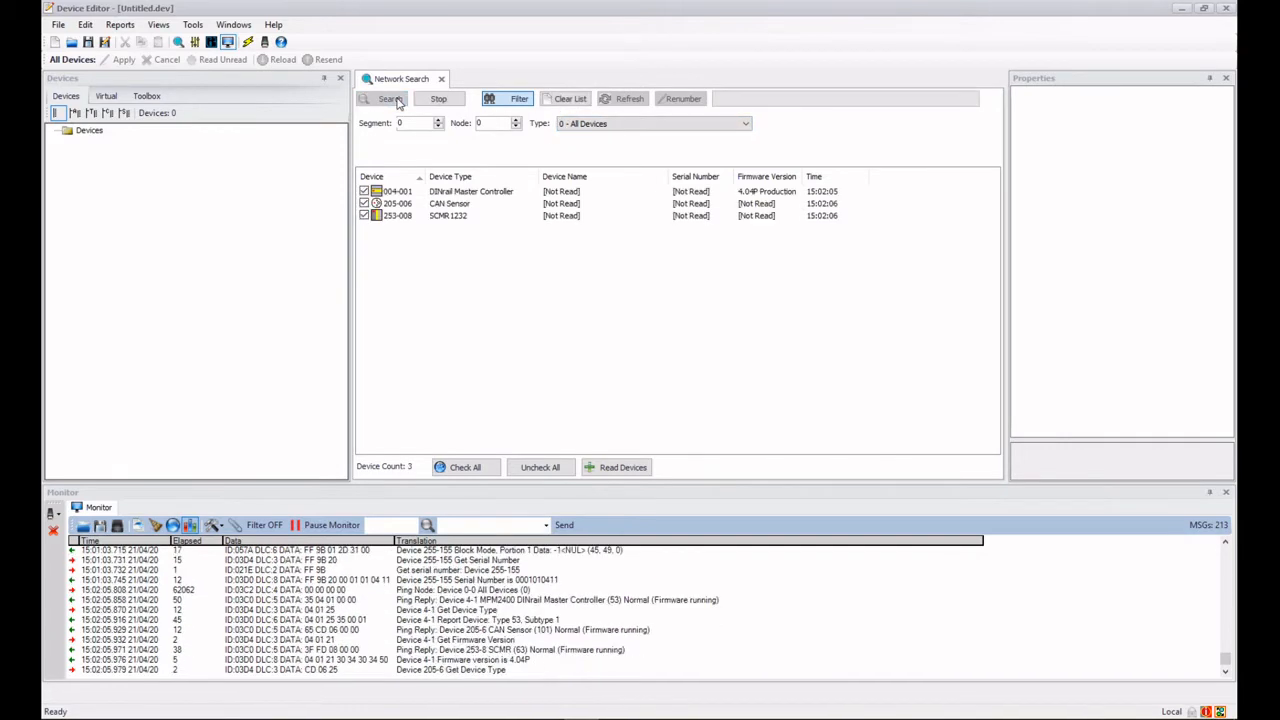
left_click(388, 98)
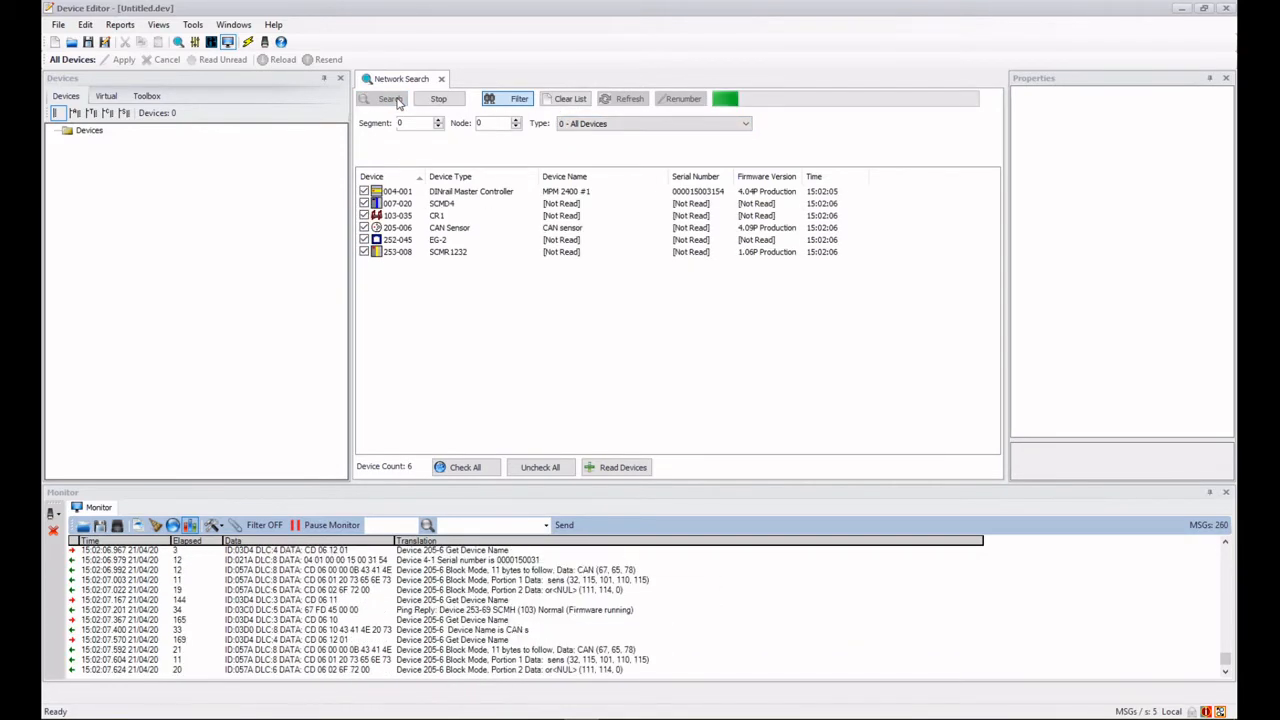
left_click(384, 98)
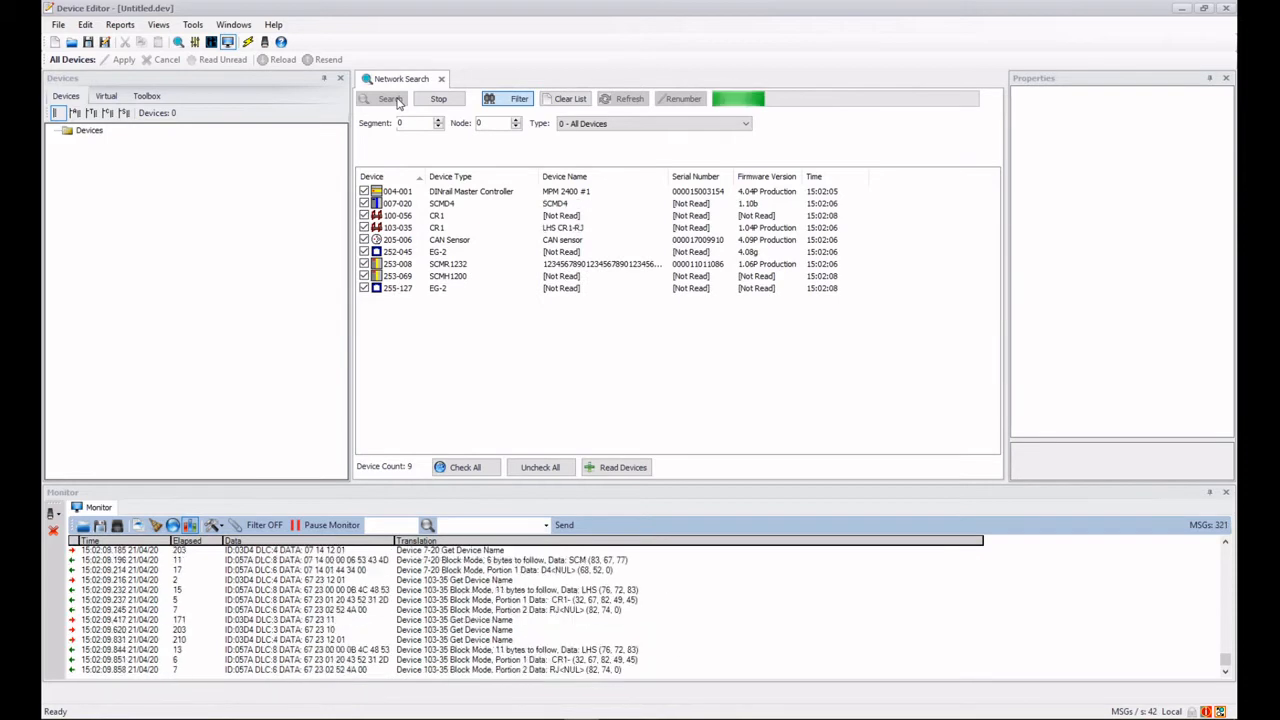
left_click(389, 98)
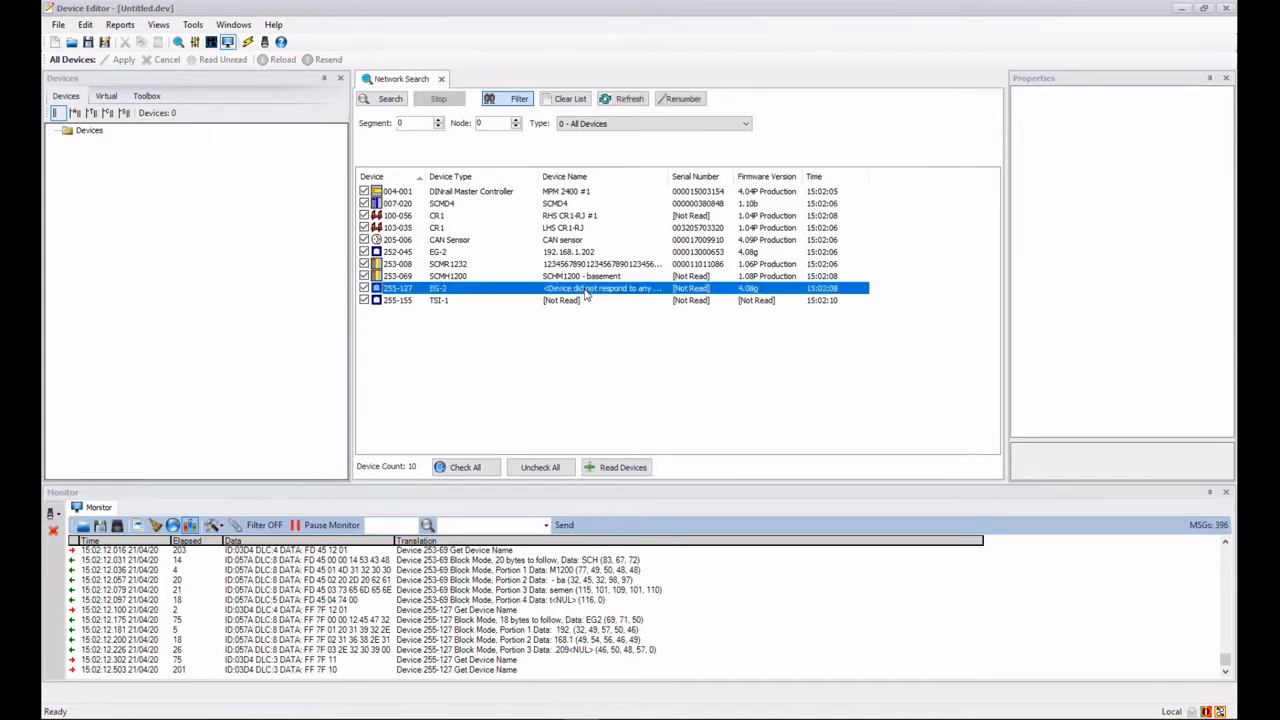
Refresh device 255-127 to read its name EG2 192.168.1.209 and serial
left_click(629, 98)
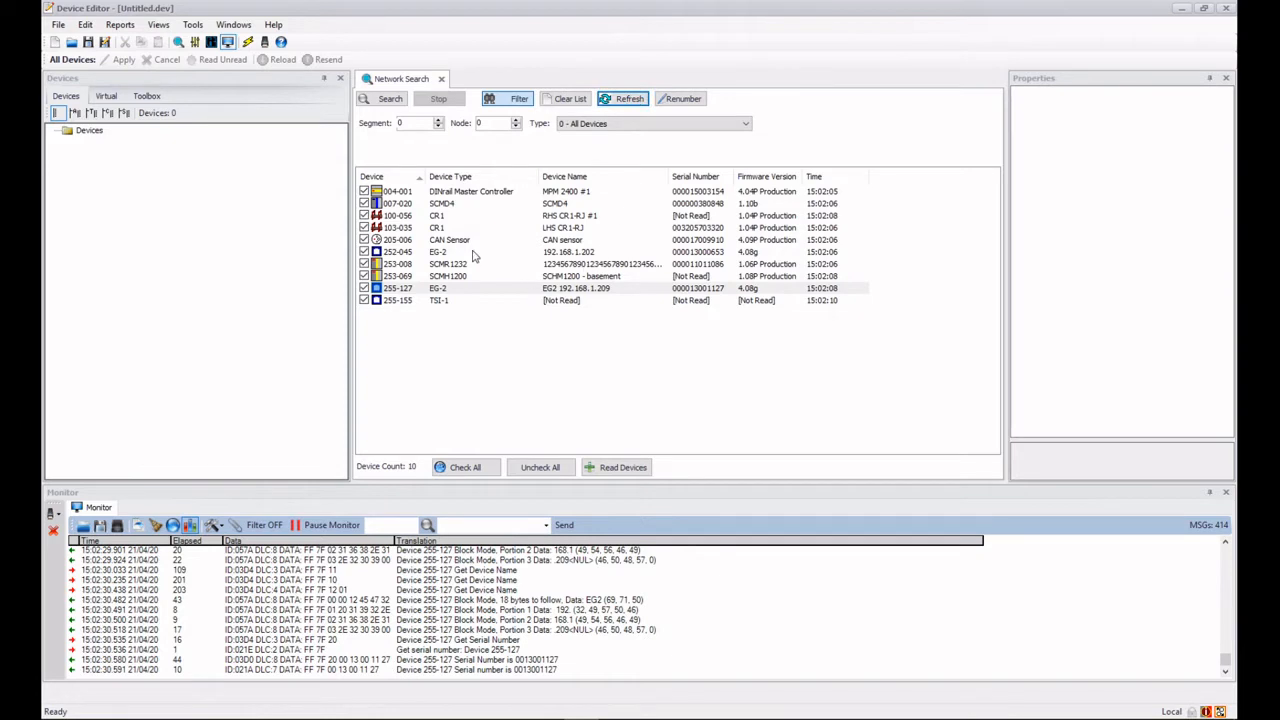
mouse_move(503, 224)
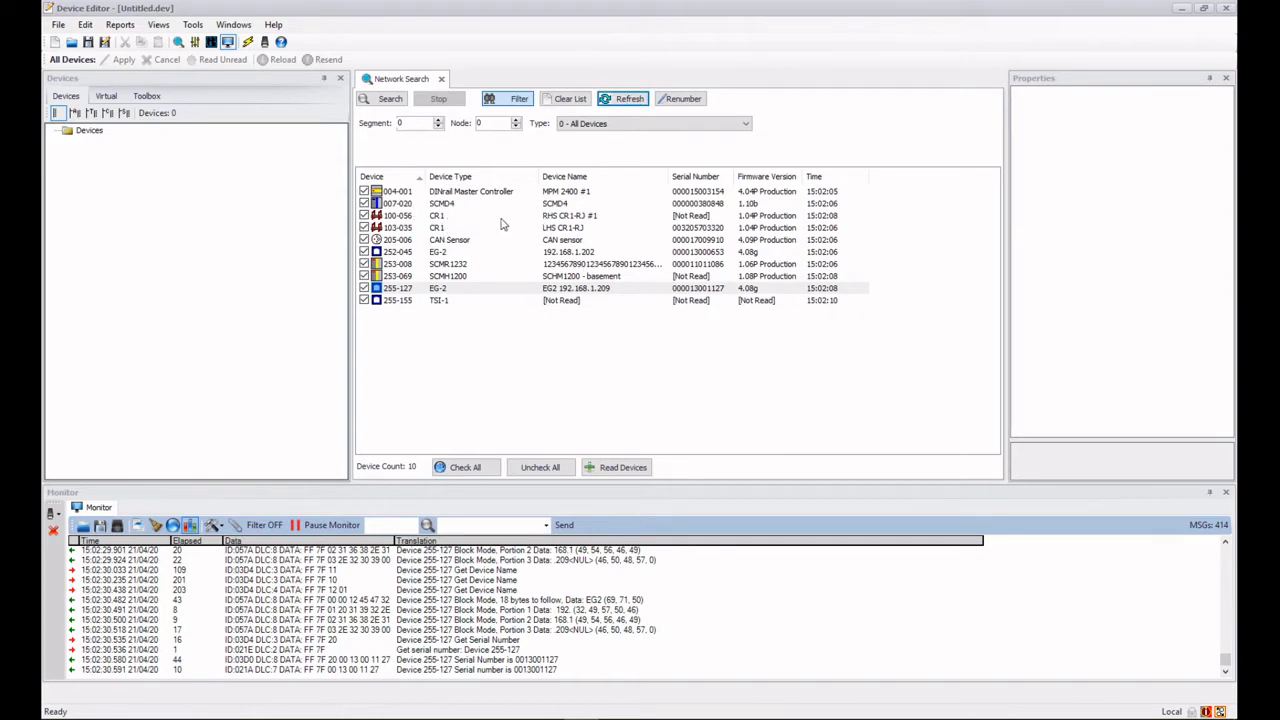
mouse_move(604, 329)
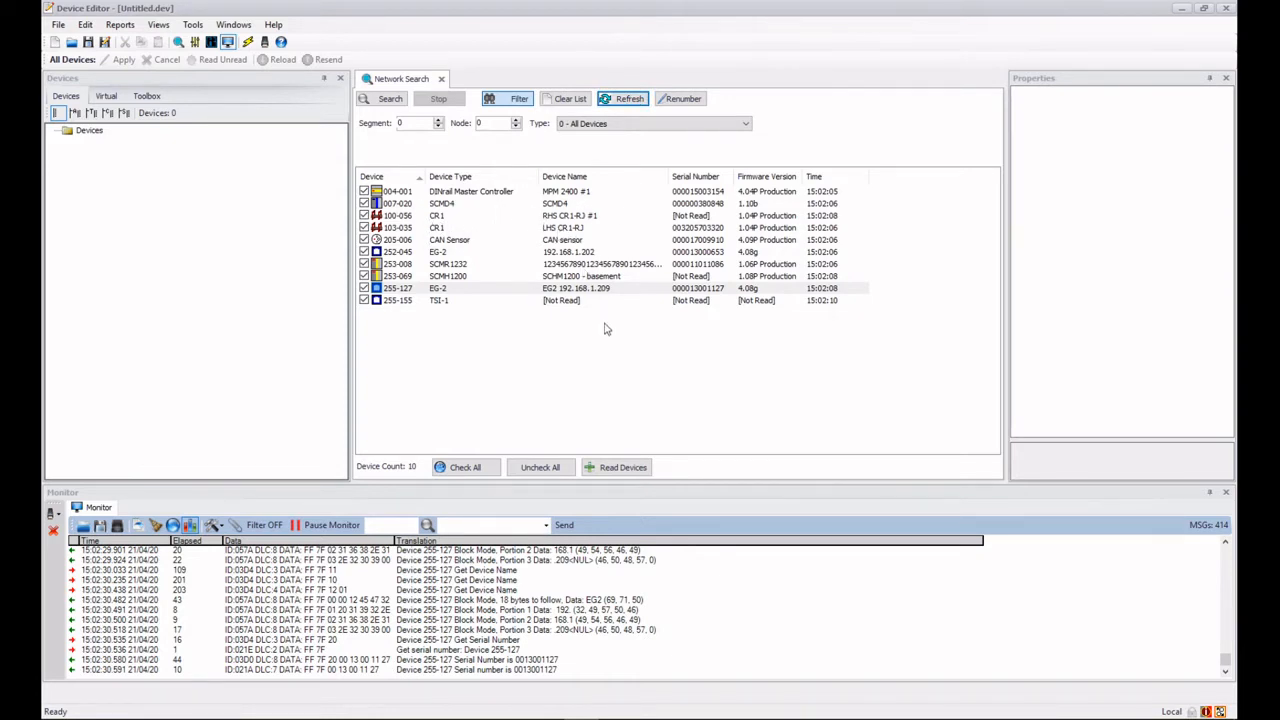
mouse_move(525, 120)
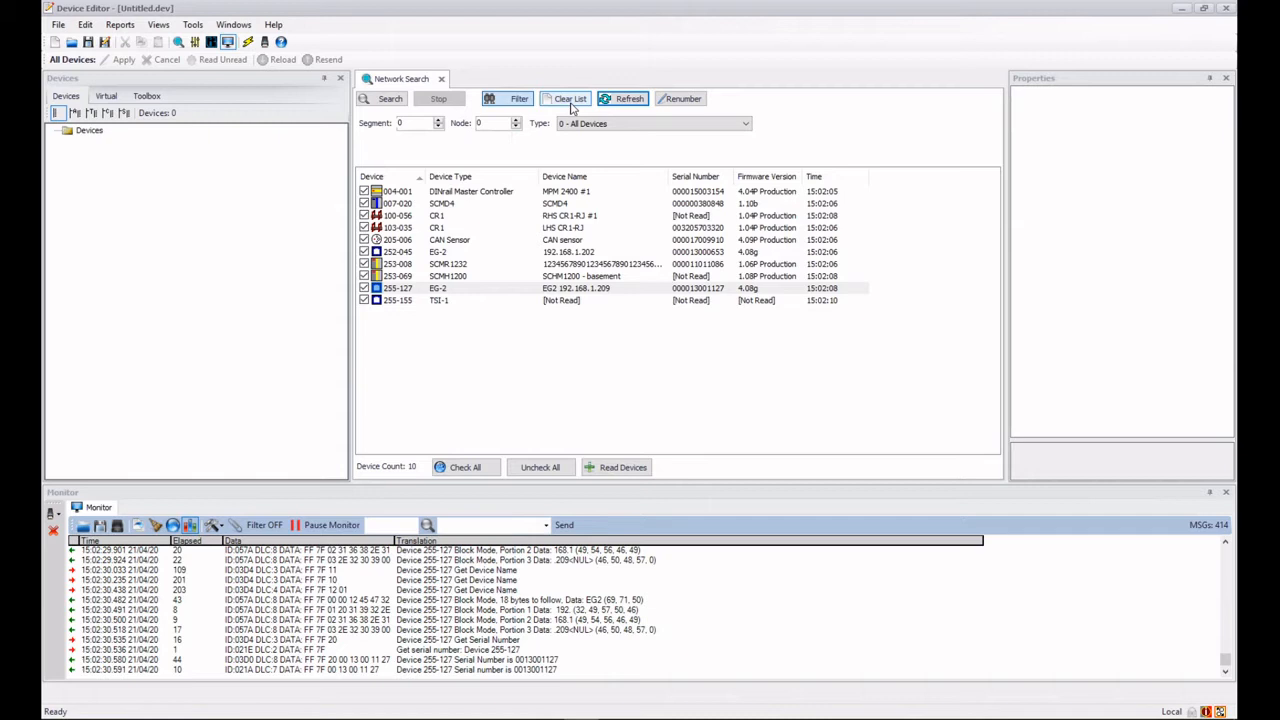
Clear results and search with Type 101 CAN Sensor, finding only 205-006
left_click(569, 98)
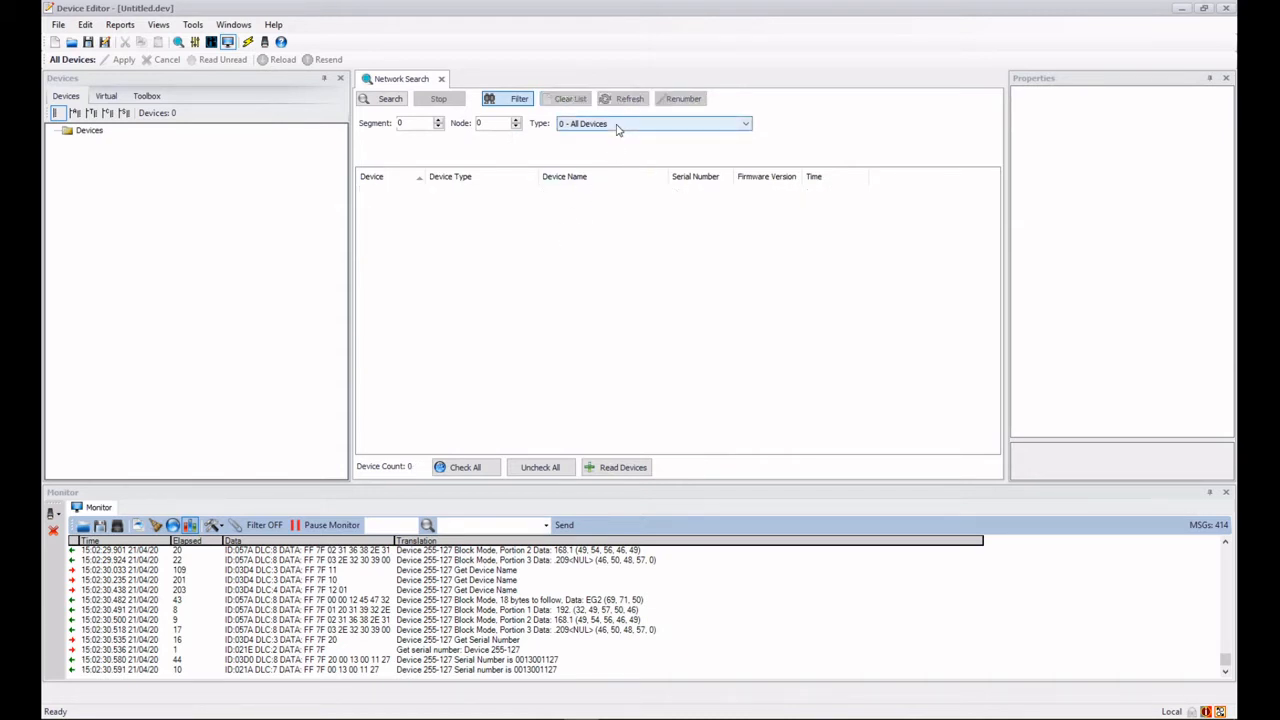
left_click(744, 123)
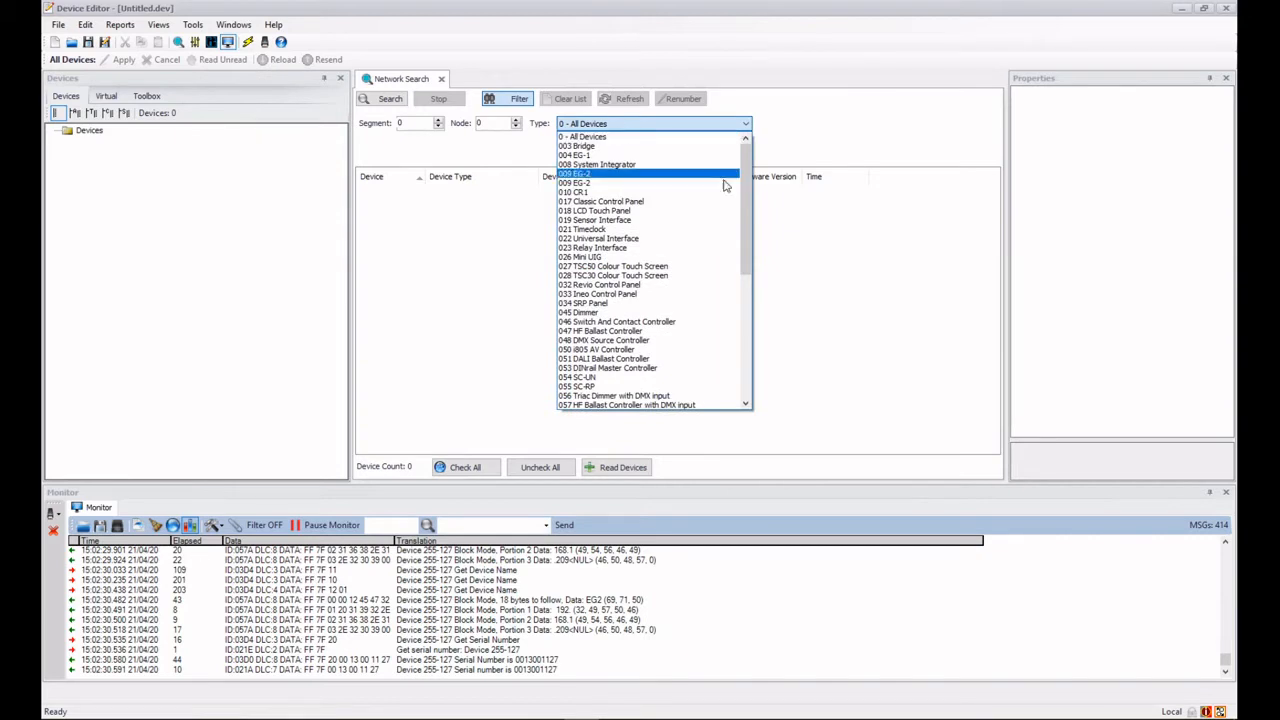
scroll("down", 3)
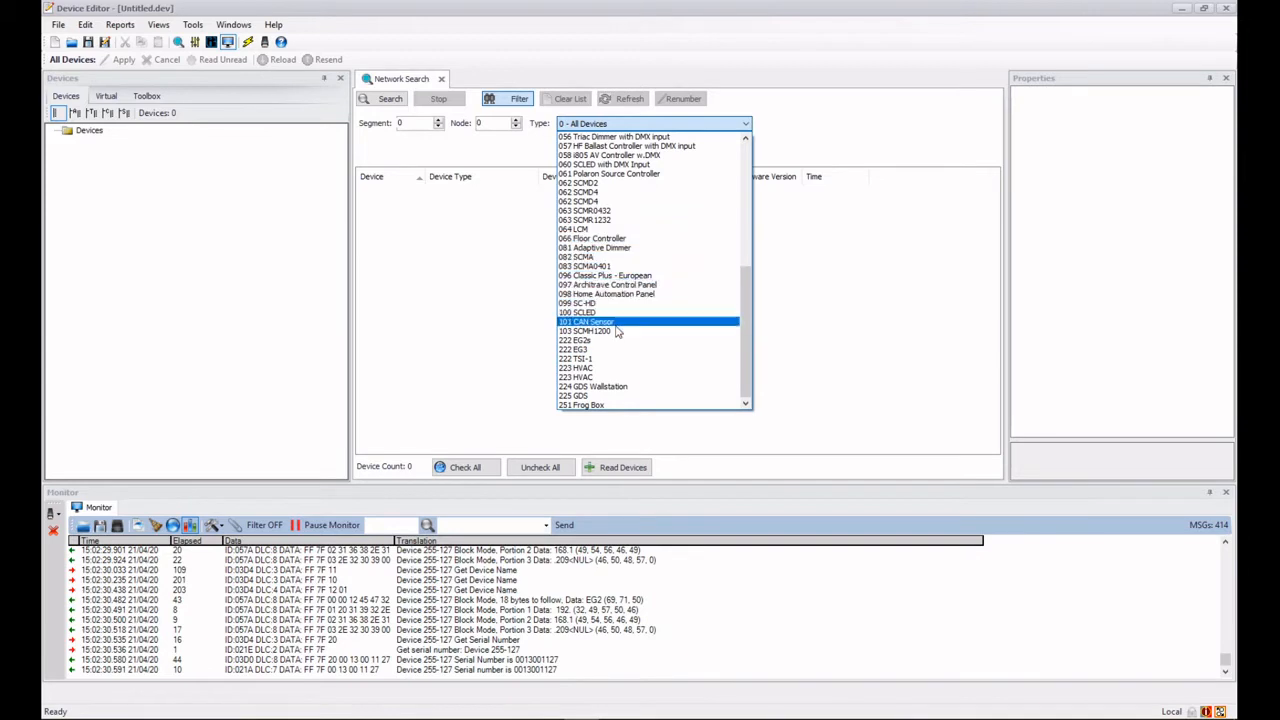
left_click(587, 321)
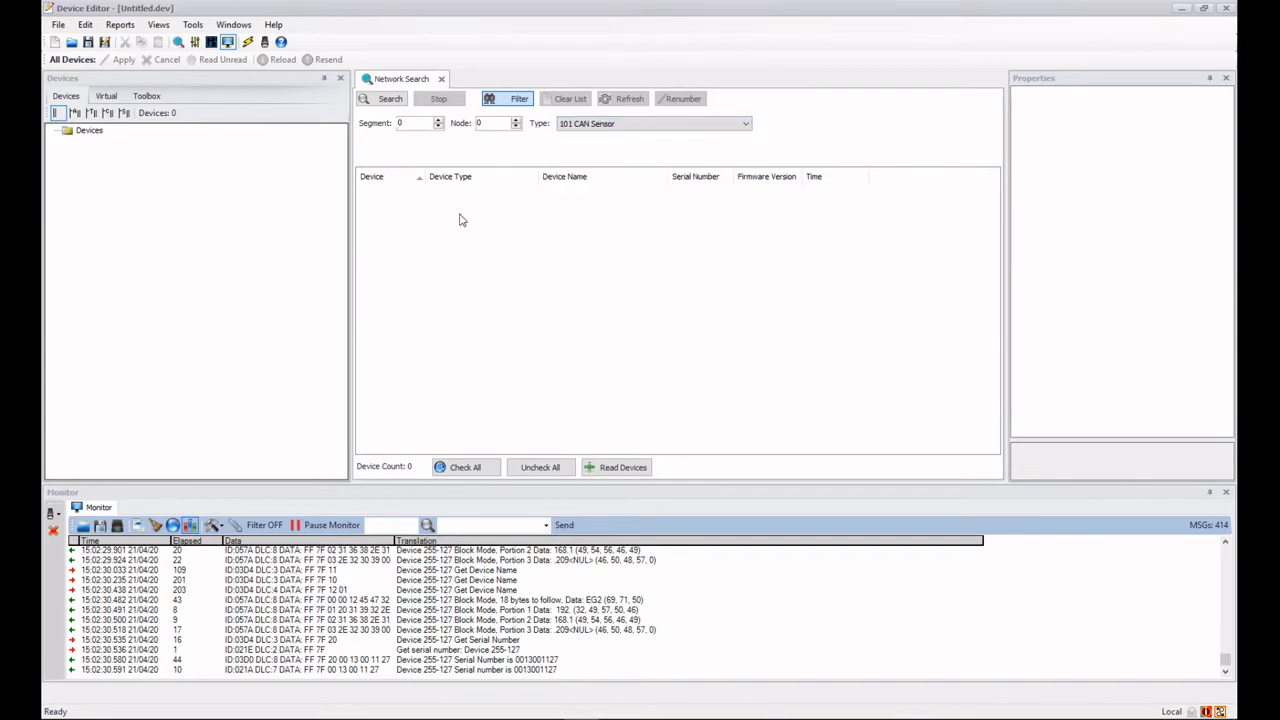
left_click(385, 98)
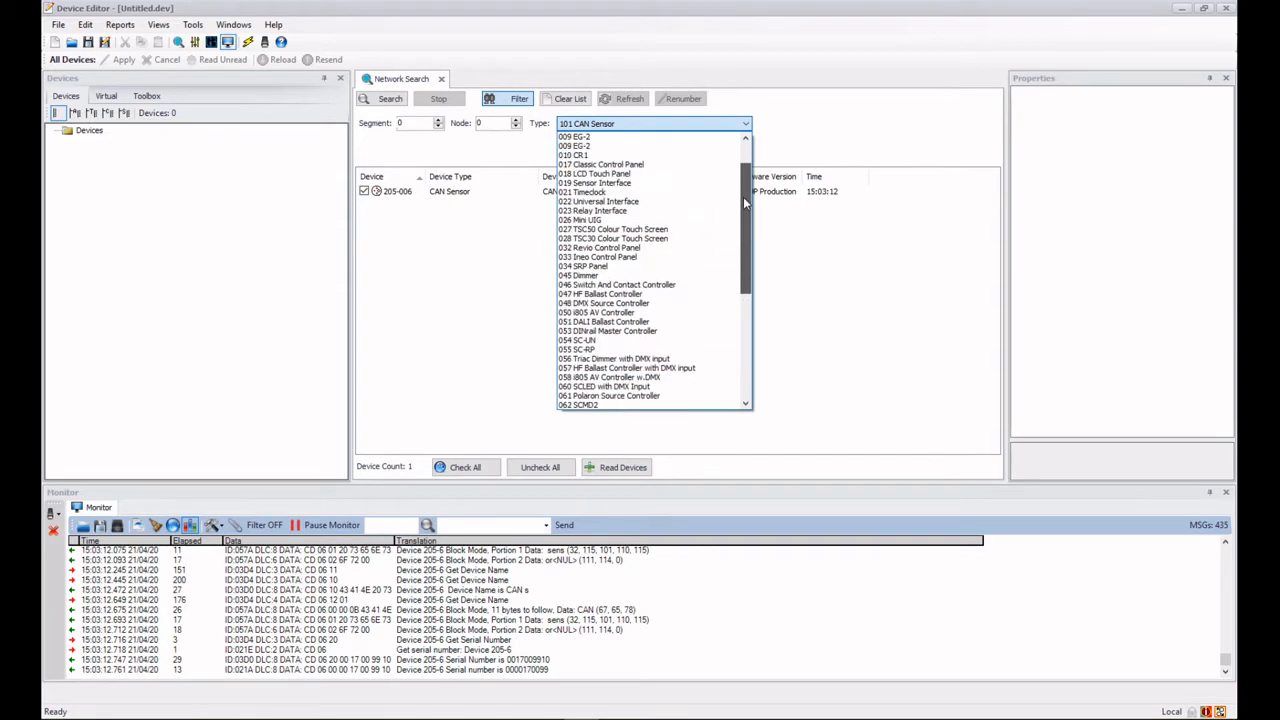
Reset Type to 0 - All Devices, set Segment 205, then search afresh, finding 205-006
left_click(650, 123)
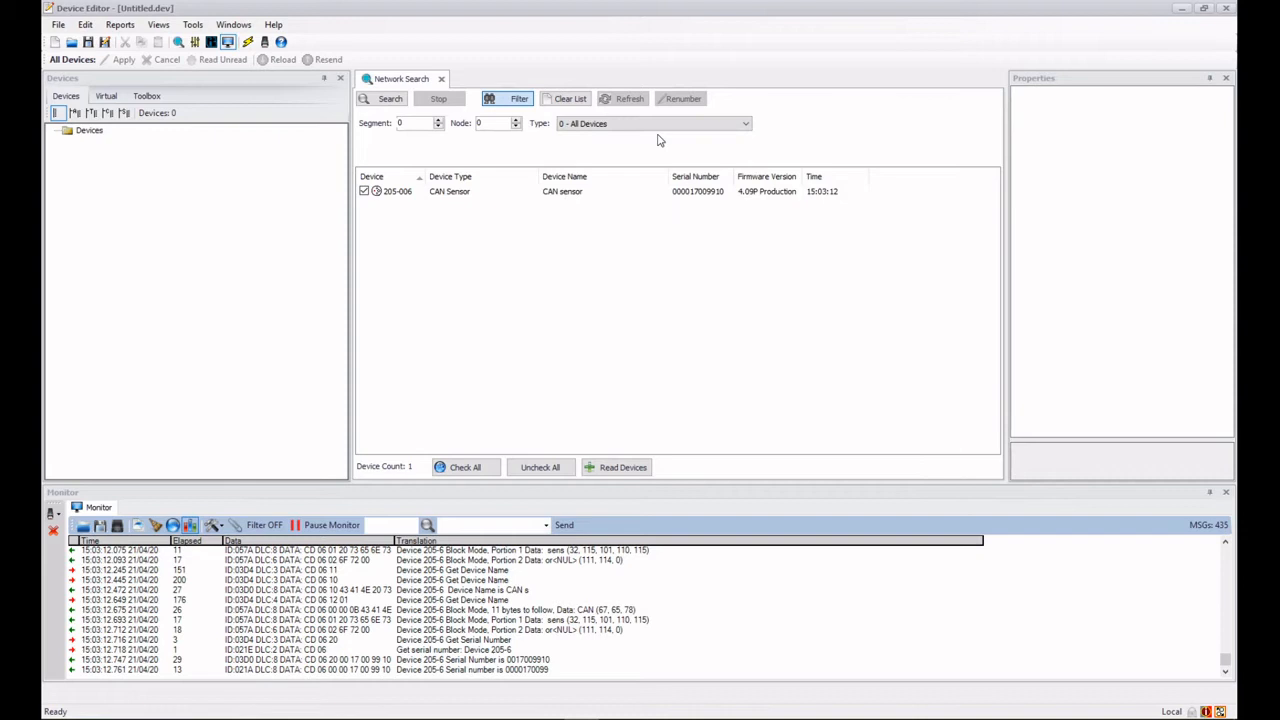
mouse_move(388, 210)
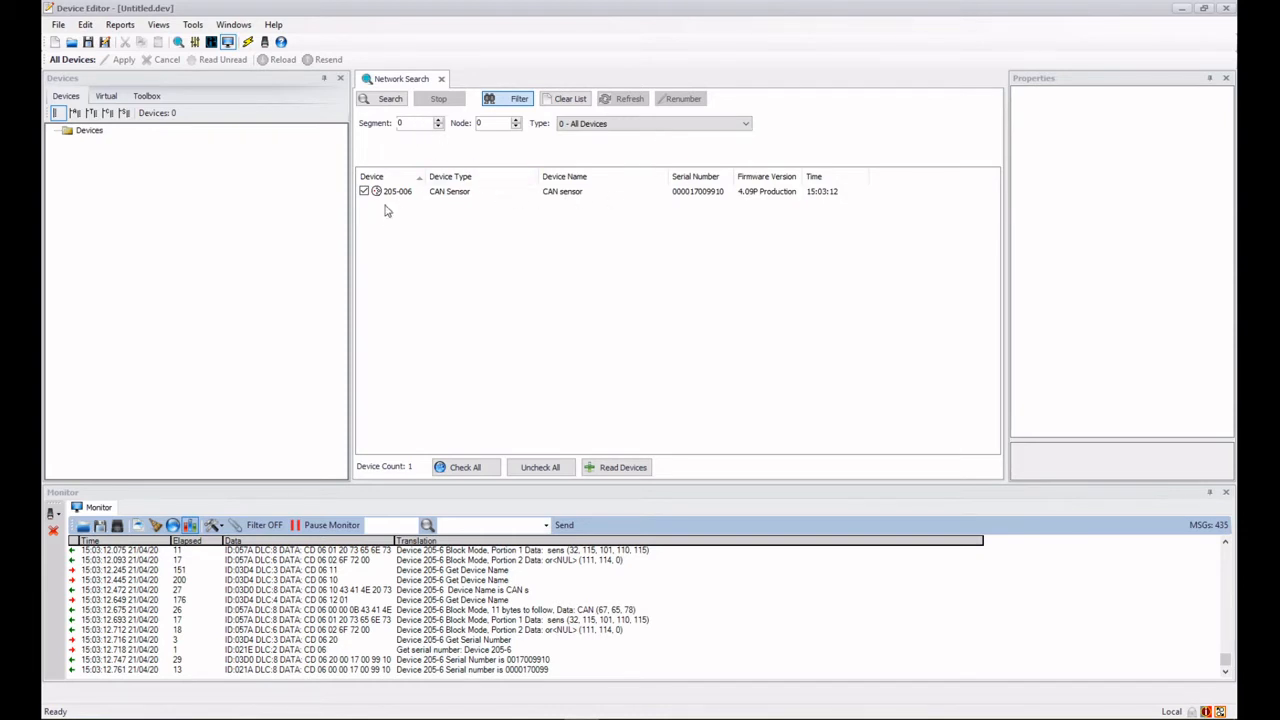
mouse_move(595, 138)
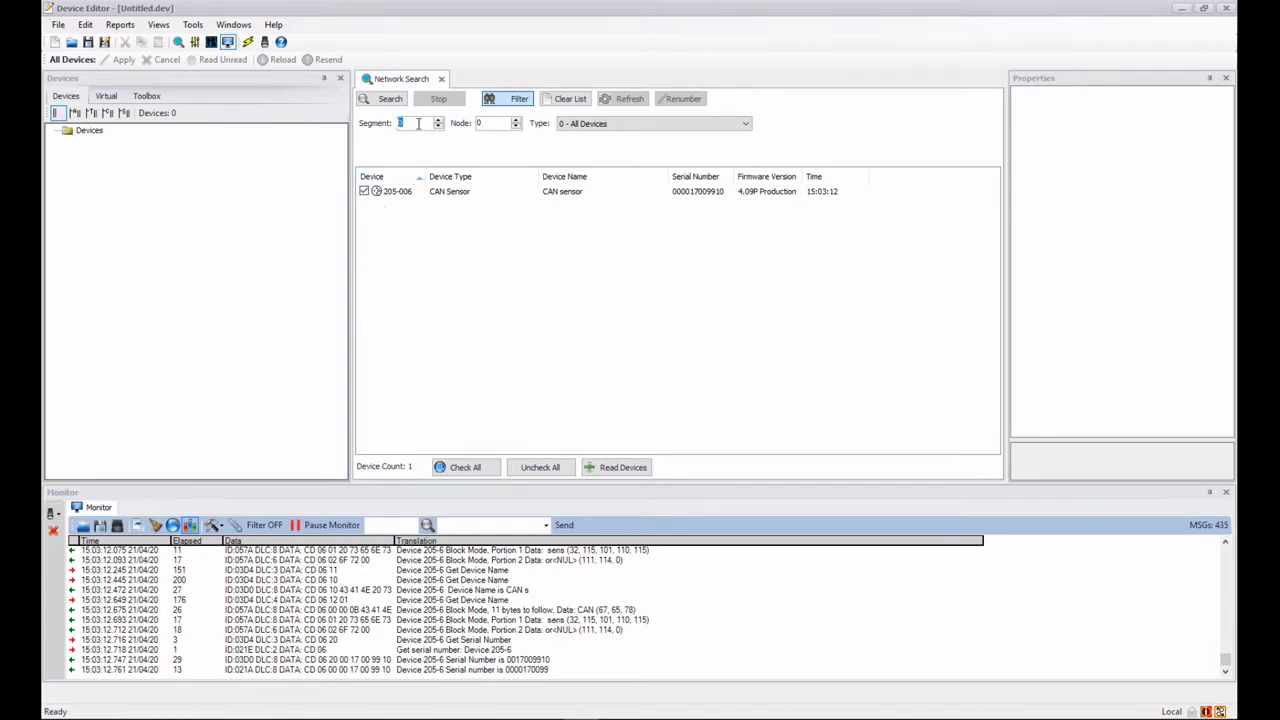
type("205")
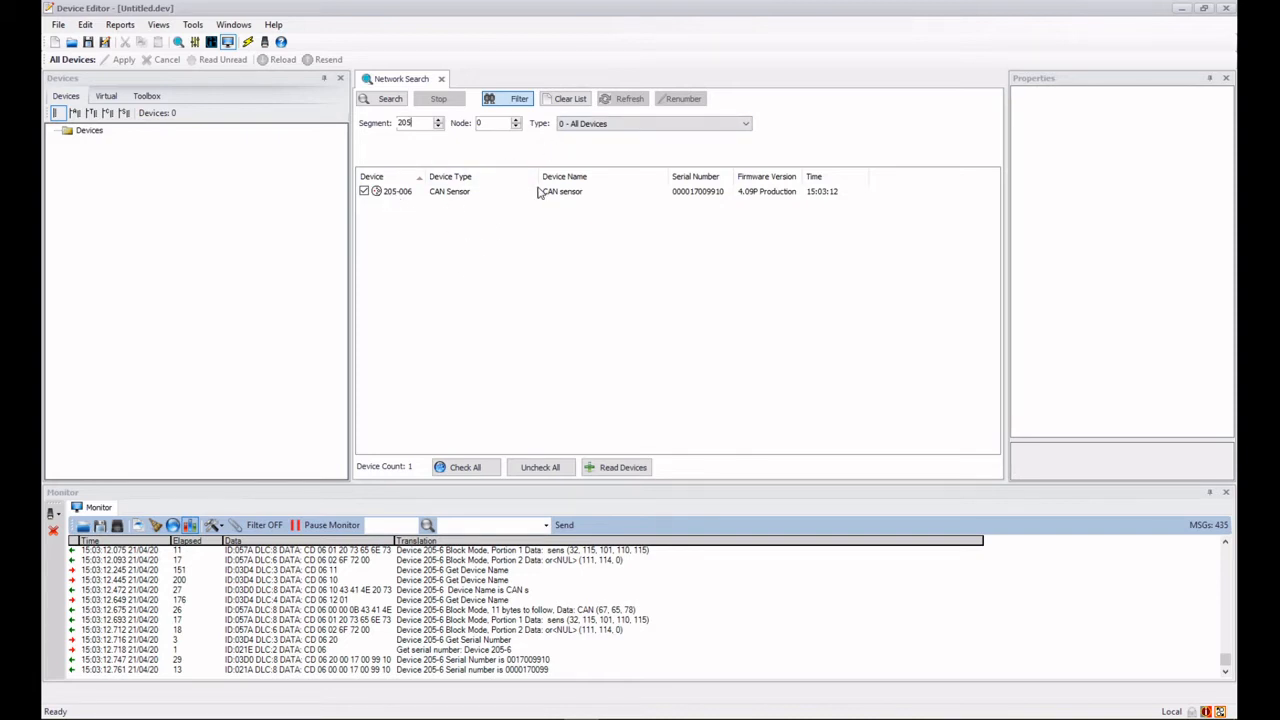
left_click(569, 98)
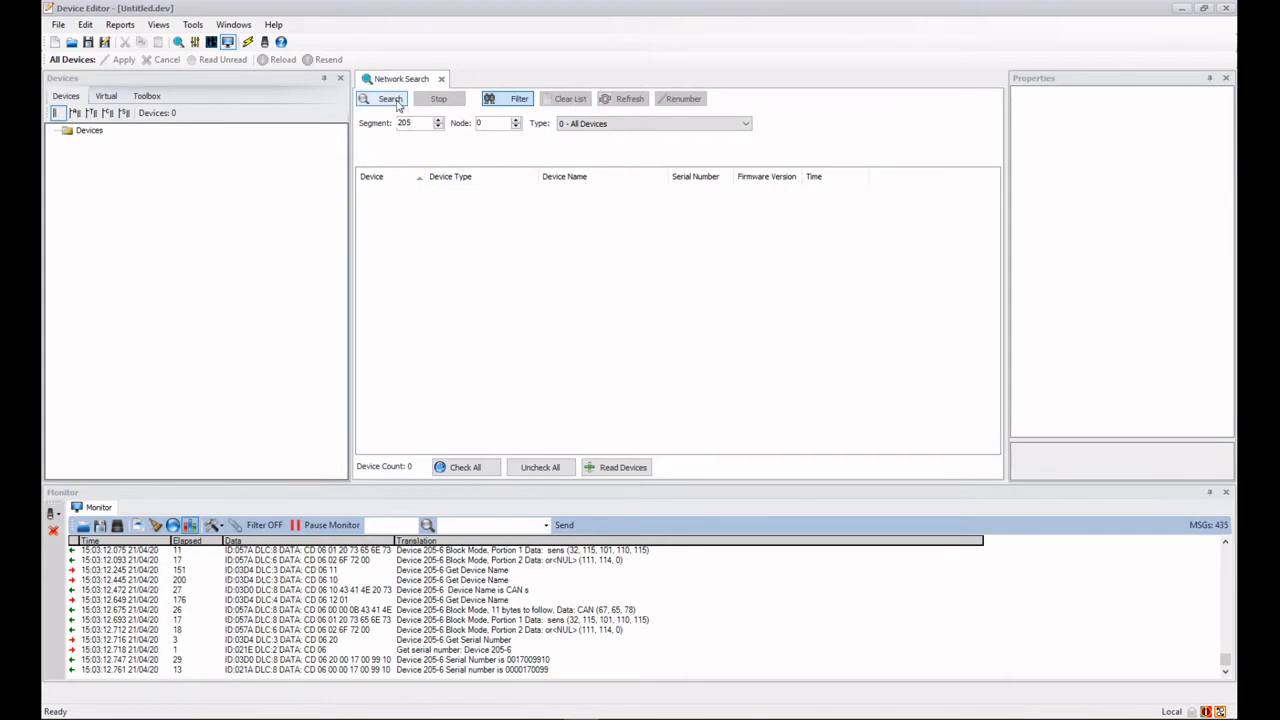
left_click(383, 98)
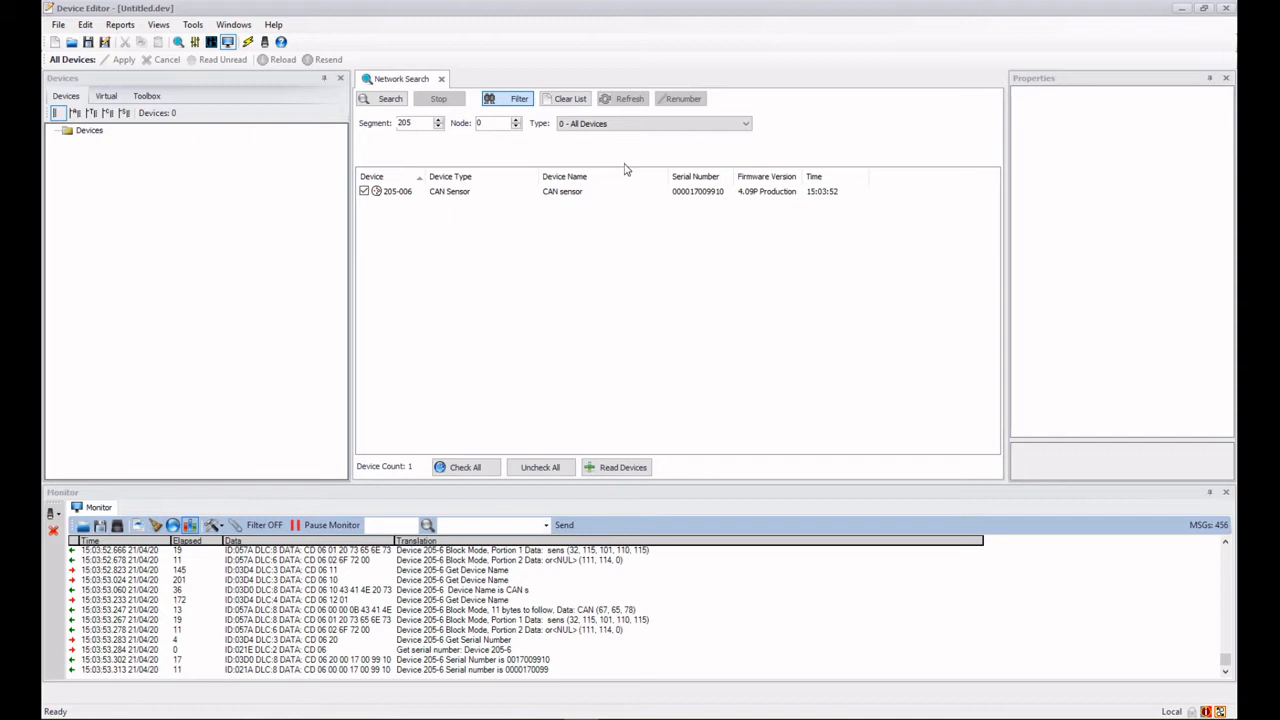
mouse_move(596, 141)
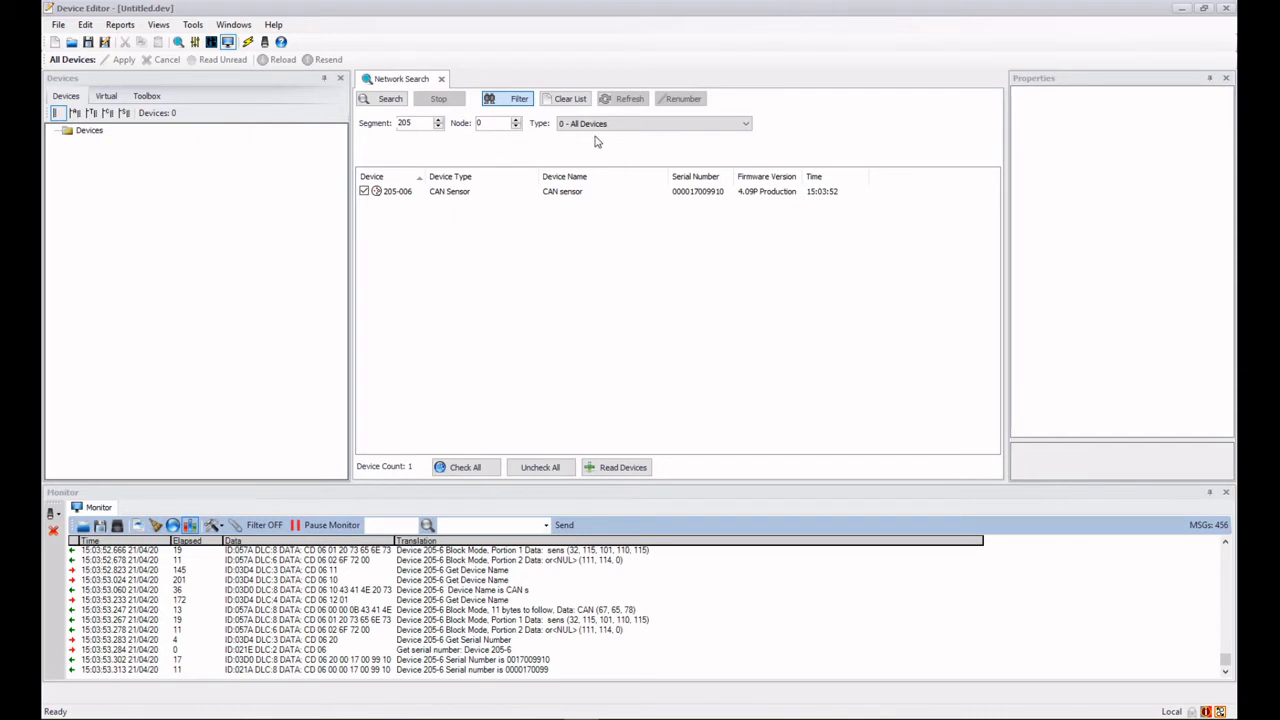
mouse_move(390, 203)
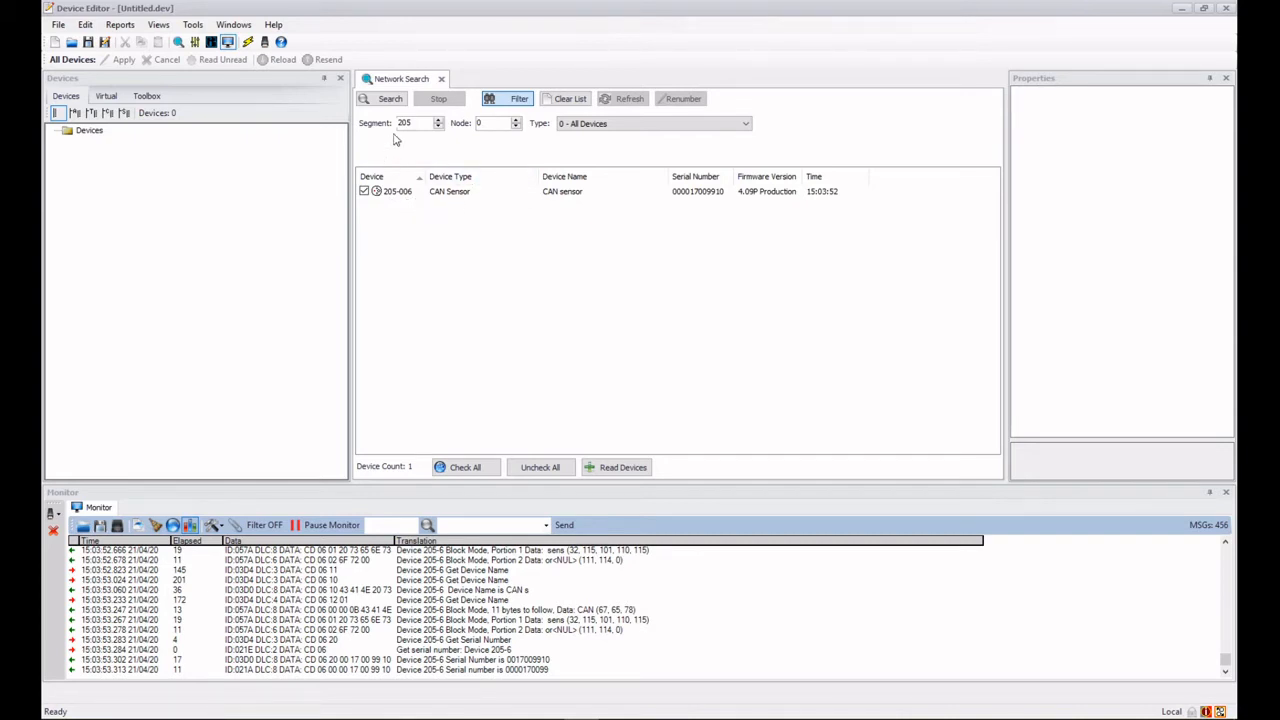
mouse_move(560, 145)
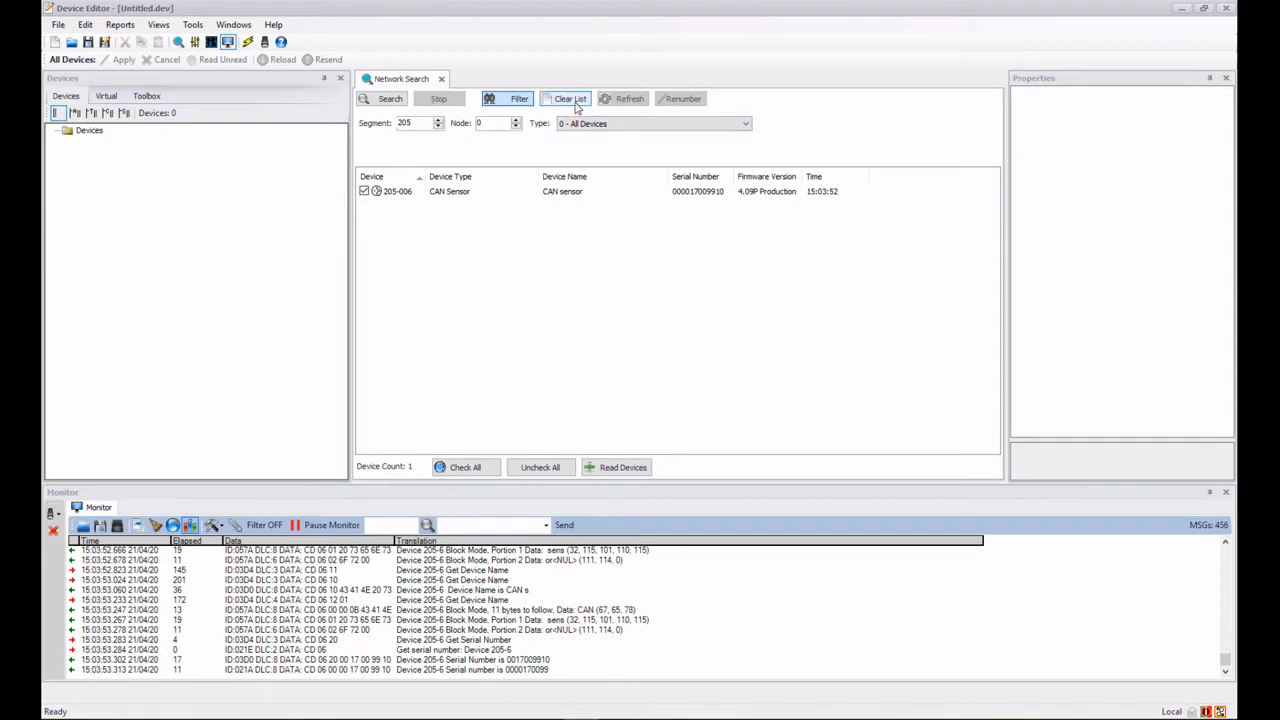
Clear results and search segment 205, node 6, reading 205-006's name and serial
left_click(569, 98)
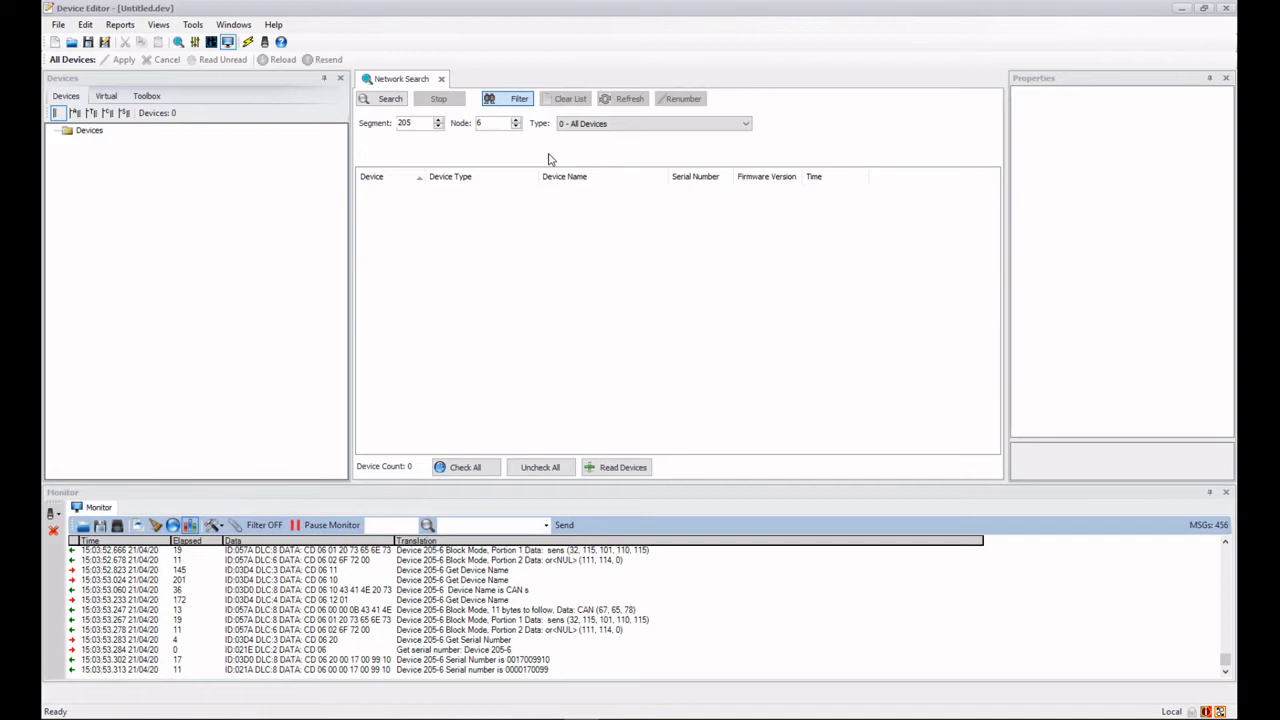
left_click(385, 98)
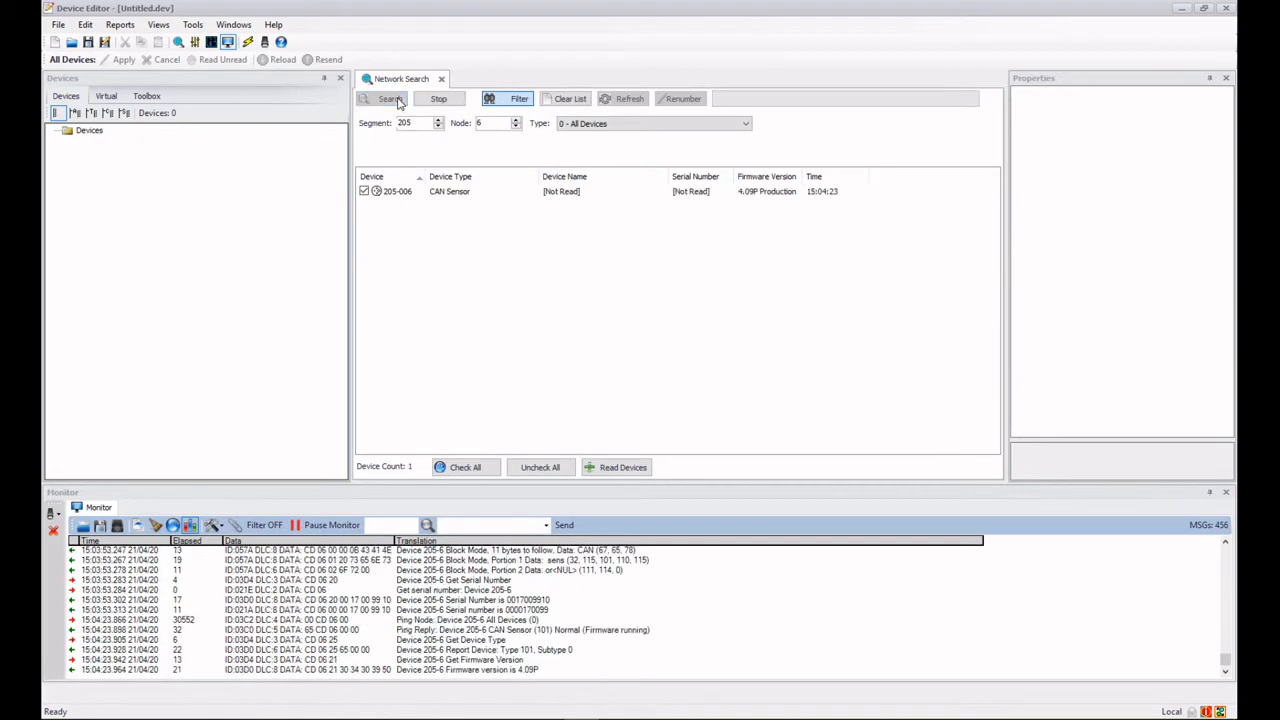
left_click(388, 98)
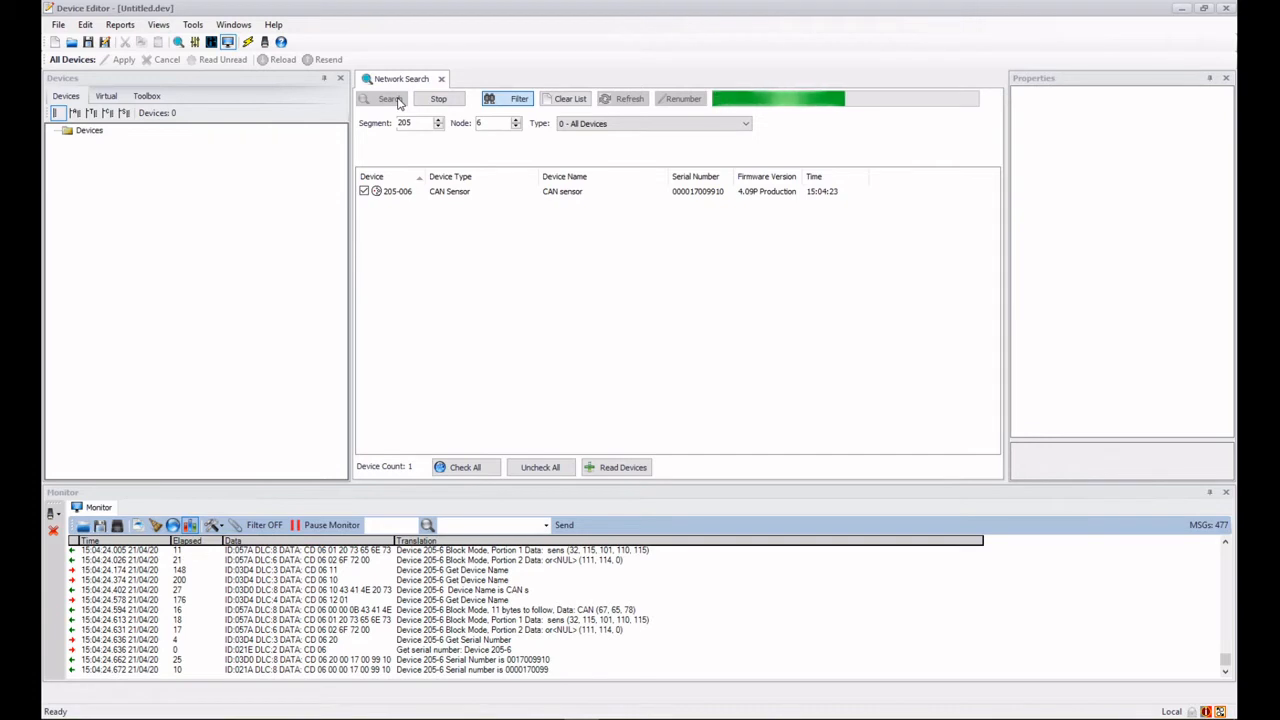
left_click(384, 98)
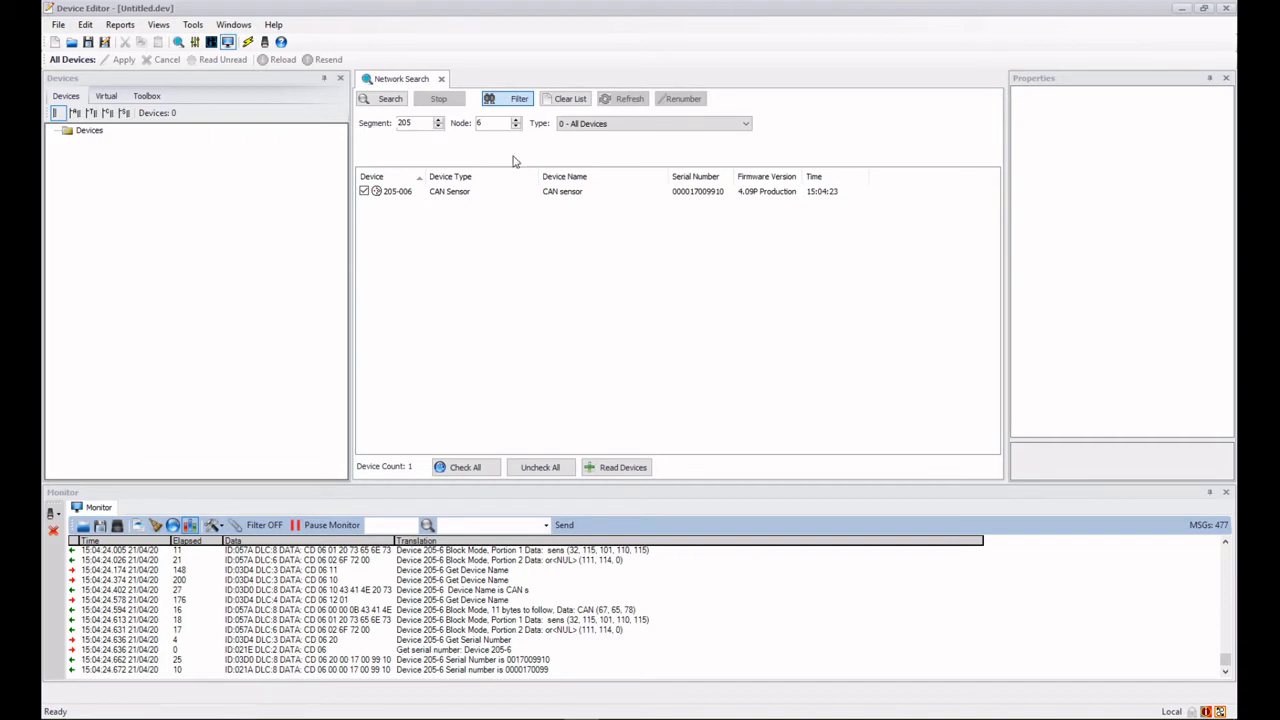
Set Segment 253 with node 0, clear and search, listing 253-008 and 253-069
left_click(490, 123)
type("0")
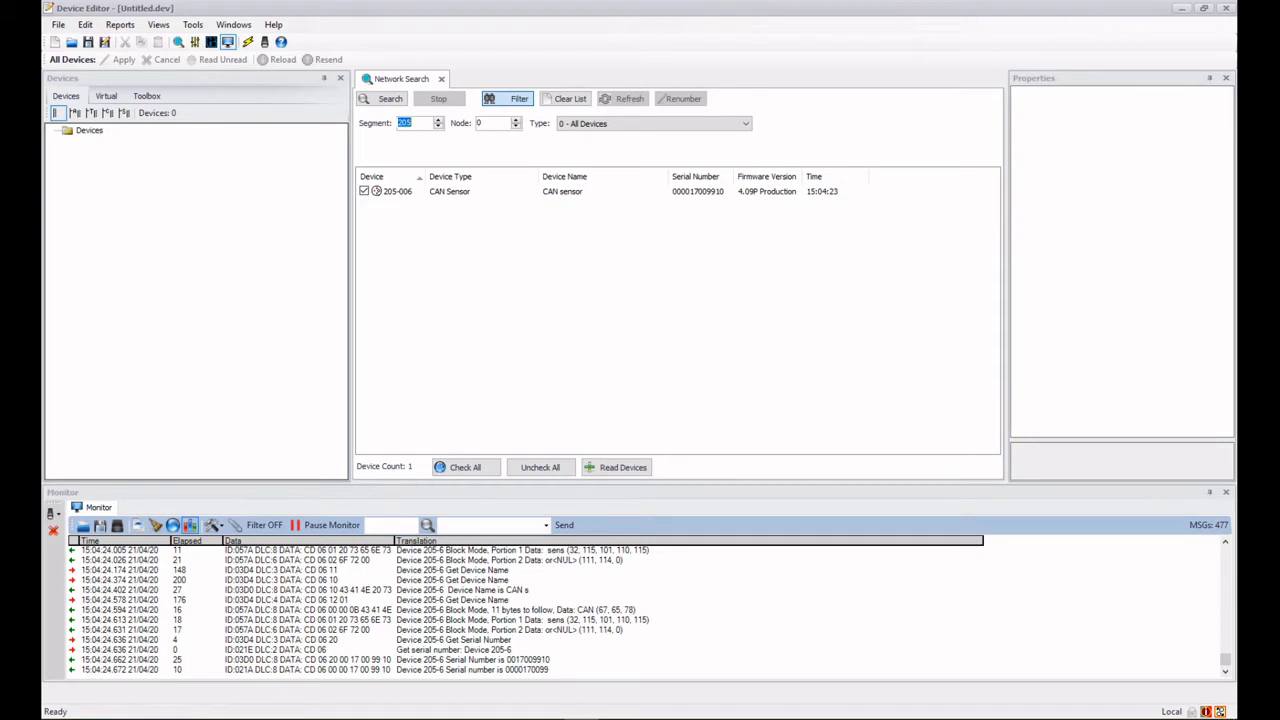
type("253")
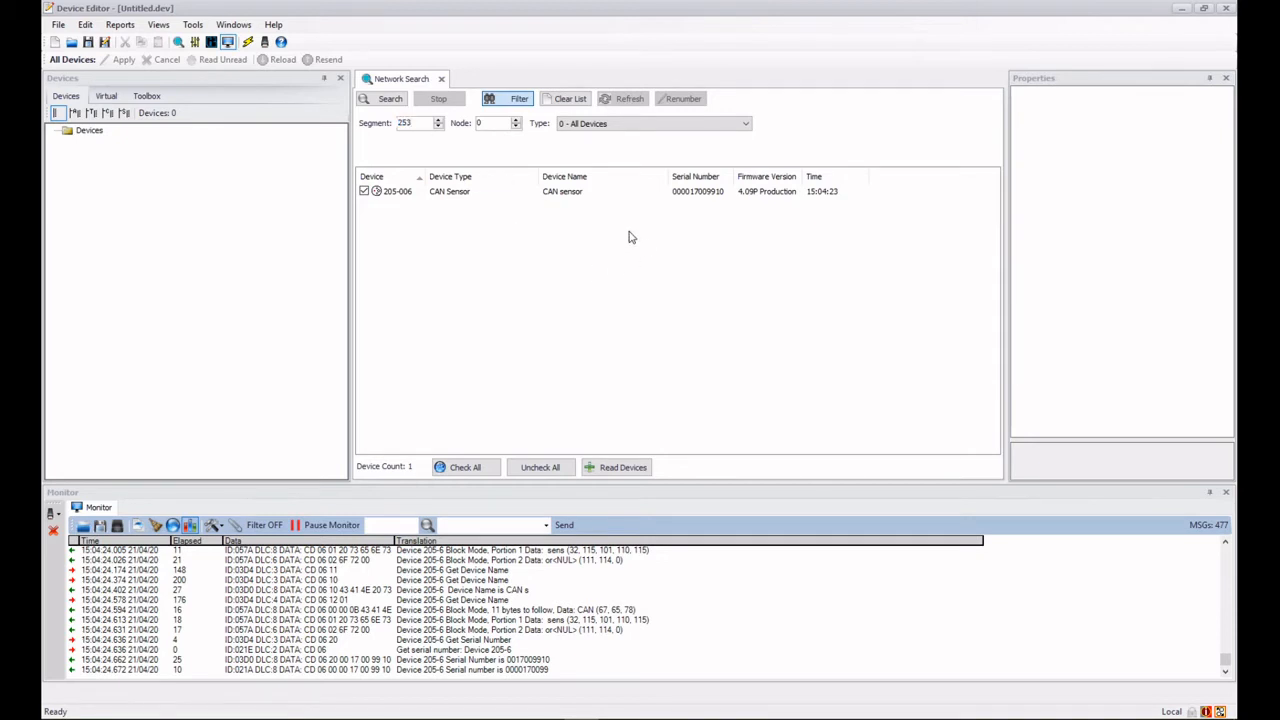
left_click(569, 98)
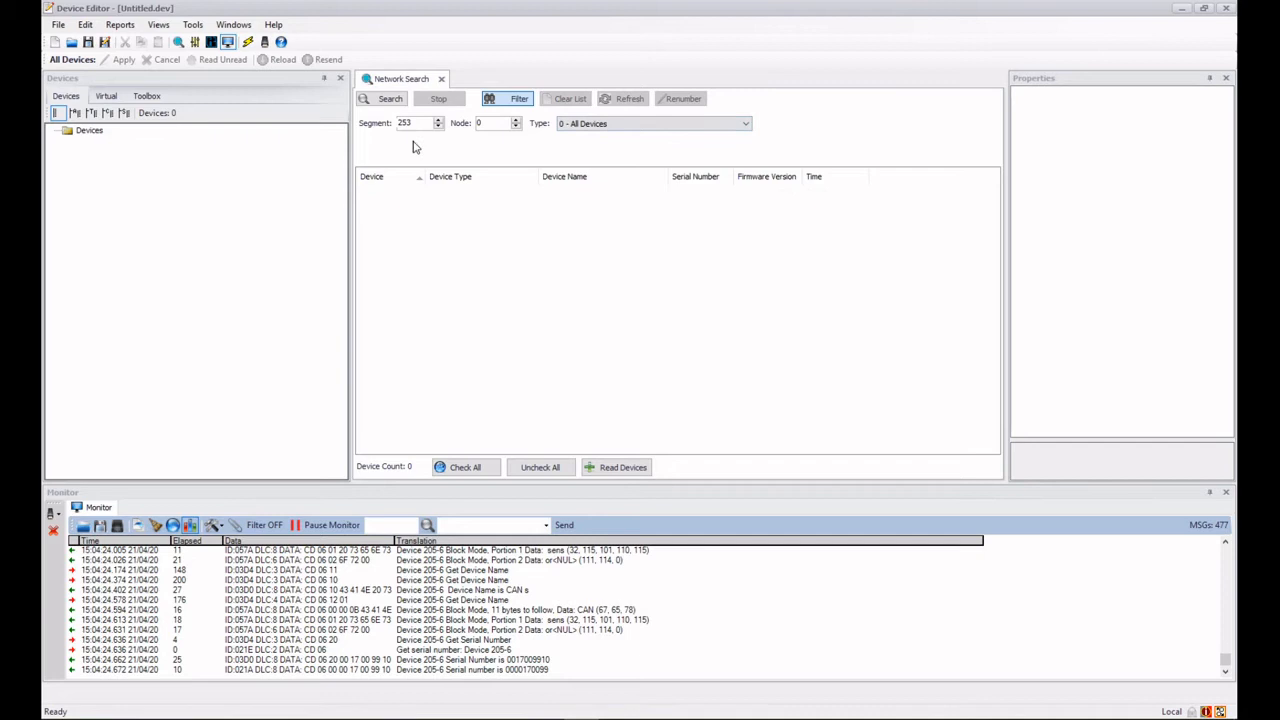
left_click(384, 98)
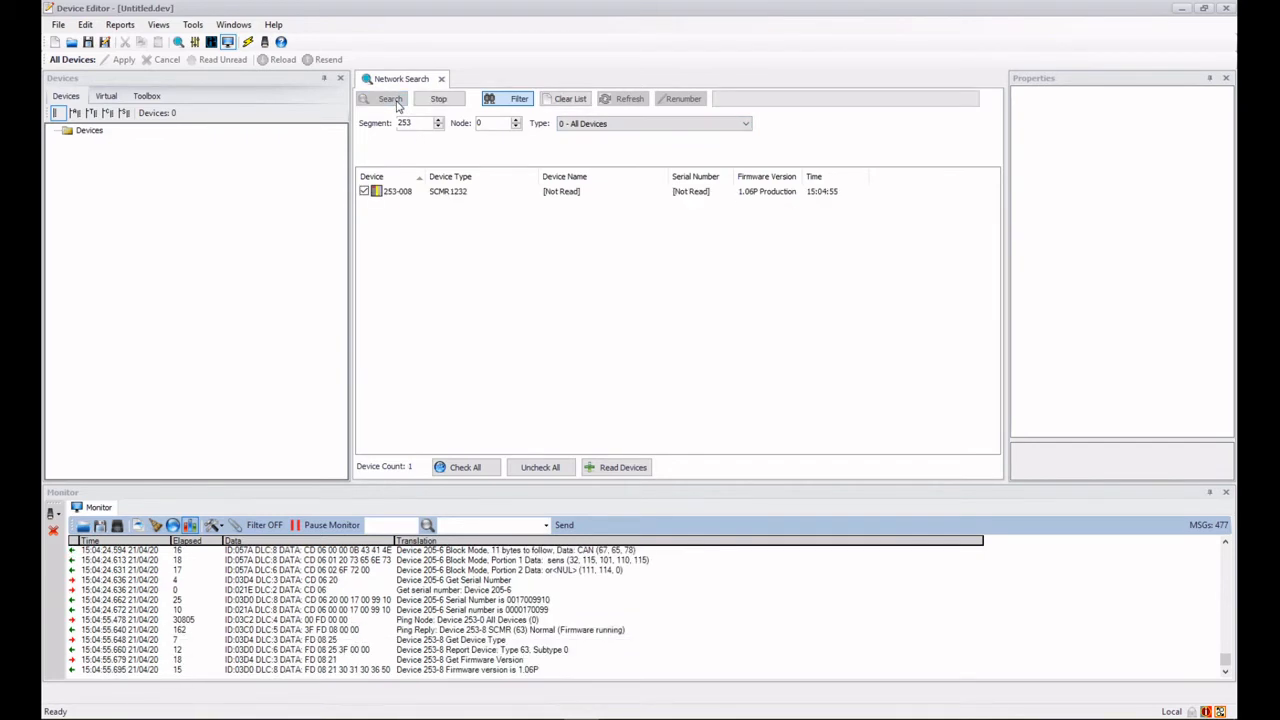
left_click(389, 98)
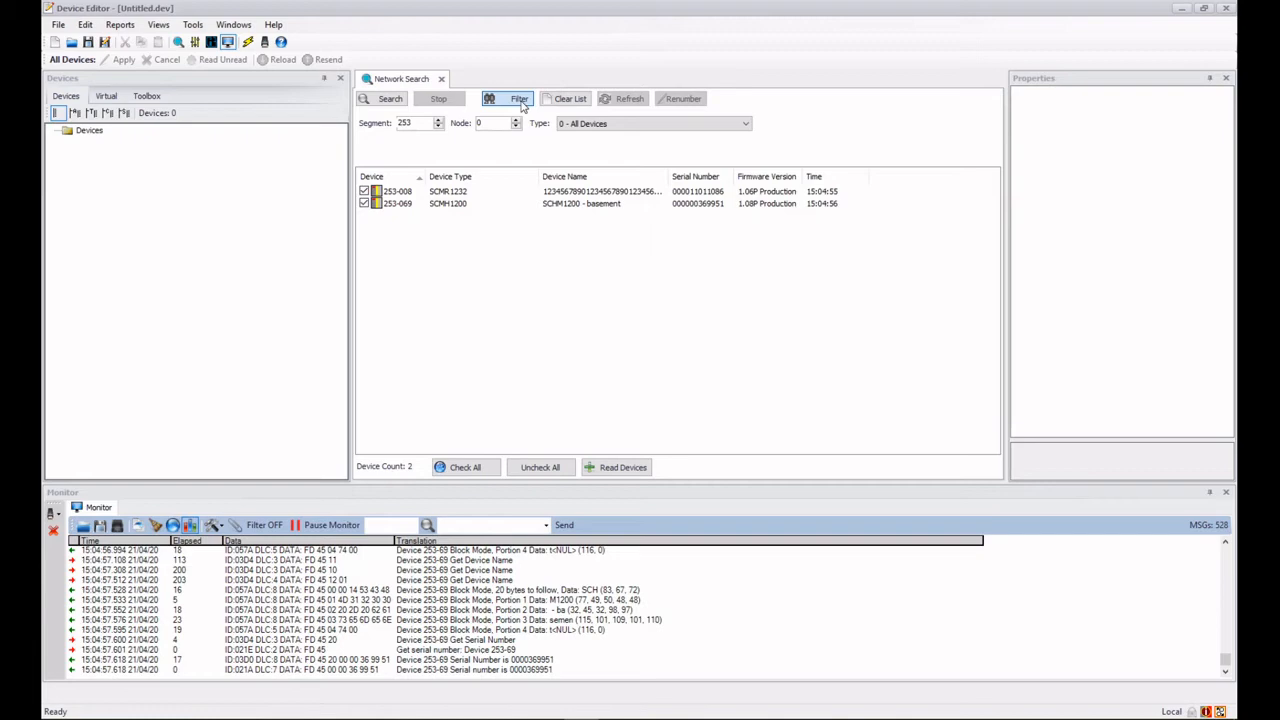
Turn off Filter and search, listing all ten devices with names and serials
left_click(518, 98)
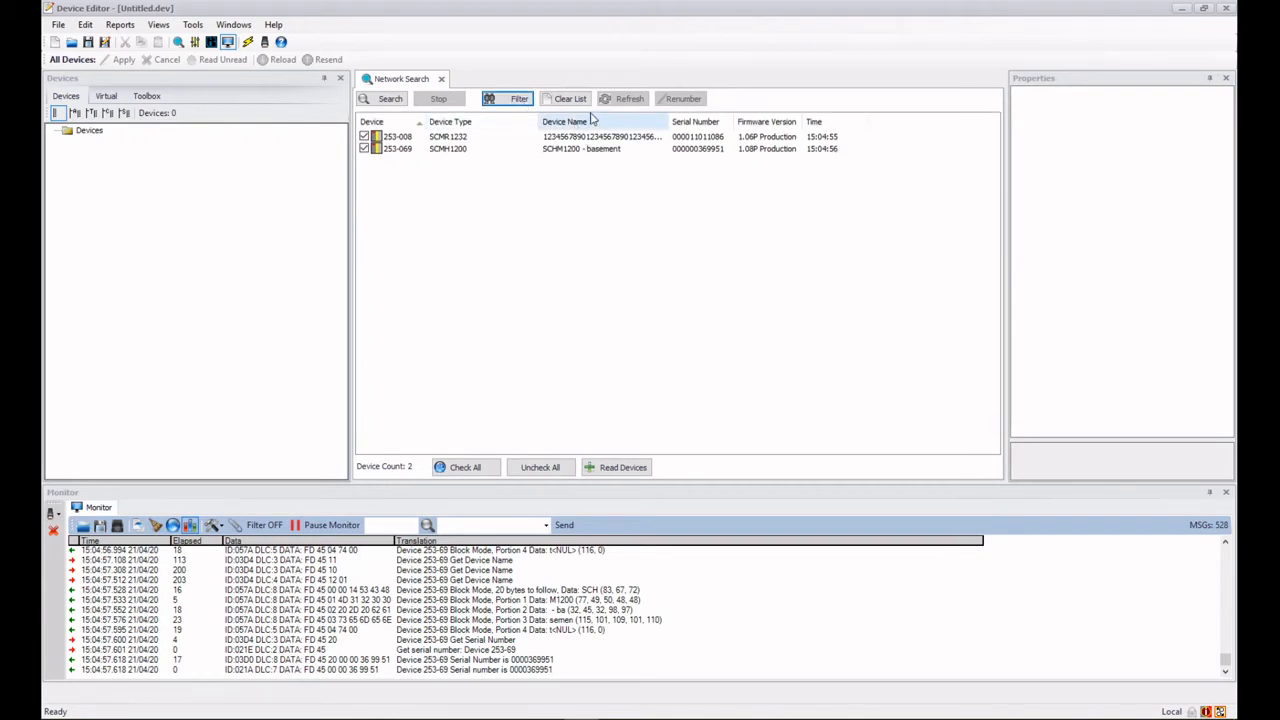
left_click(385, 98)
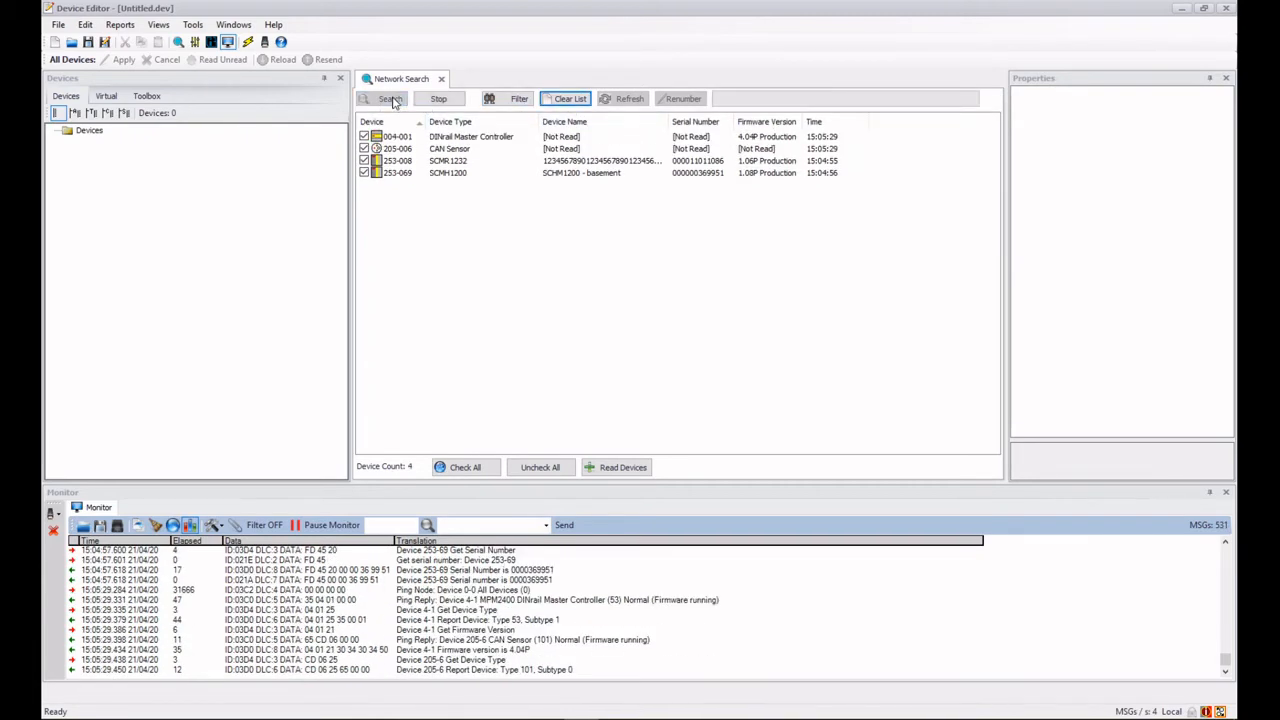
left_click(389, 98)
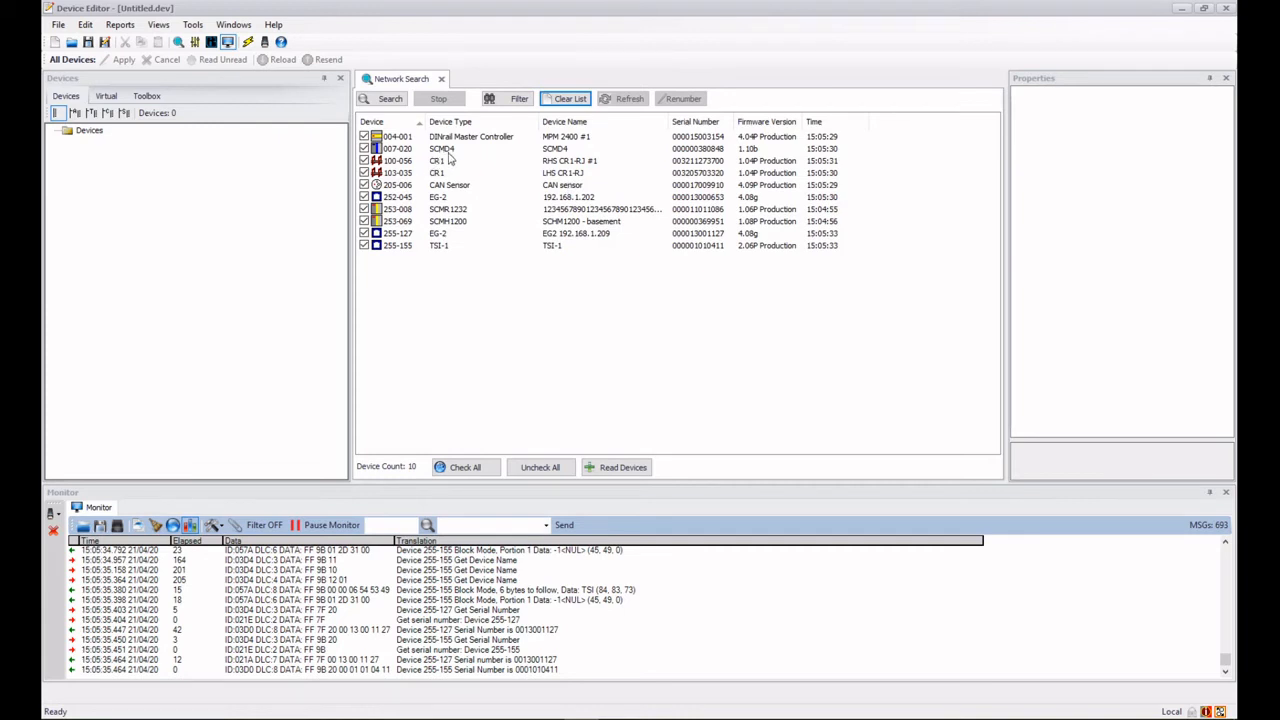
mouse_move(450, 160)
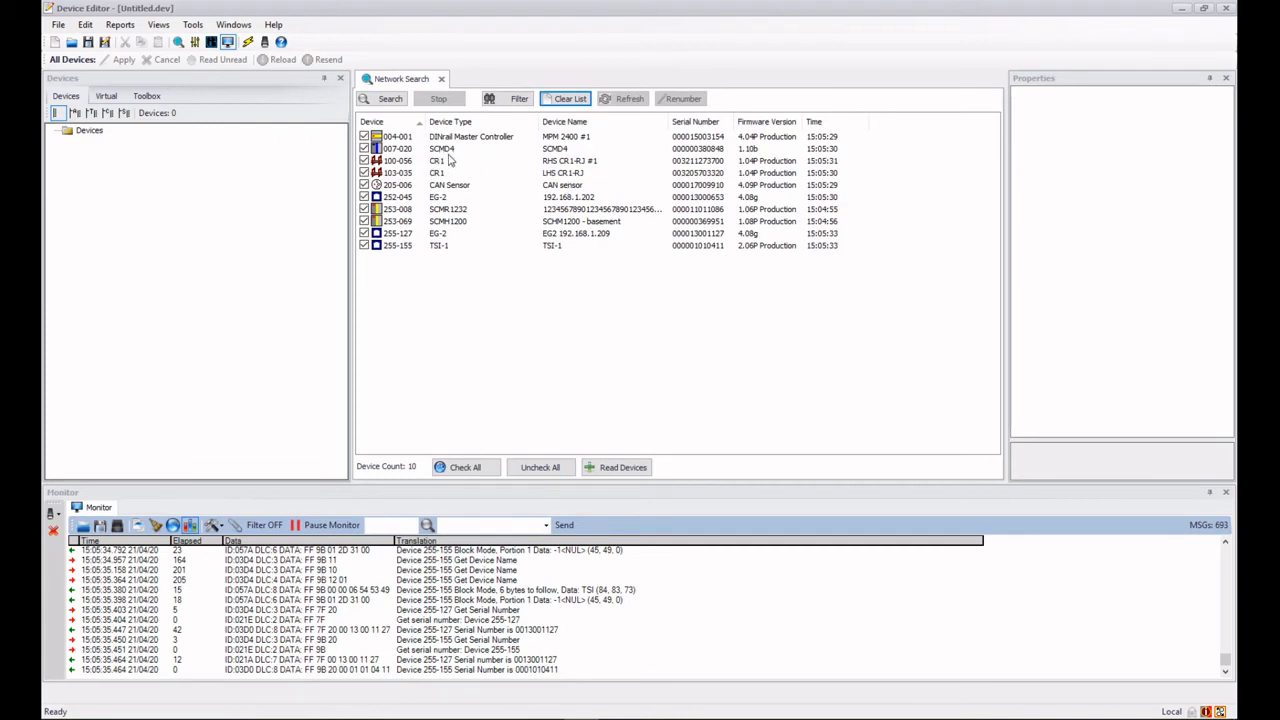
mouse_move(418, 190)
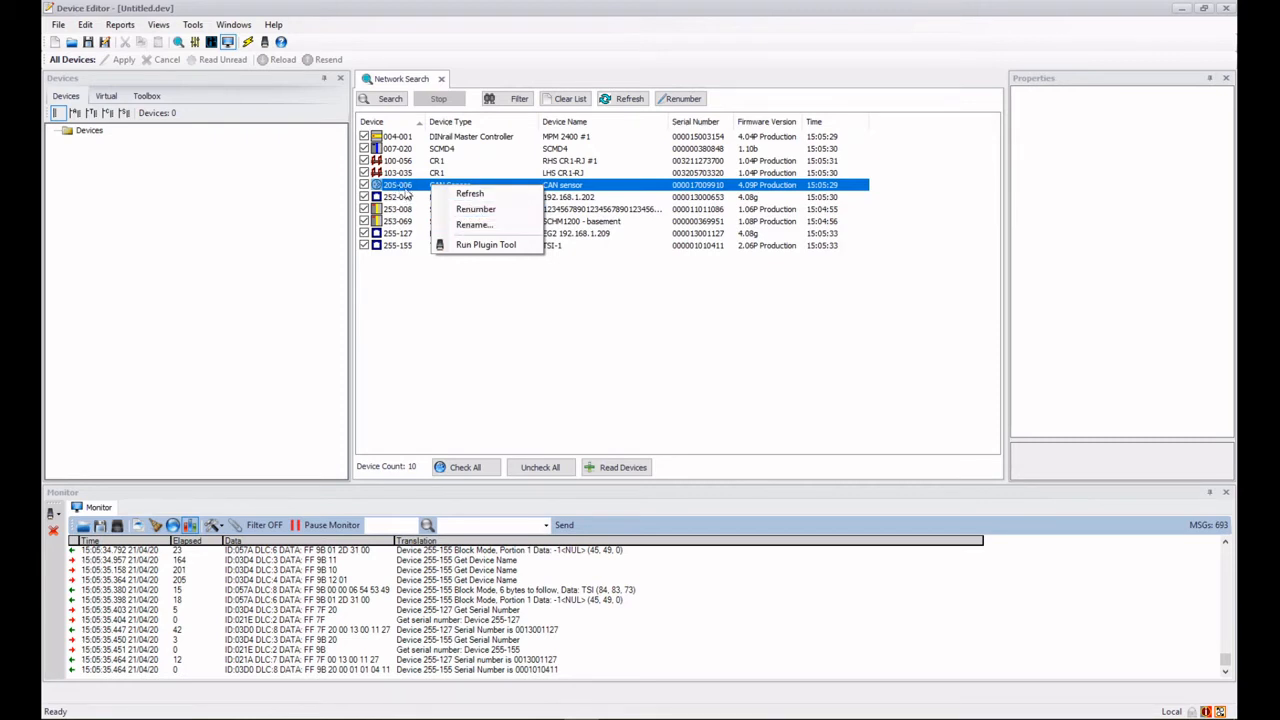
mouse_move(476, 208)
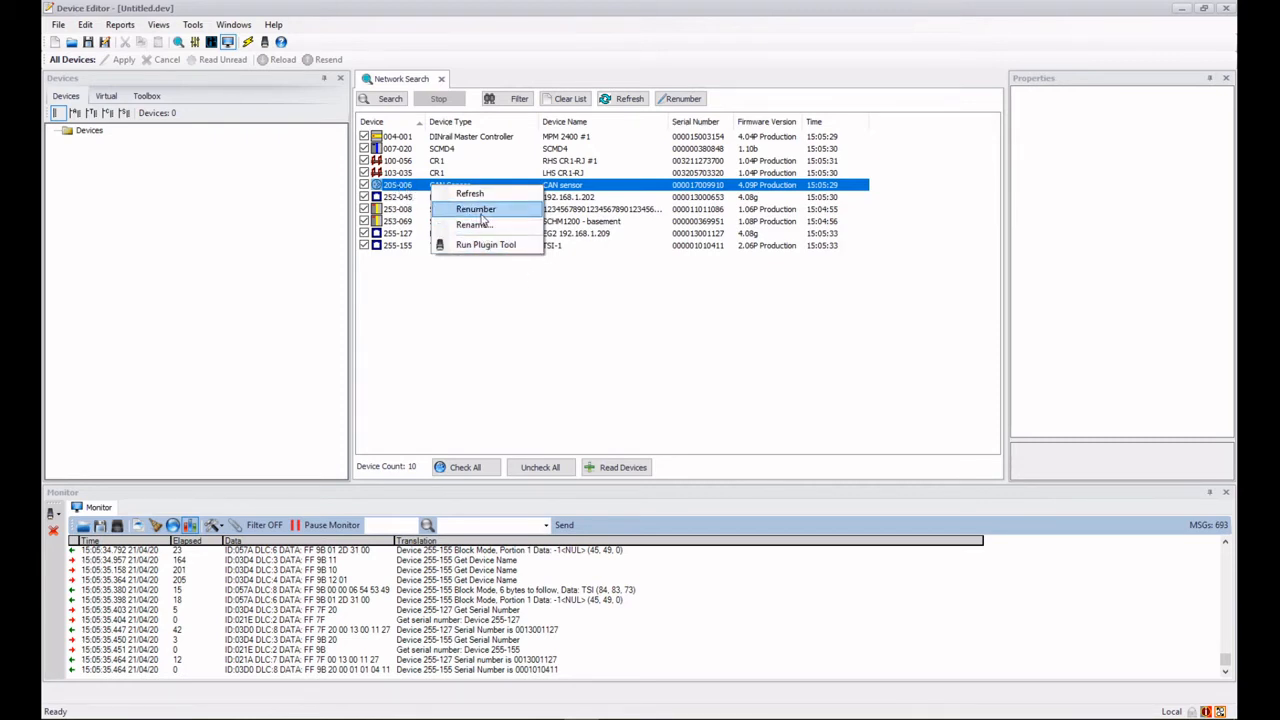
Renumber the CAN sensor 205-006 to segment 105, node 77
left_click(476, 208)
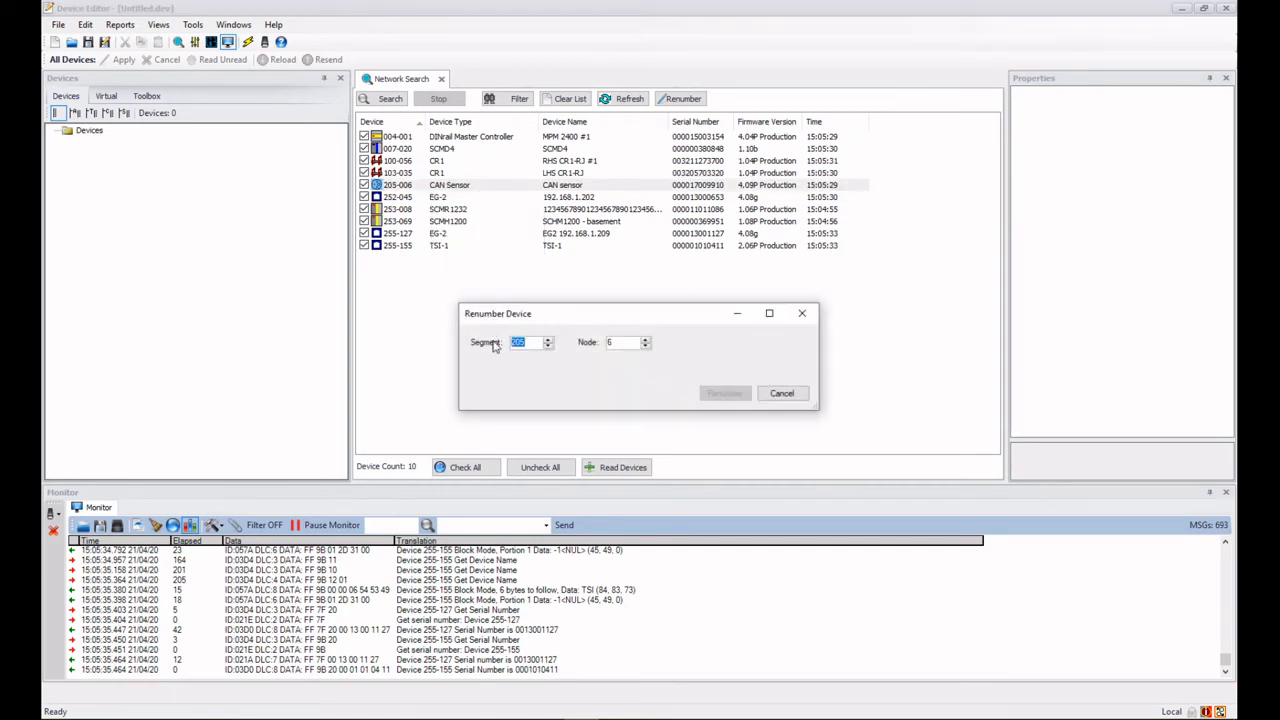
type("10")
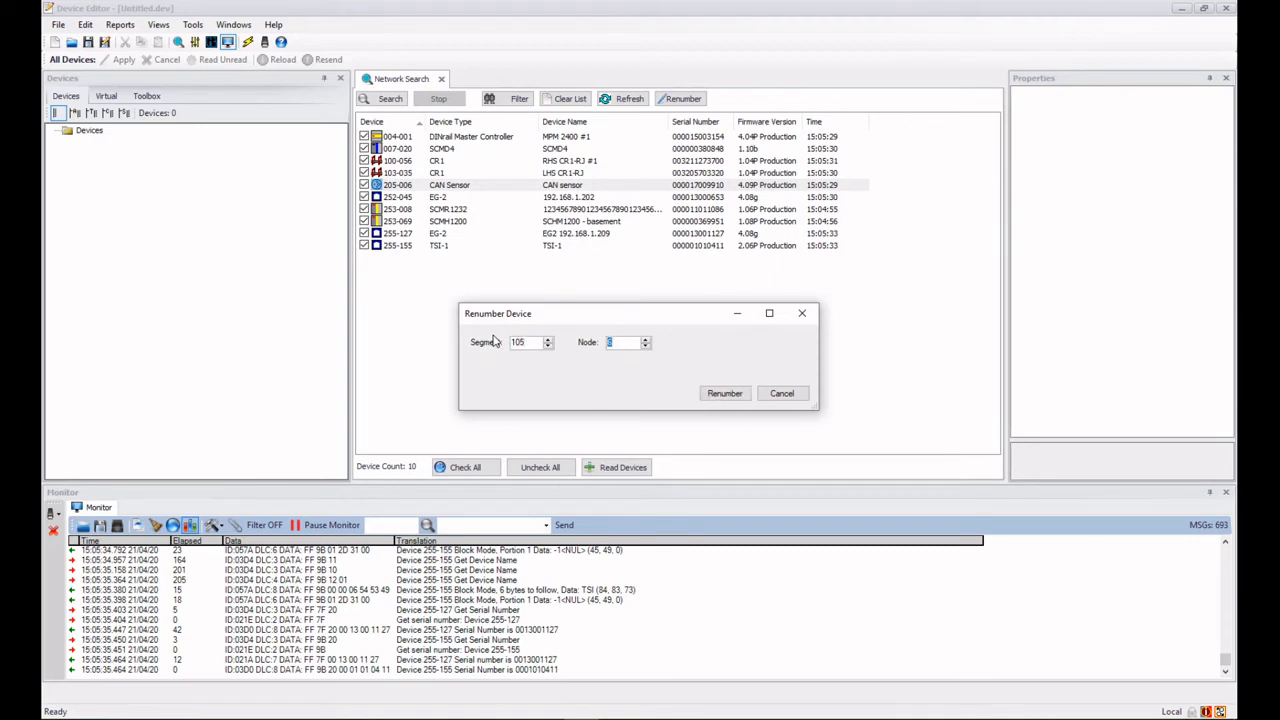
type("77")
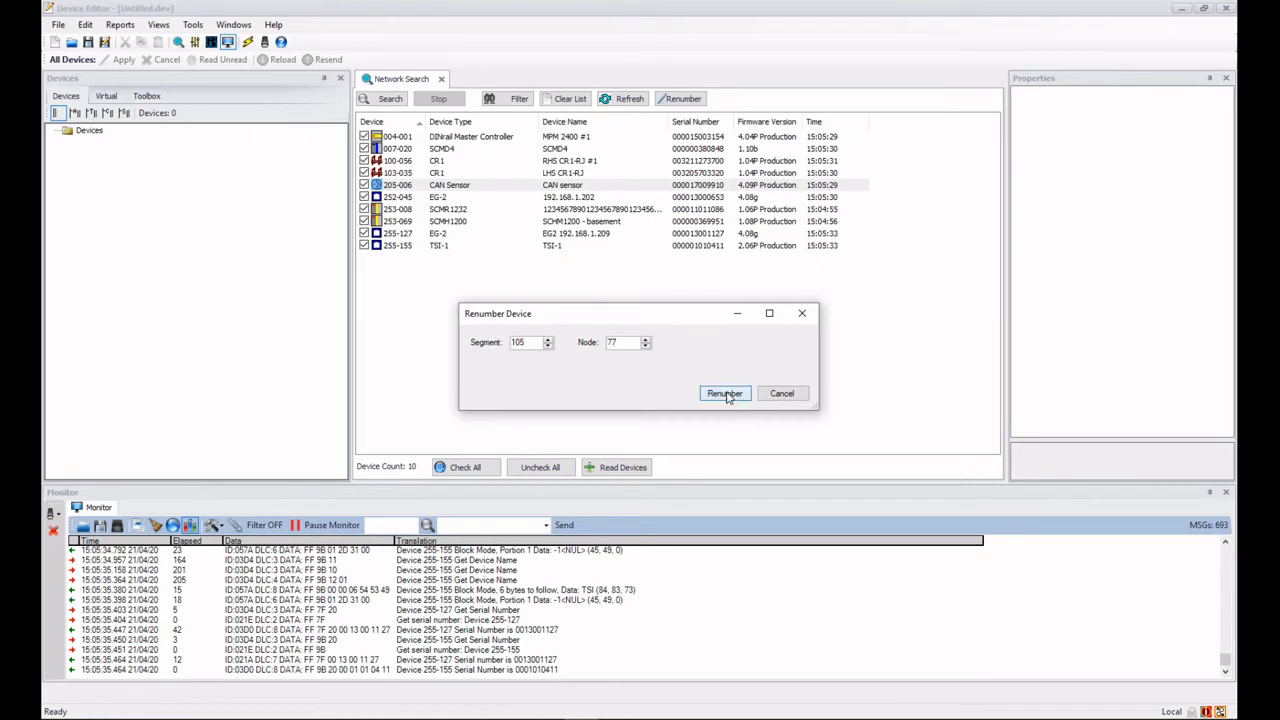
left_click(724, 393)
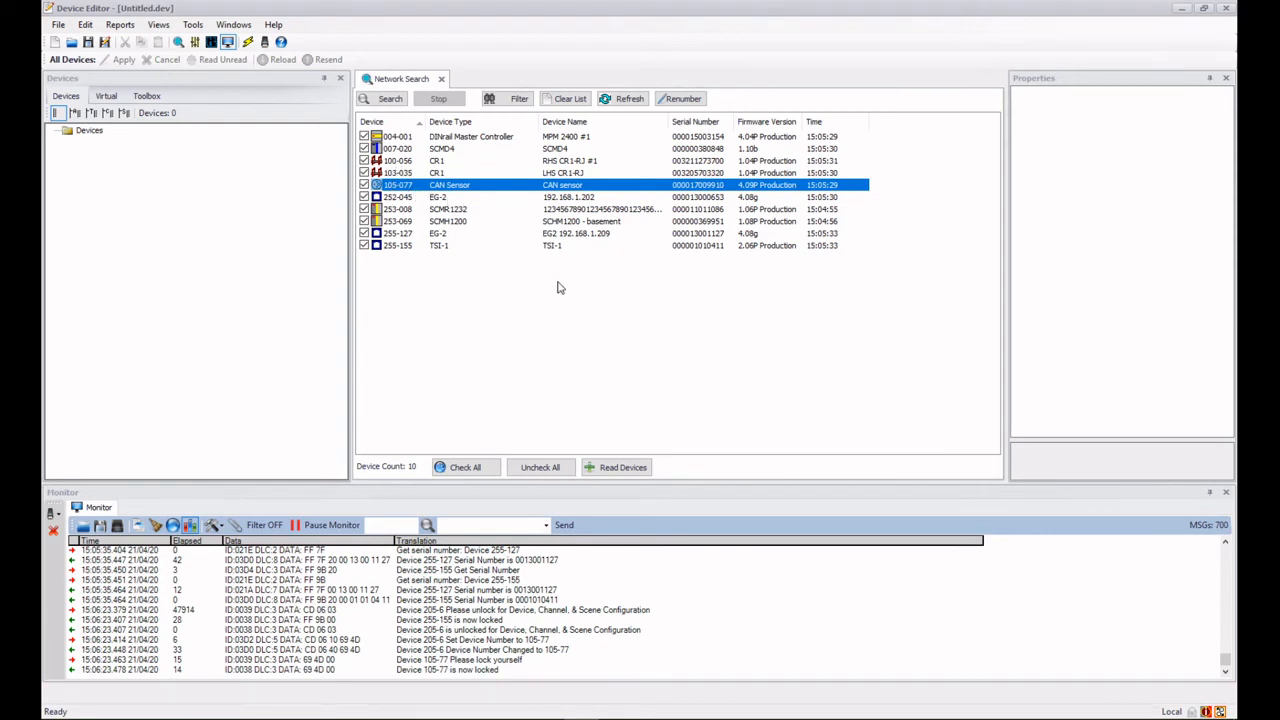
Rename CAN sensor 105-077 to 'Maeeting Room 3' through the Rename Device dialog
right_click(563, 185)
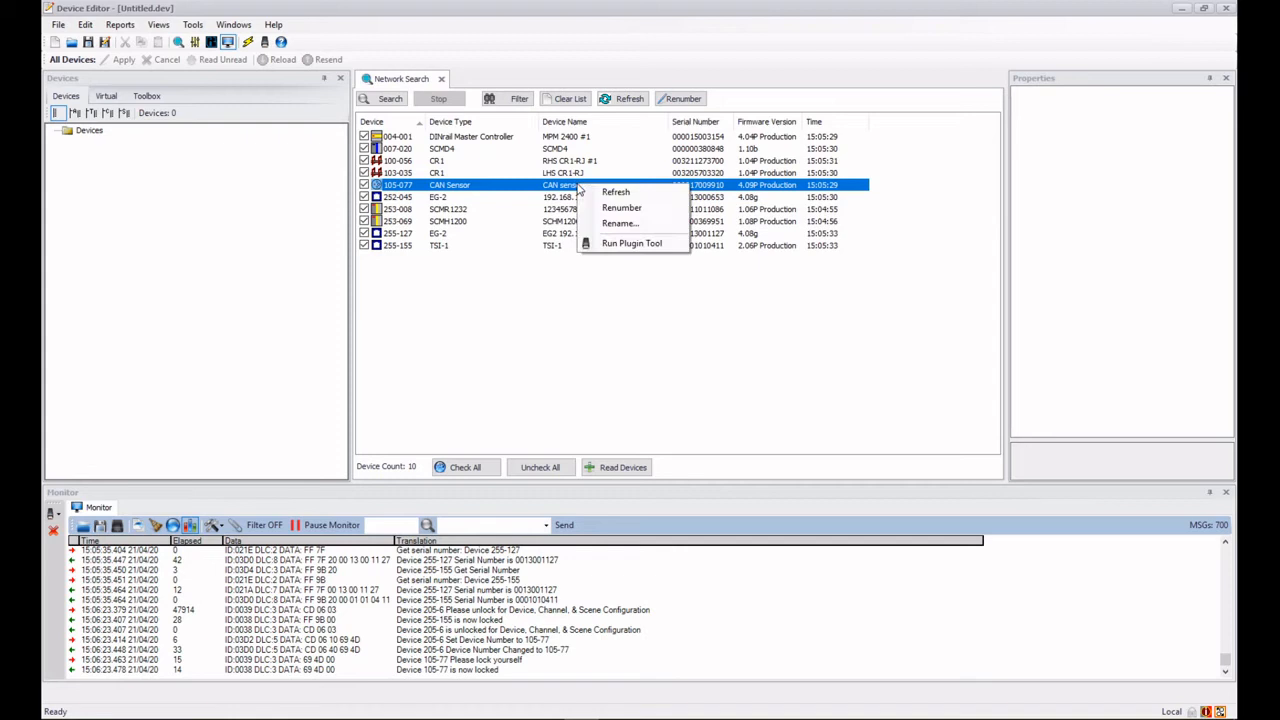
mouse_move(622, 208)
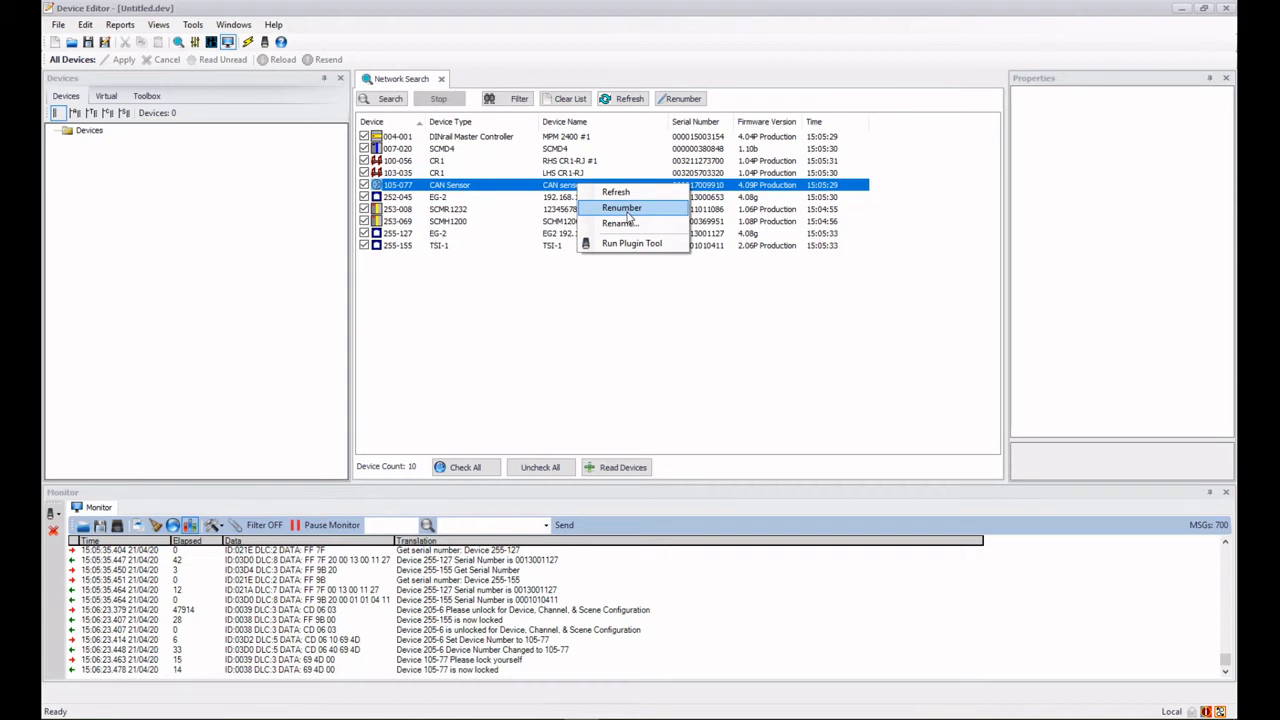
mouse_move(620, 223)
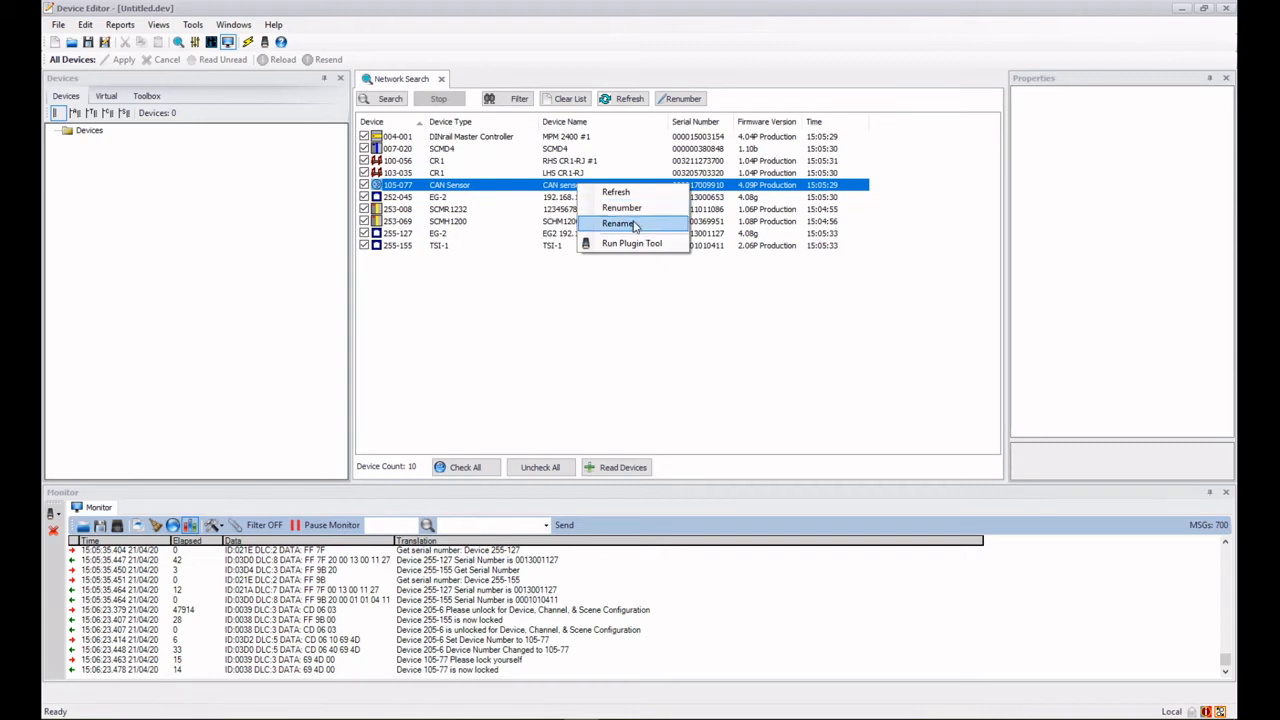
left_click(621, 223)
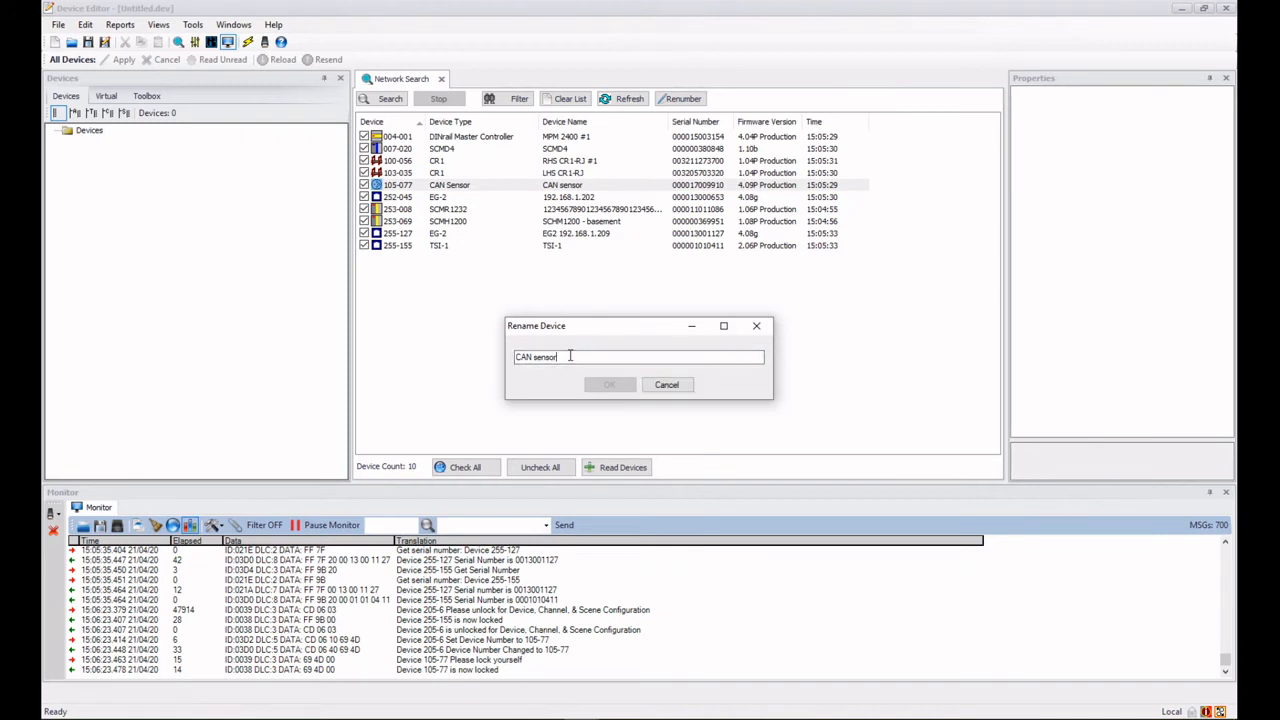
type("M")
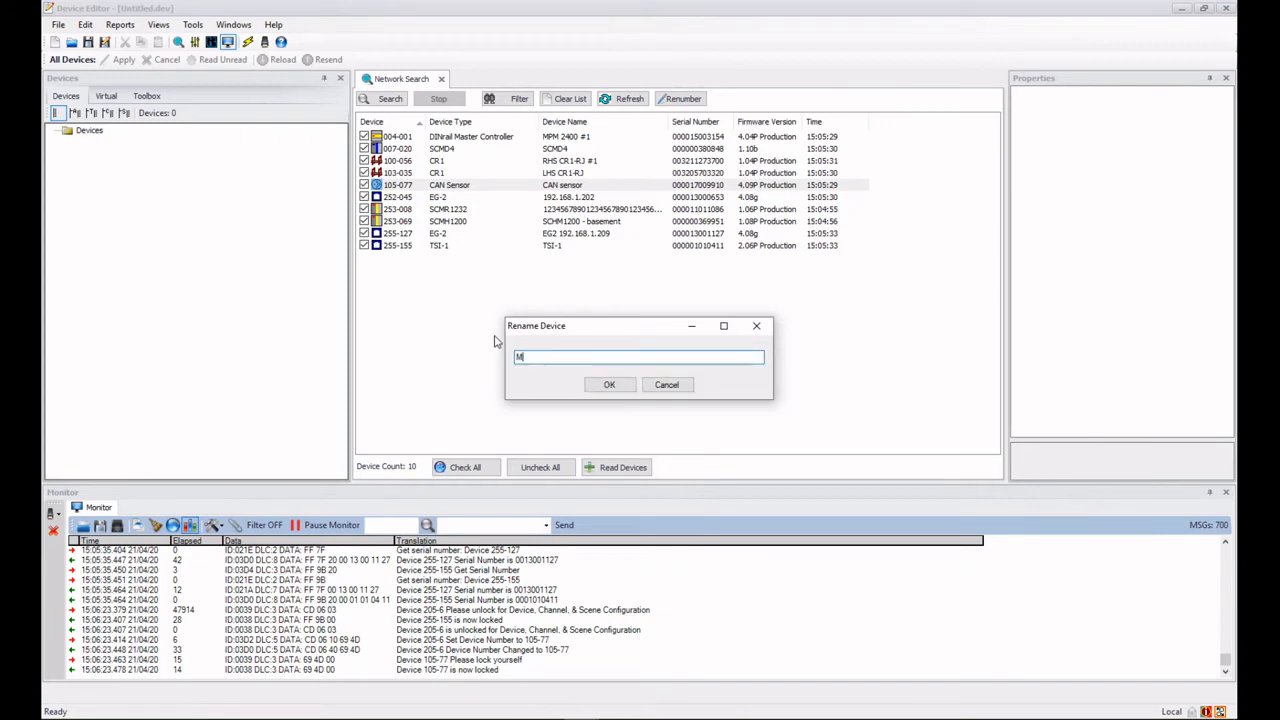
type("aeeting R")
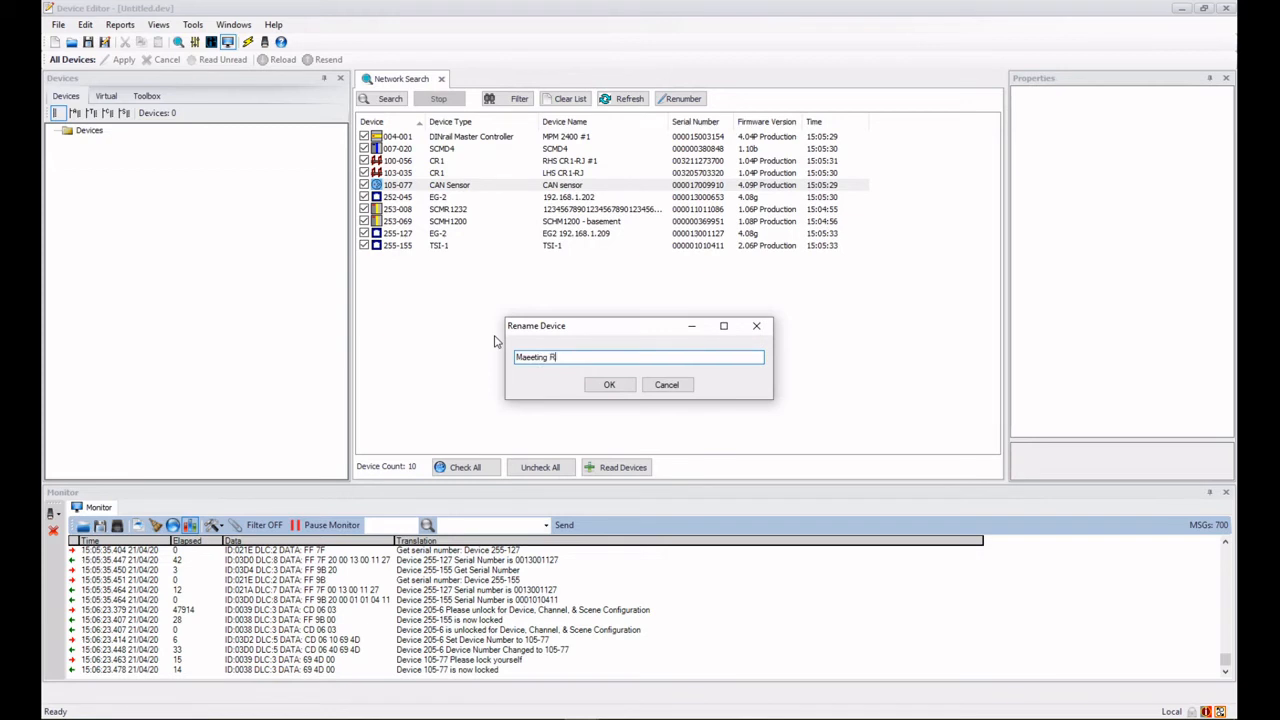
type("oom 3")
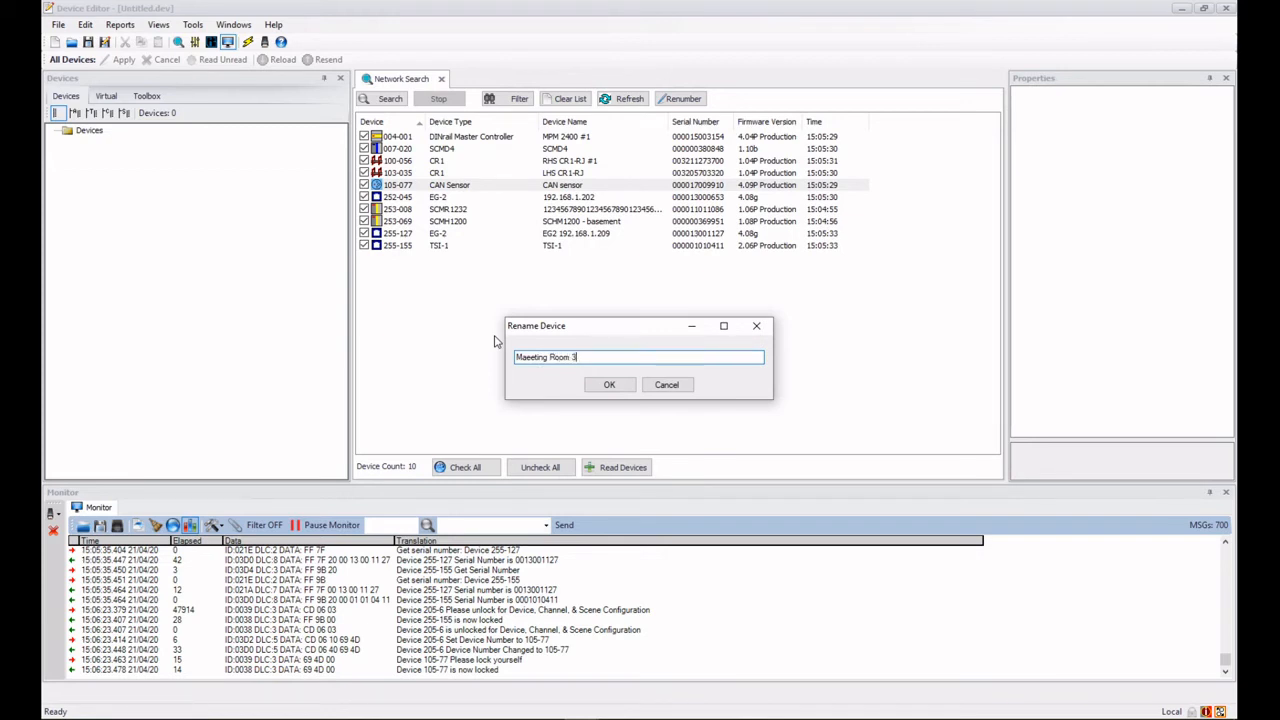
left_click(609, 384)
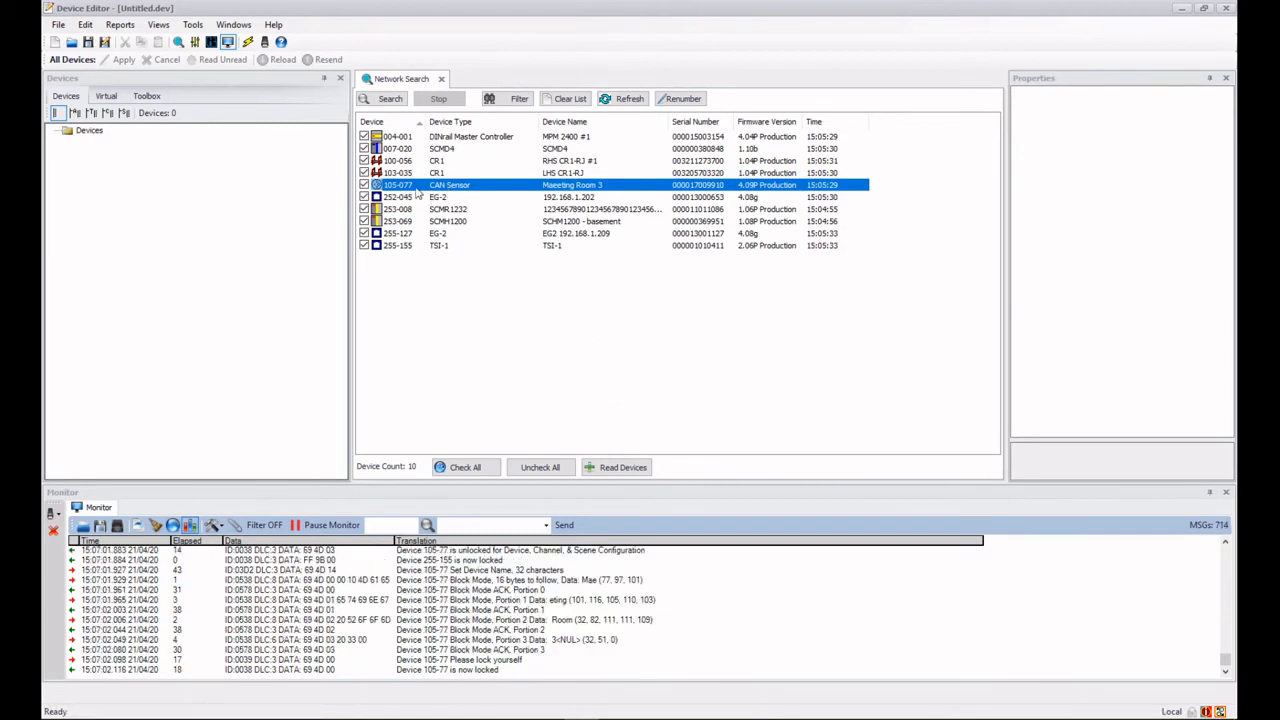
mouse_move(485, 201)
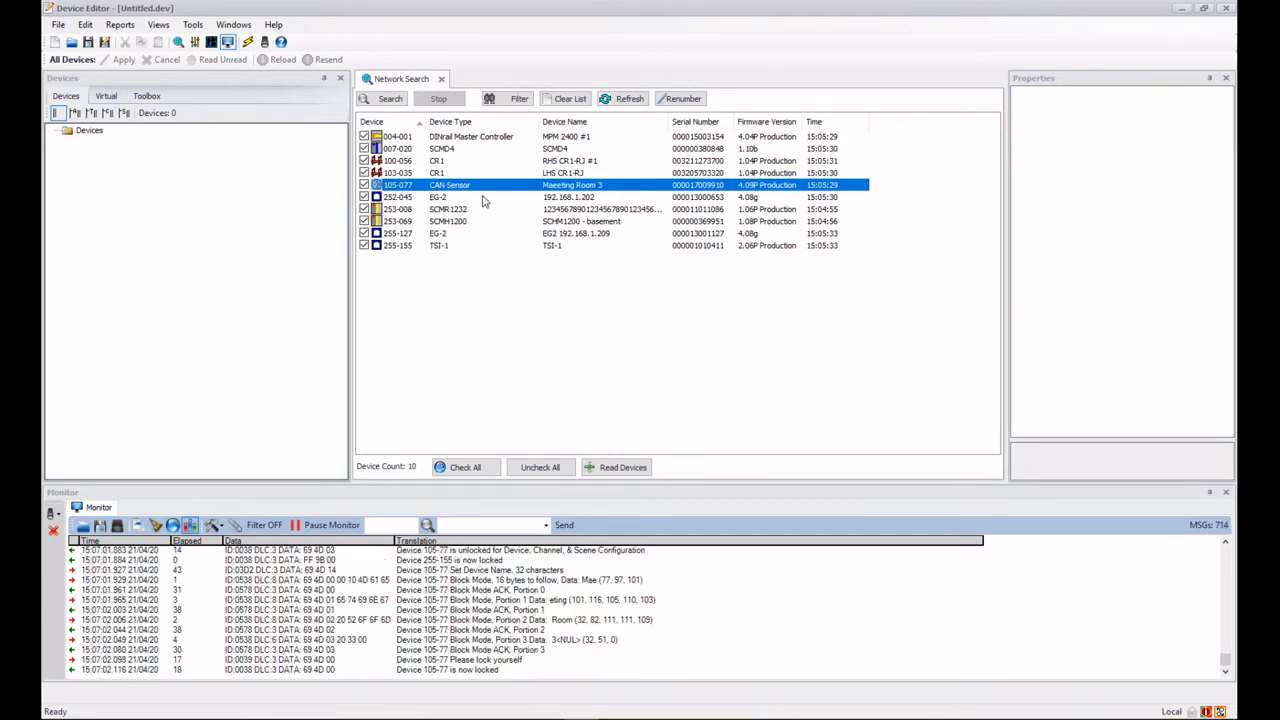
mouse_move(567, 193)
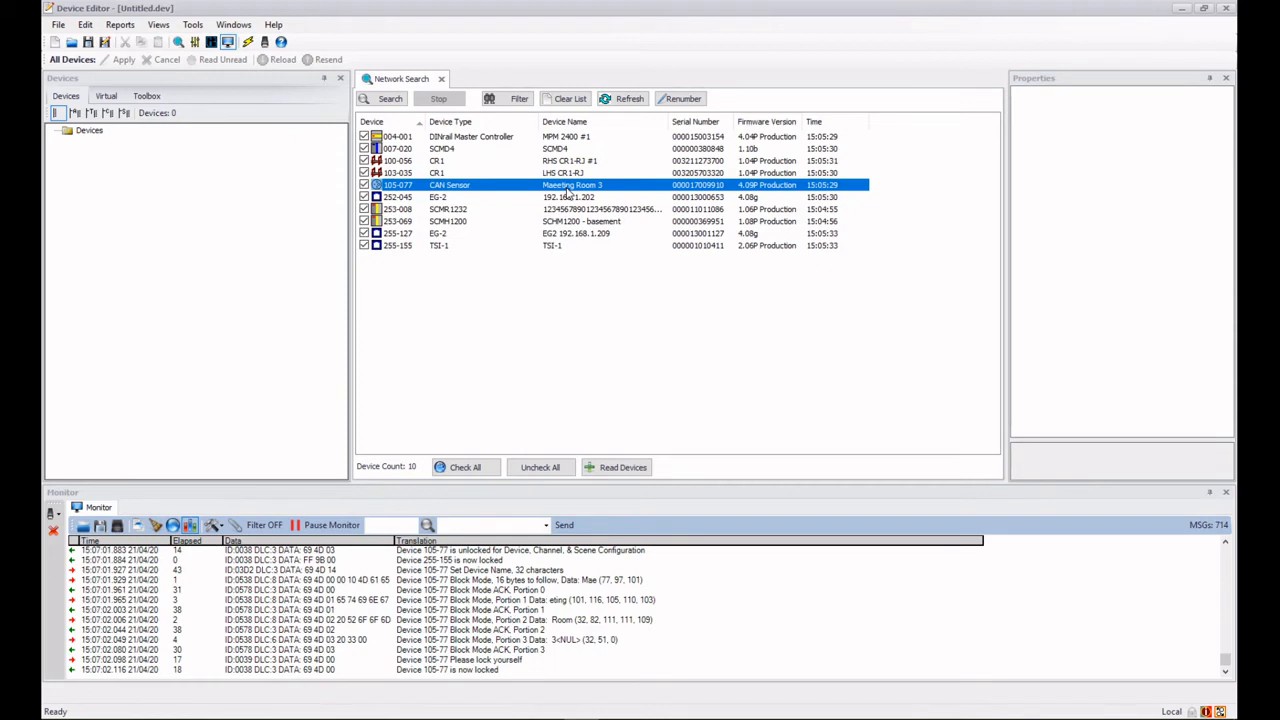
mouse_move(554, 279)
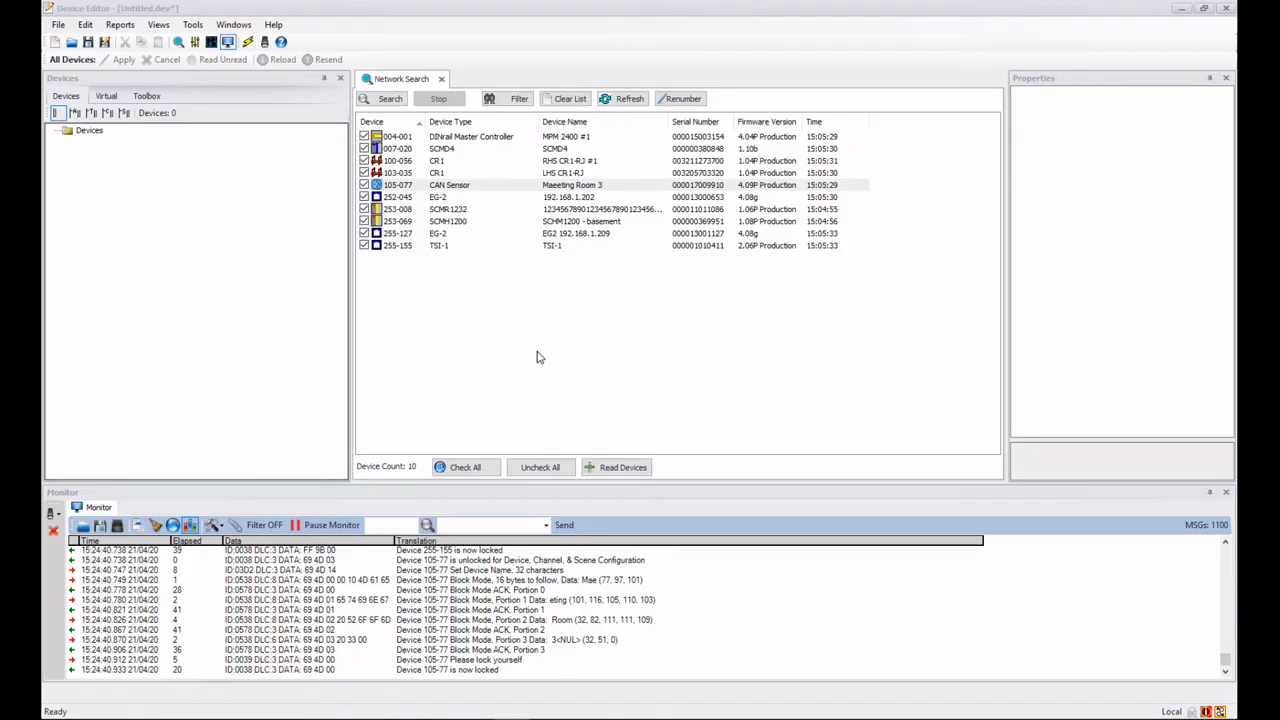
mouse_move(475, 211)
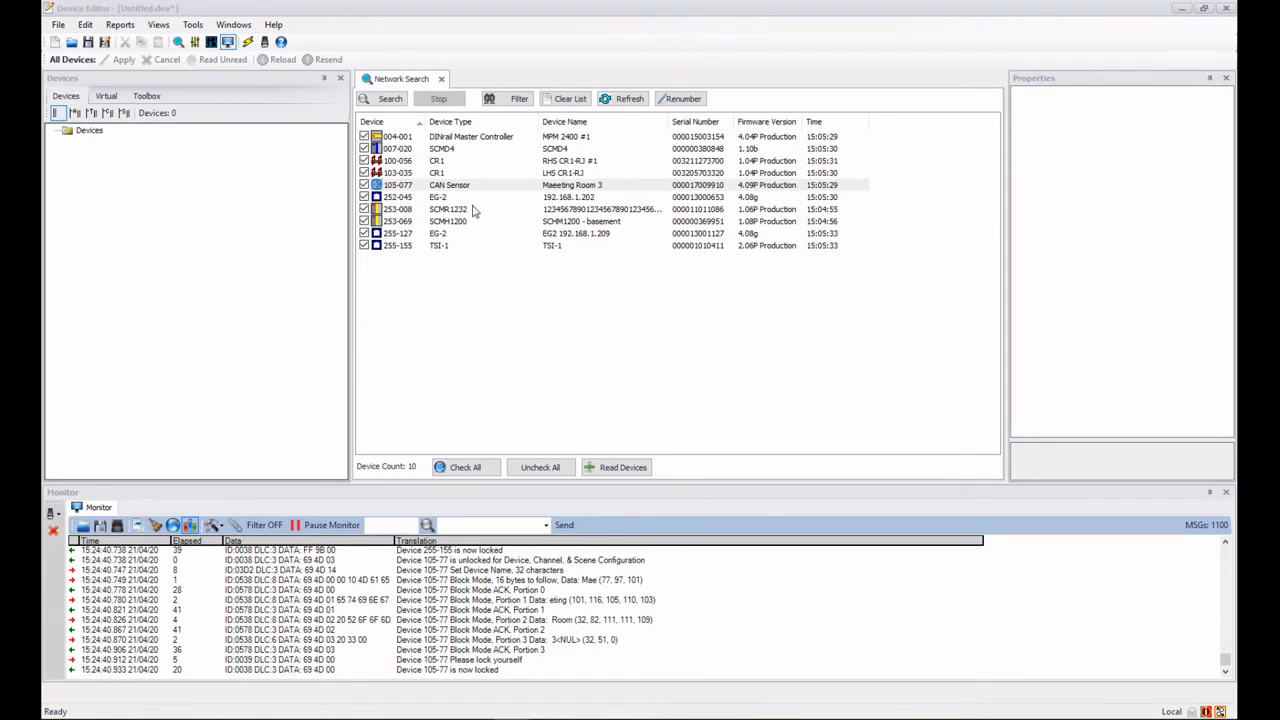
mouse_move(465, 187)
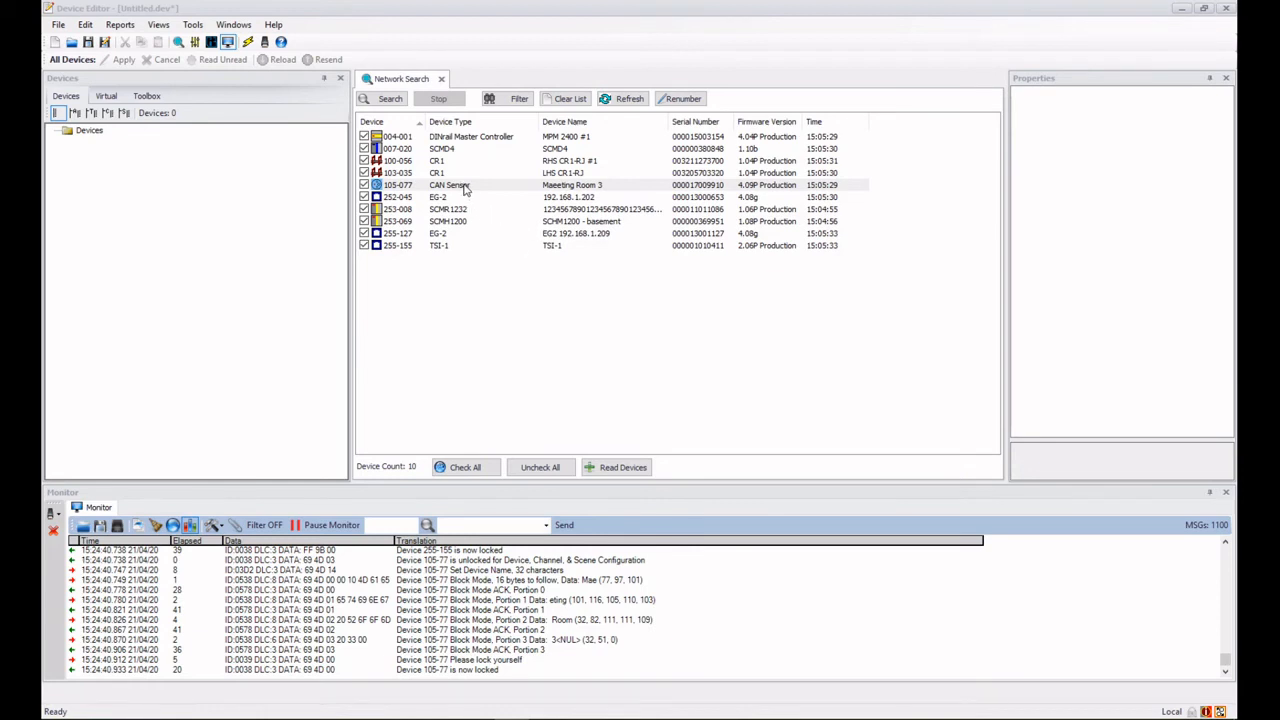
Rename sensor 105-077 again, fixing the typo so it reads 'Meeting Room 3'
right_click(450, 185)
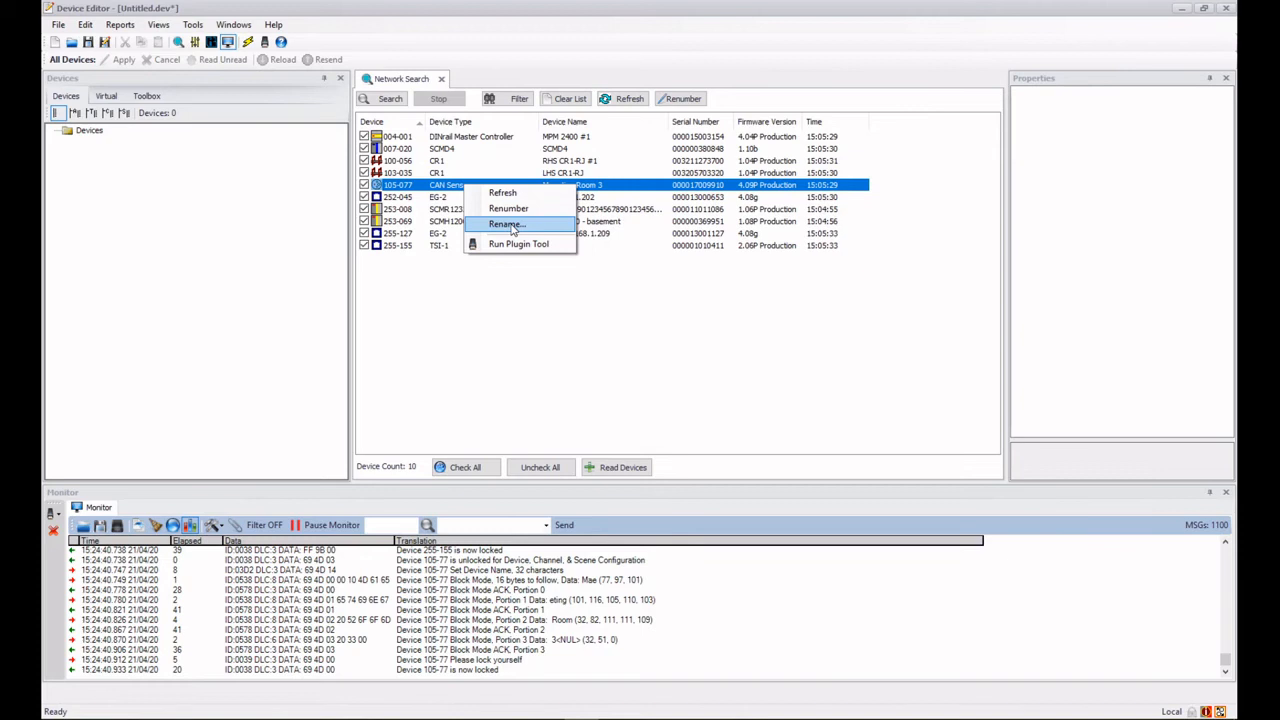
left_click(506, 224)
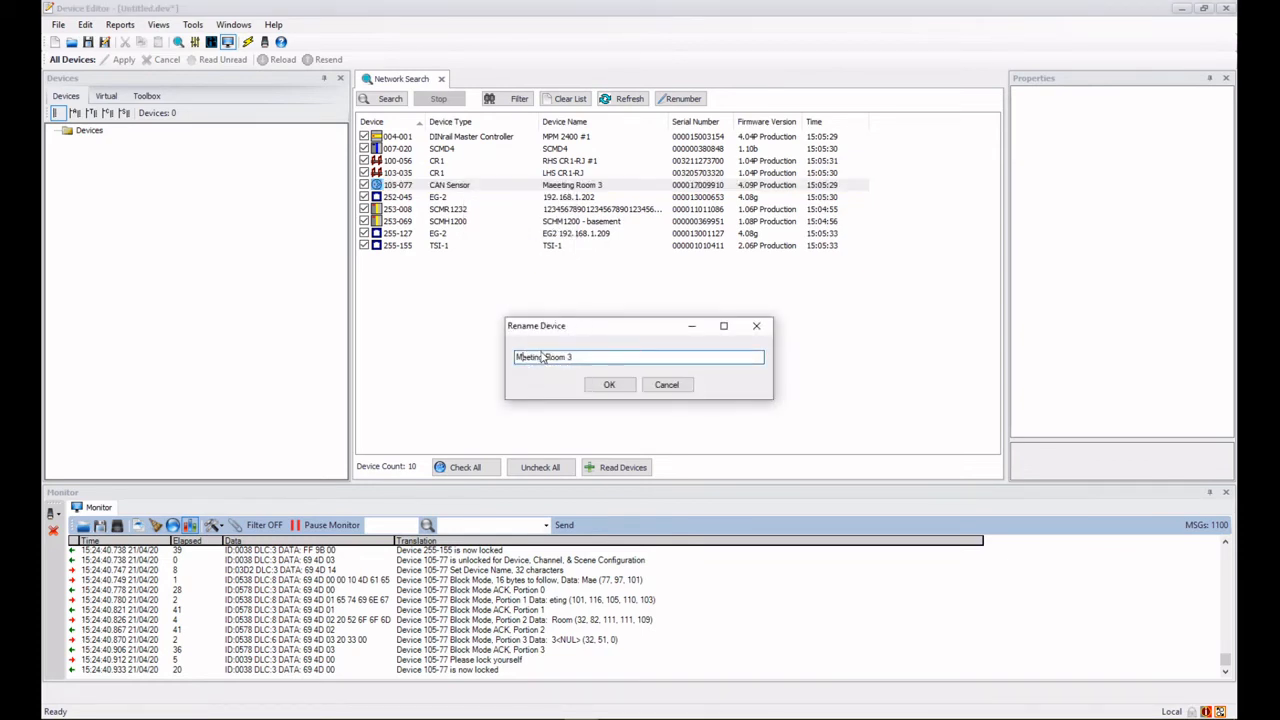
left_click(609, 385)
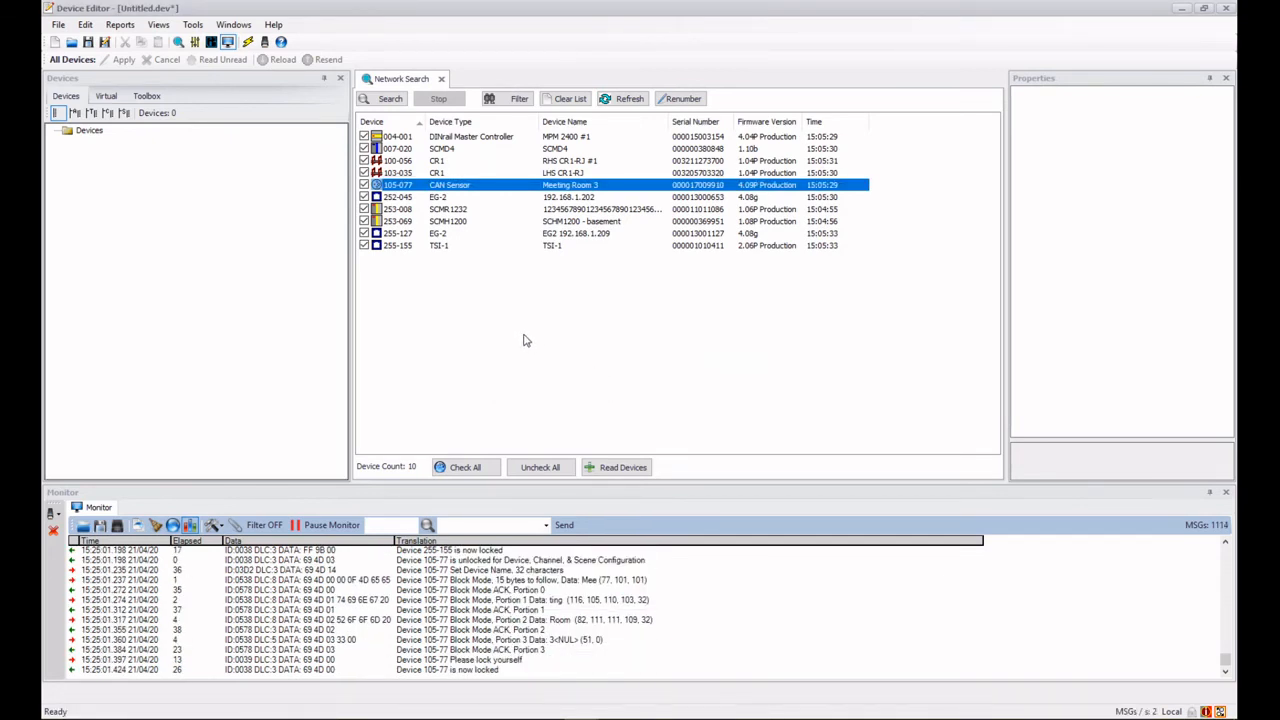
mouse_move(485, 226)
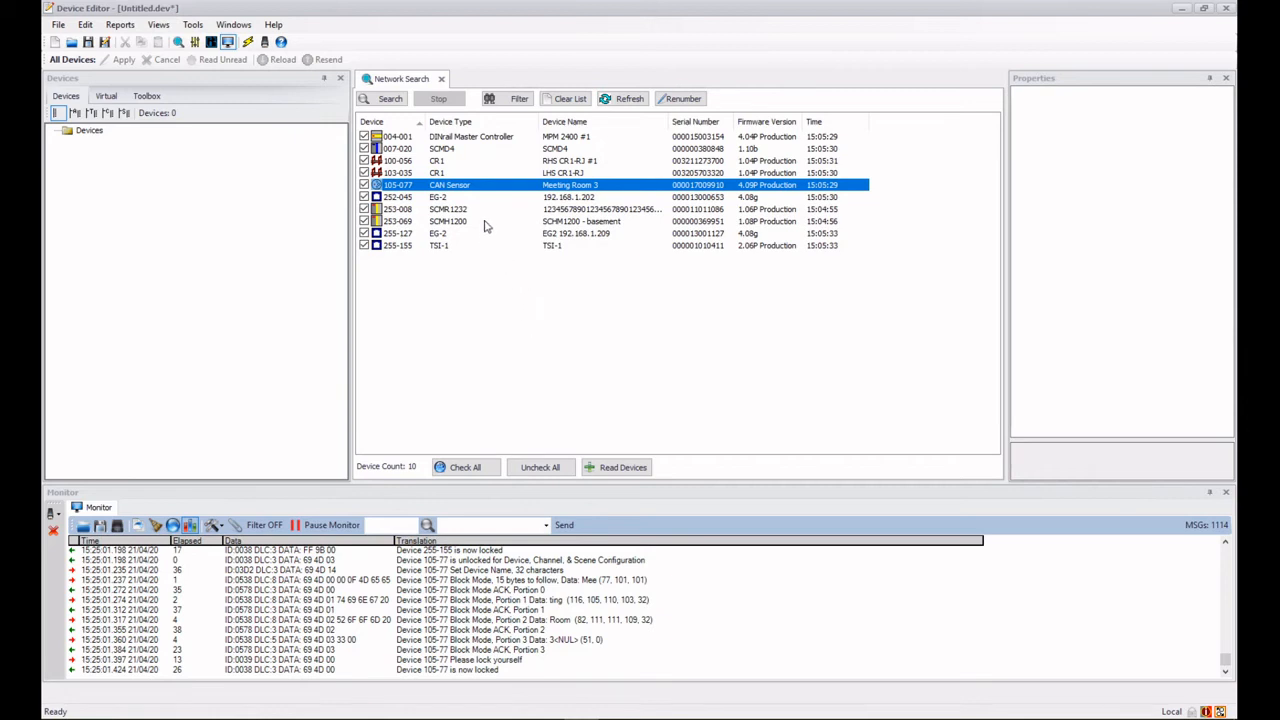
mouse_move(333, 228)
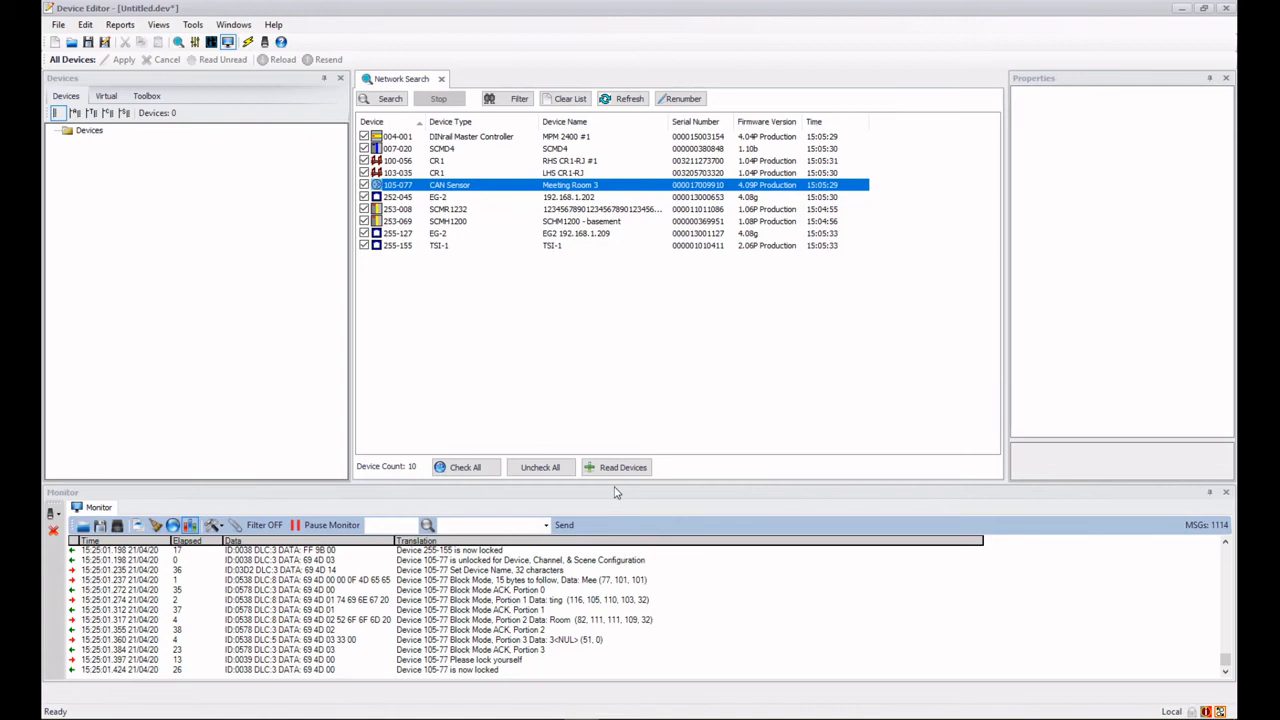
mouse_move(447, 297)
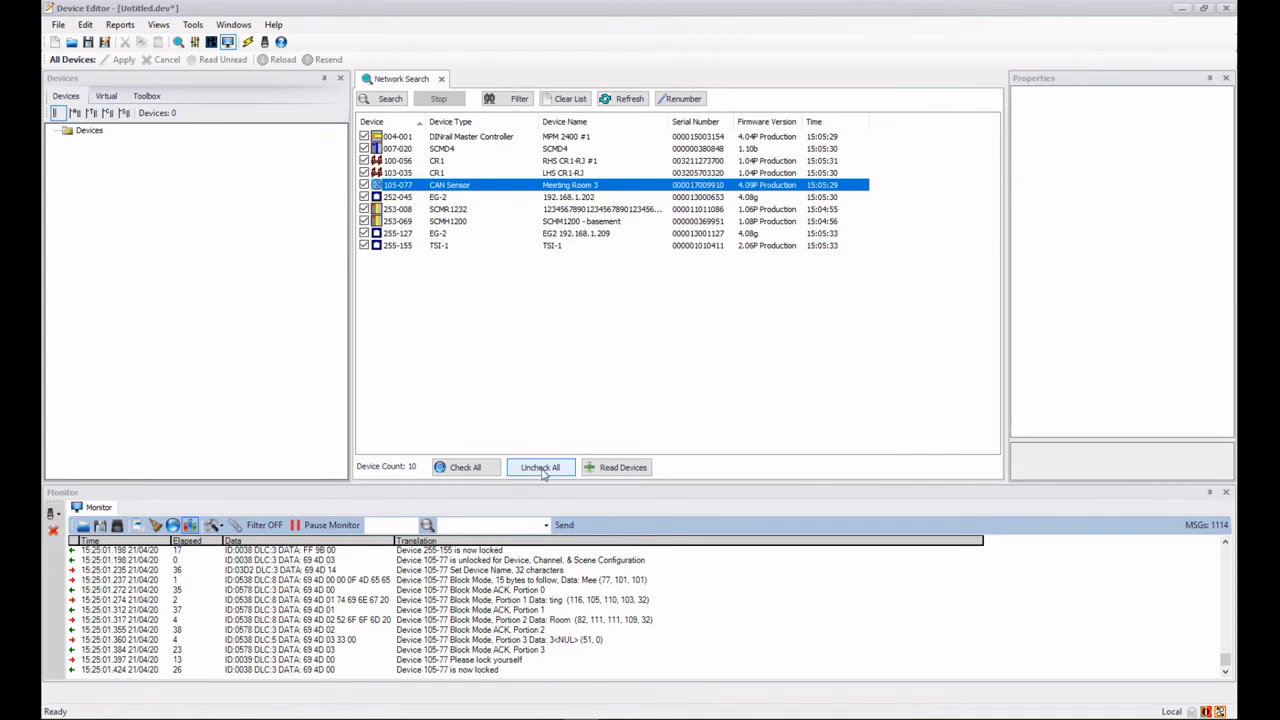
Read only sensor 105-077 into the Devices tree, then recheck all ten found devices
left_click(541, 467)
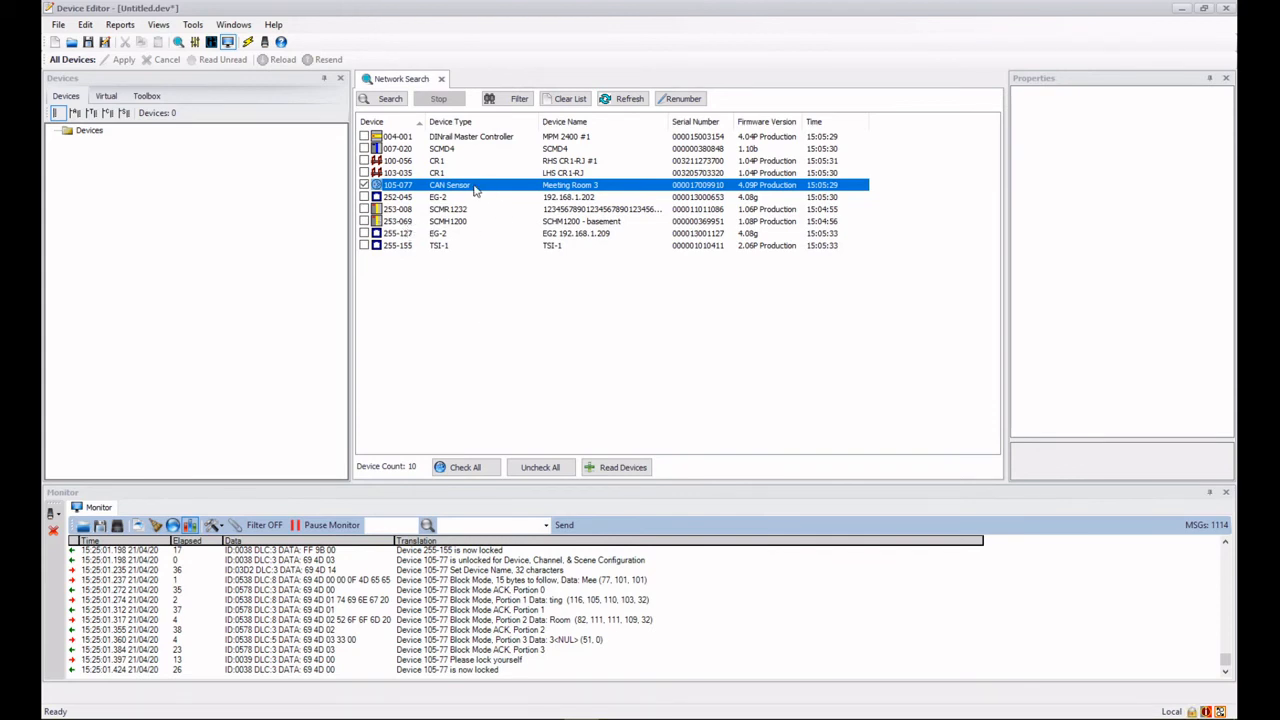
left_click(616, 467)
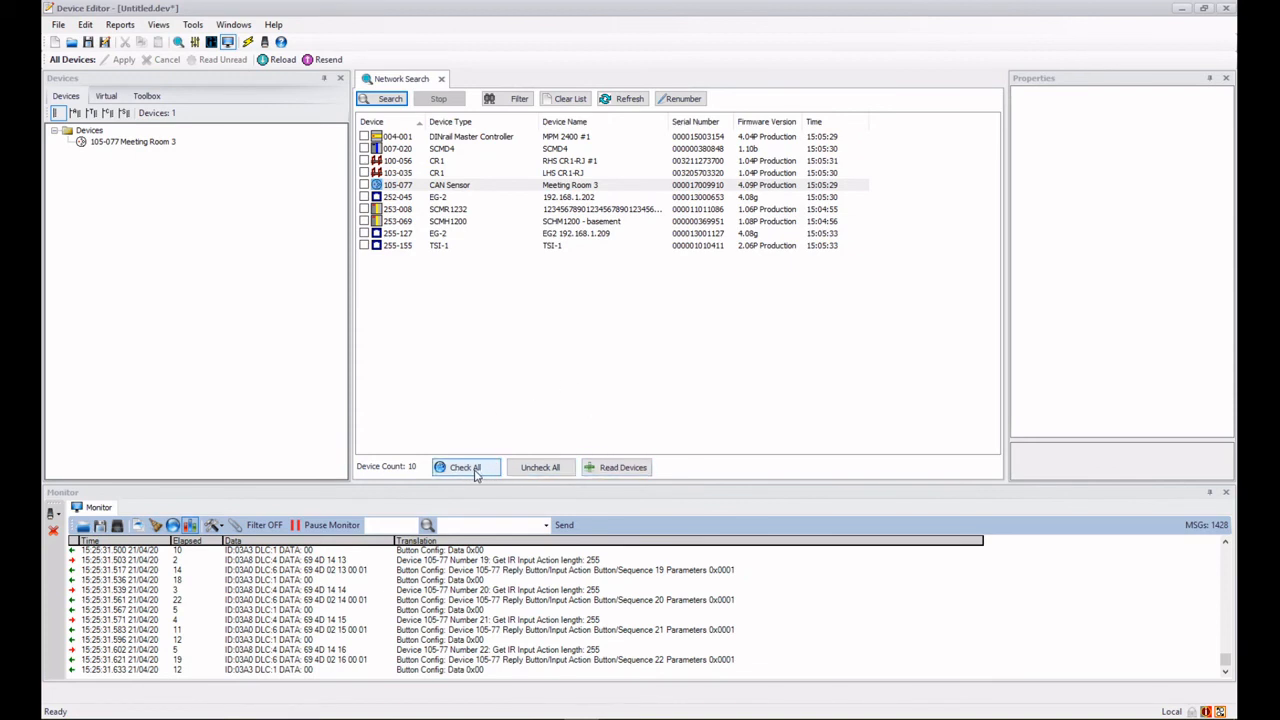
left_click(464, 467)
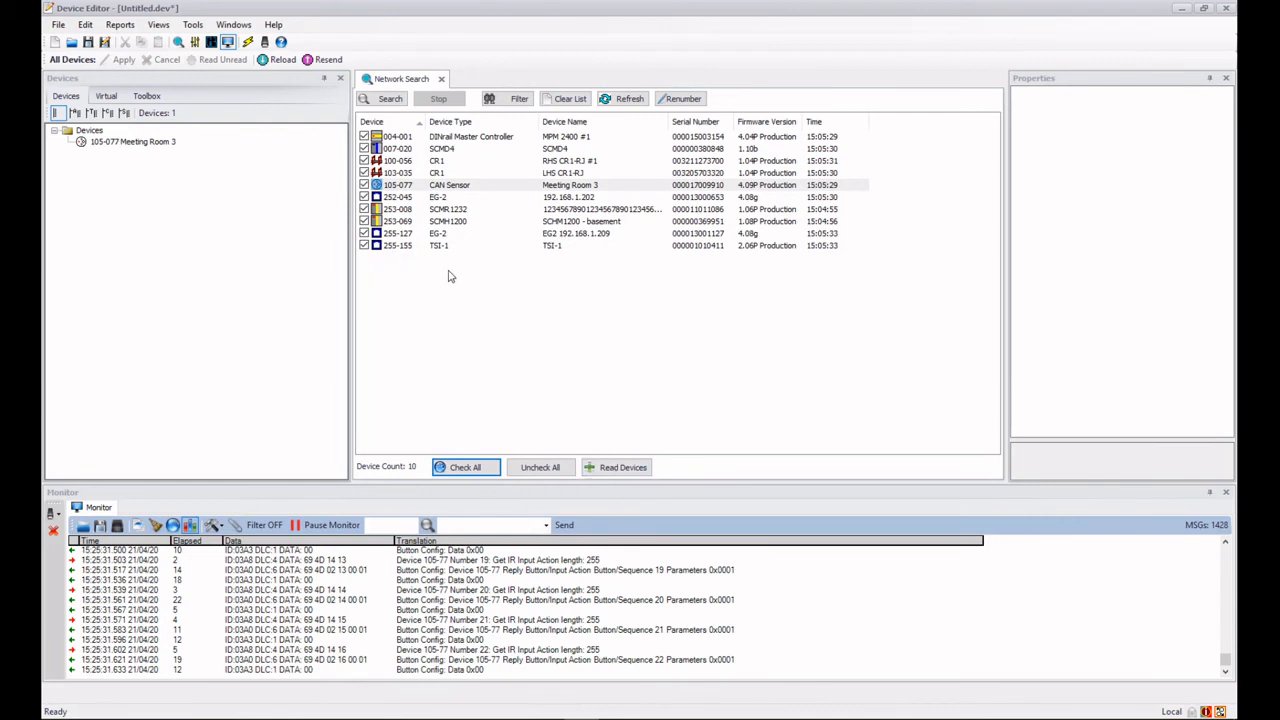
mouse_move(444, 242)
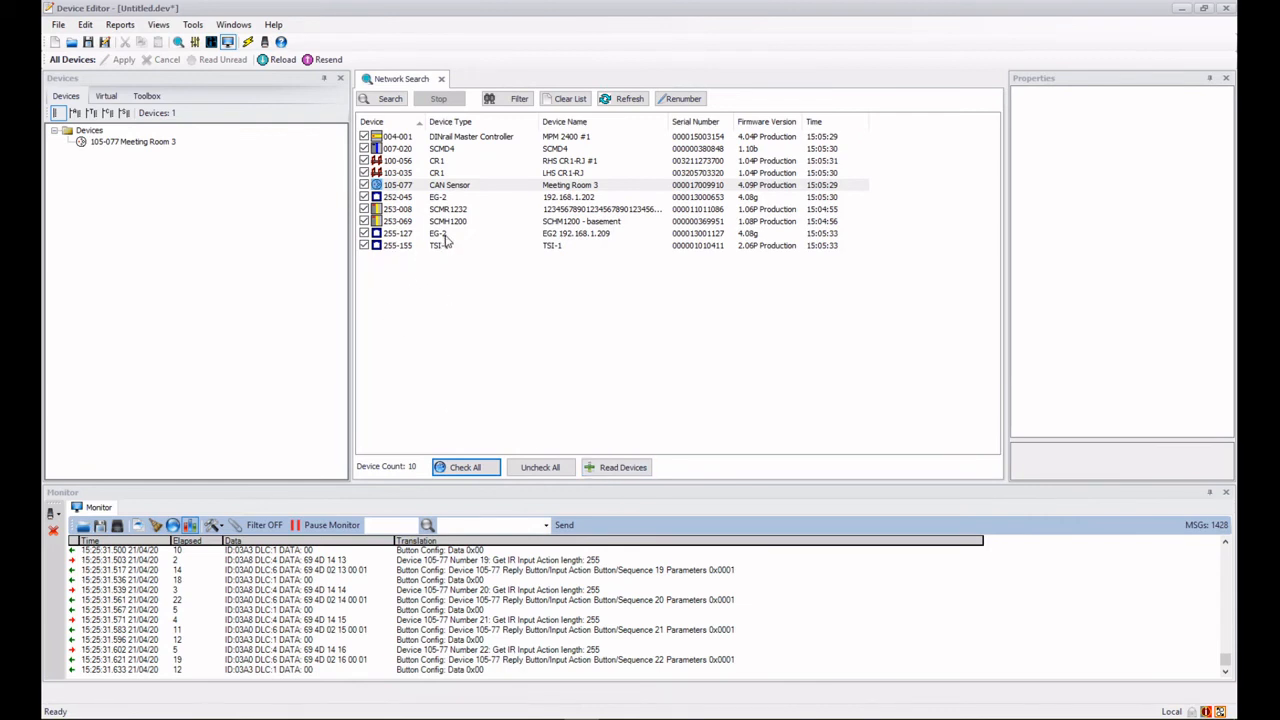
mouse_move(453, 253)
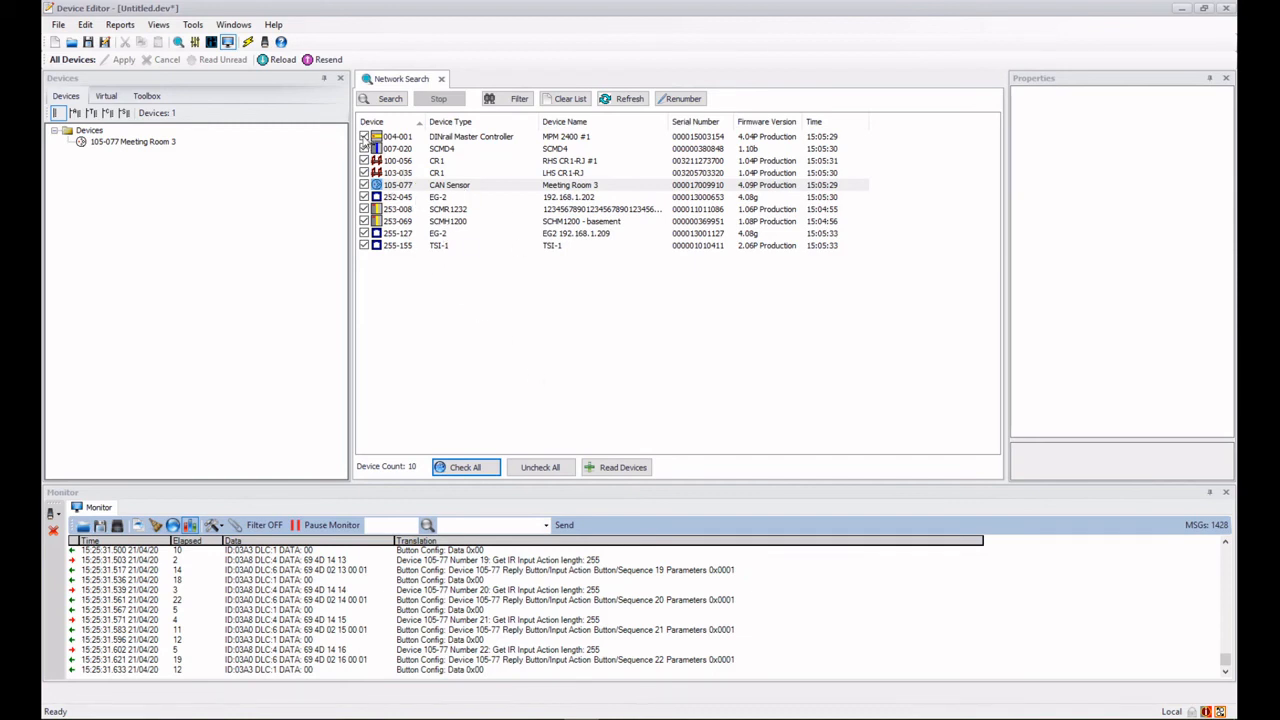
Leave 004-001, 100-056, 103-035 and 253-008 ticked and start reading them
left_click(540, 467)
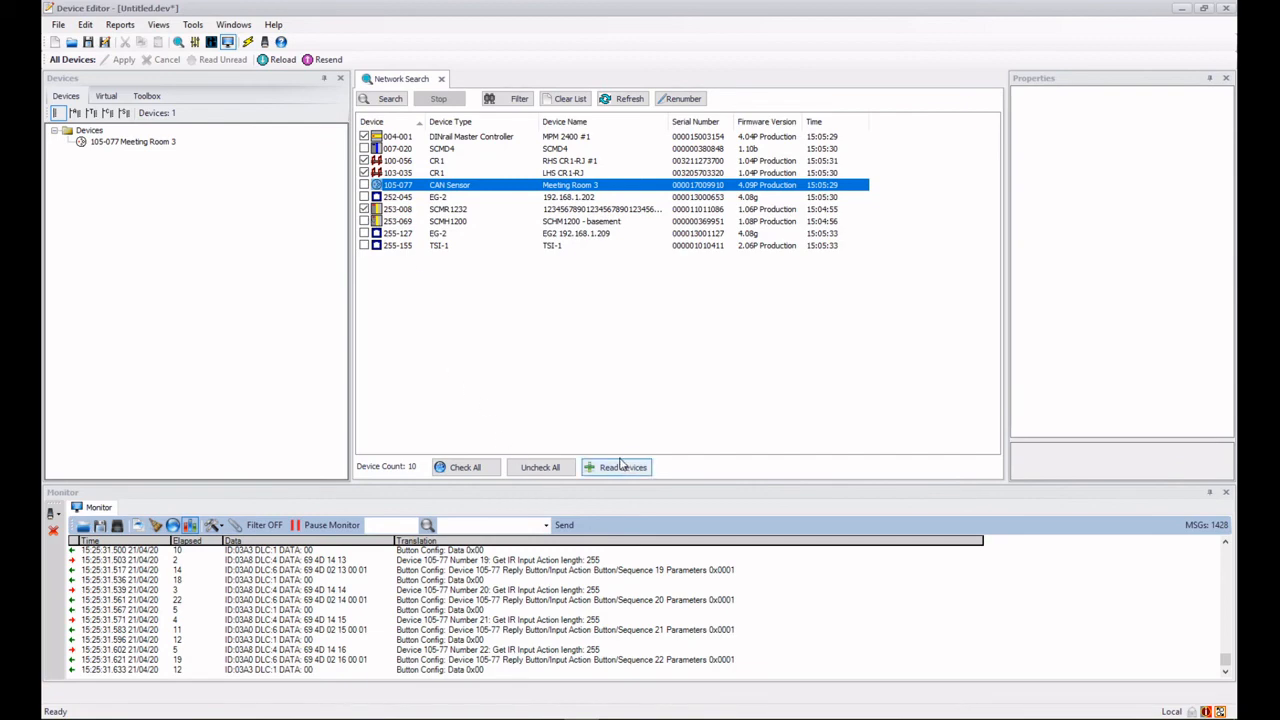
left_click(616, 467)
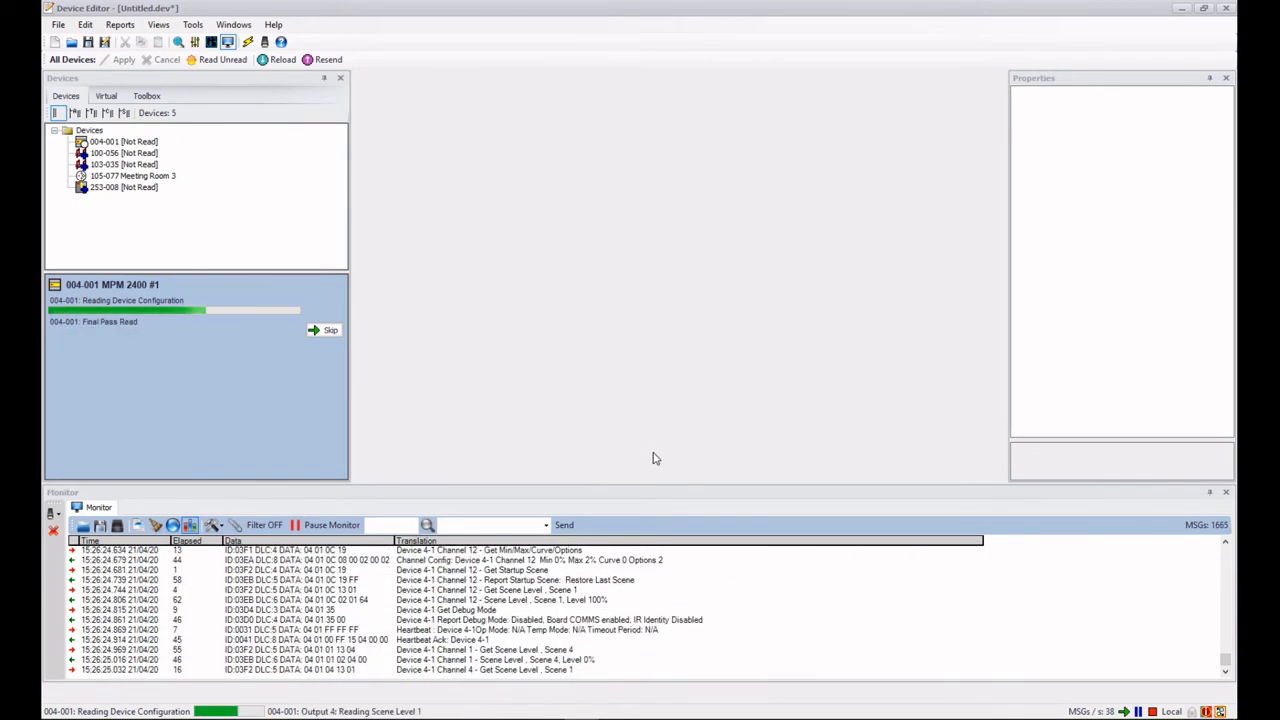
Let the read of all five devices finish, with Network Search results shown again
left_click(178, 42)
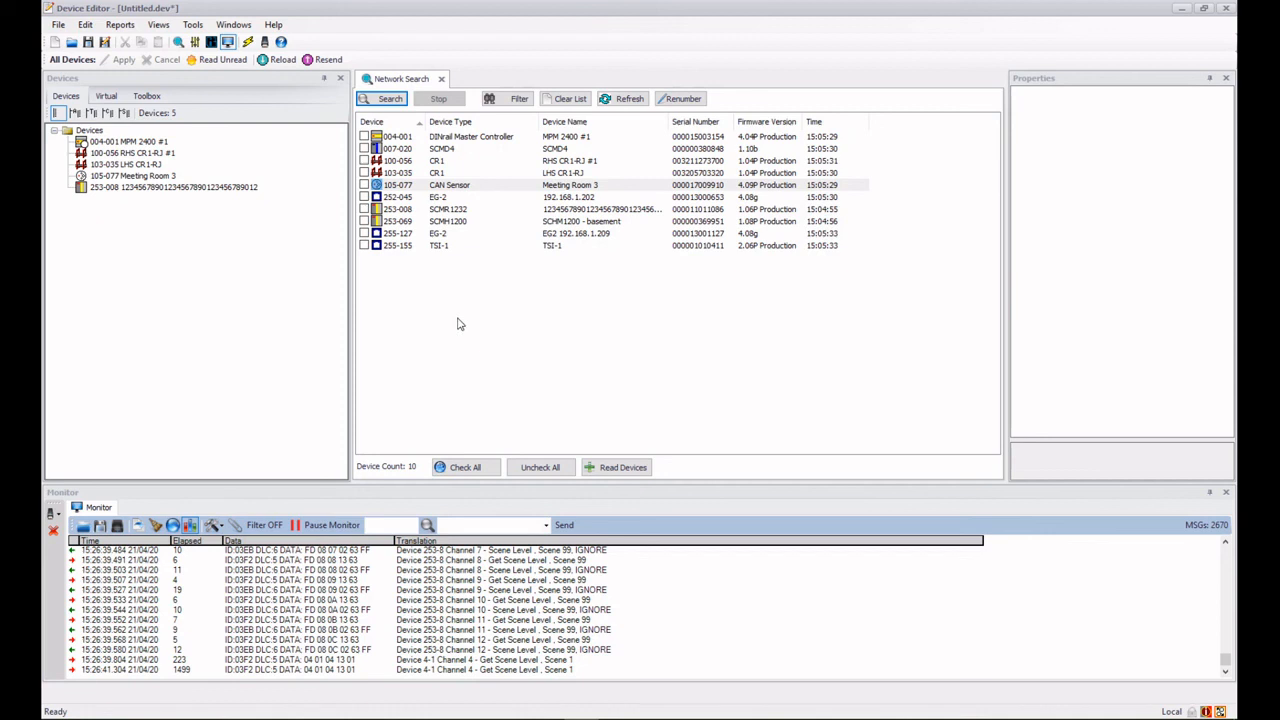
mouse_move(500, 281)
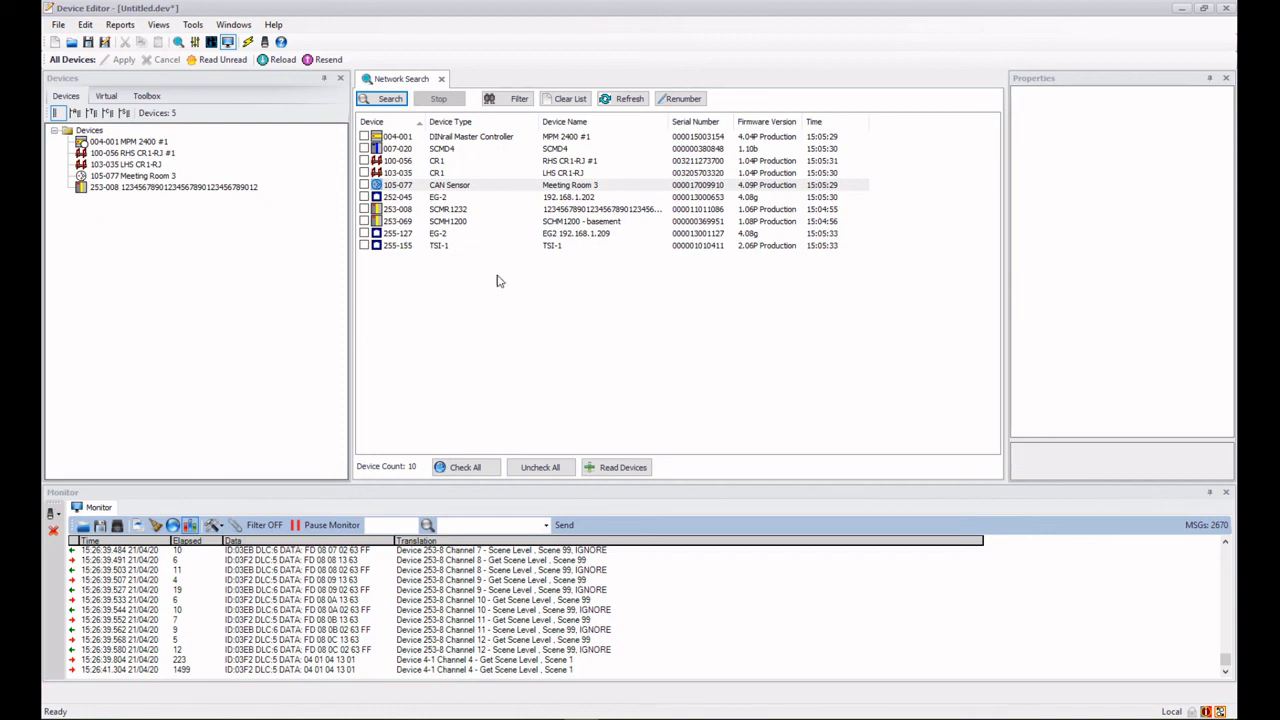
mouse_move(596, 323)
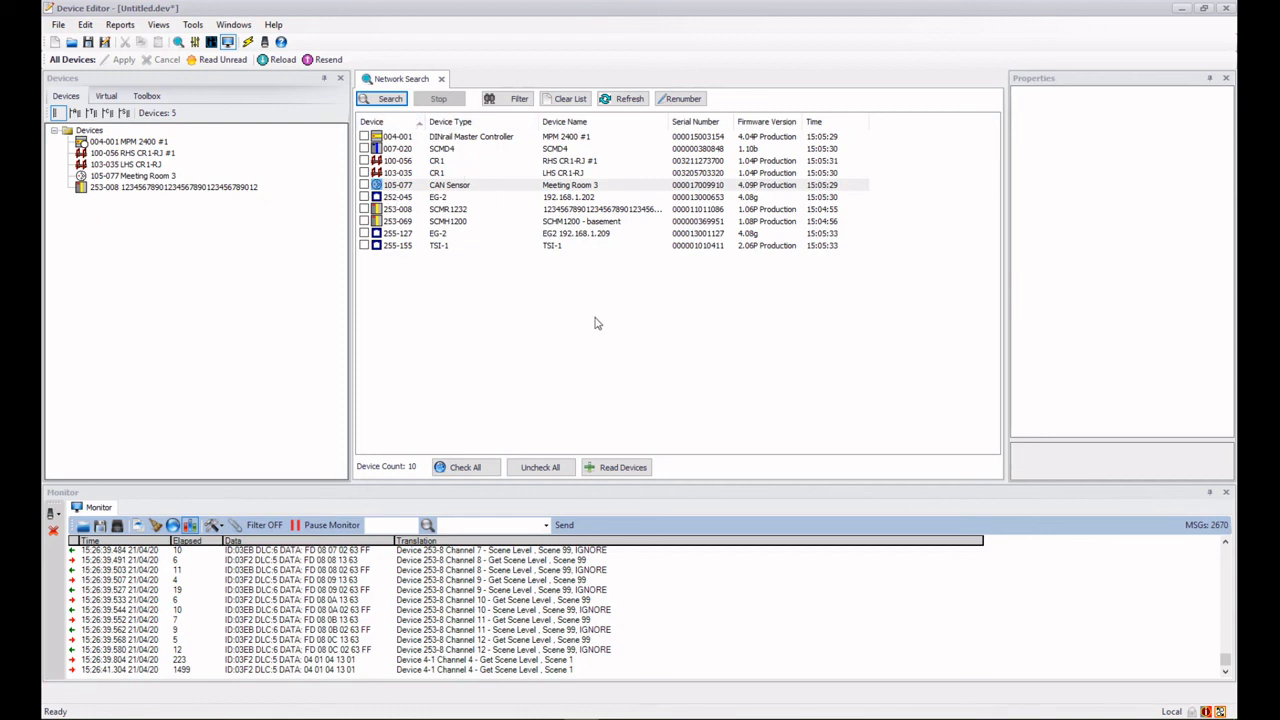
mouse_move(485, 313)
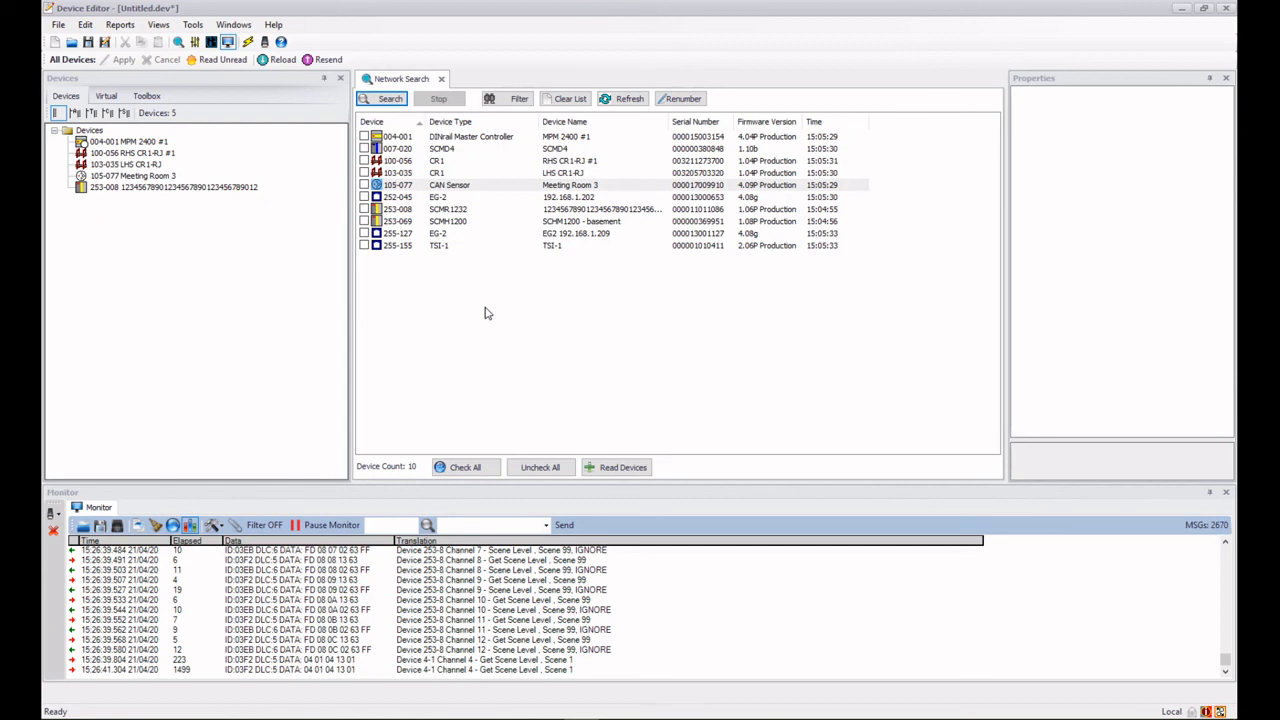
mouse_move(490, 307)
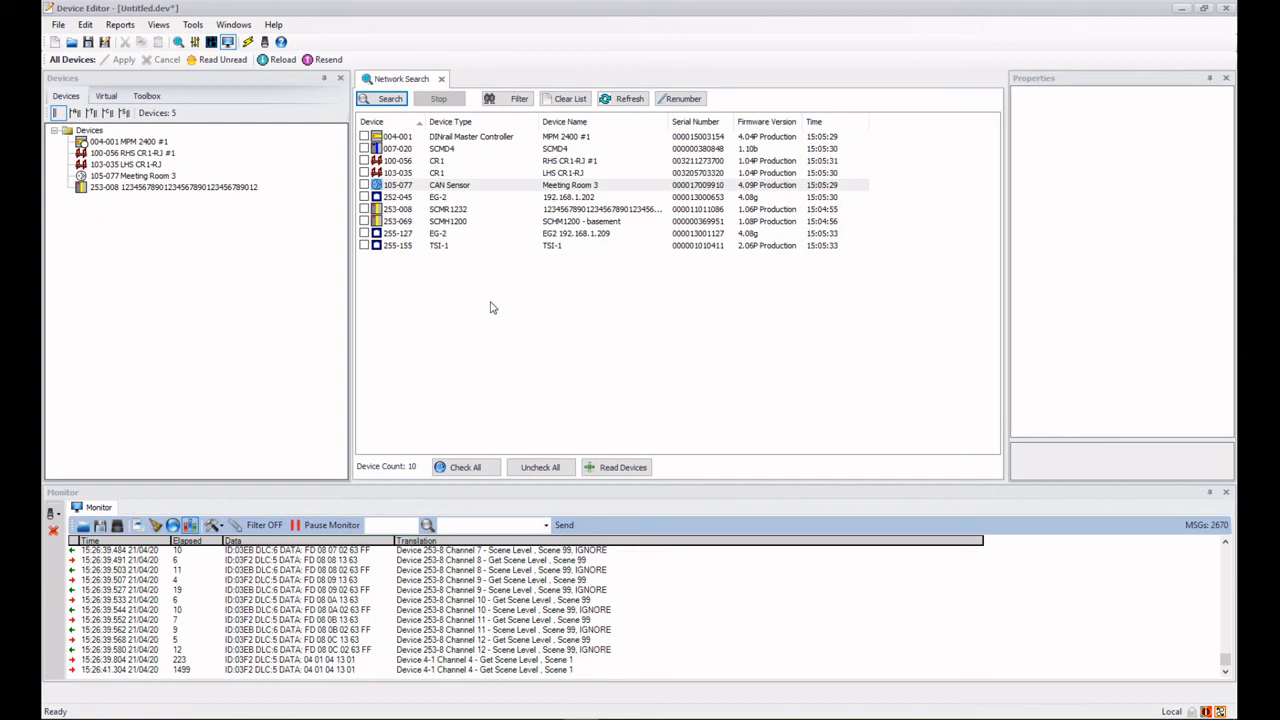